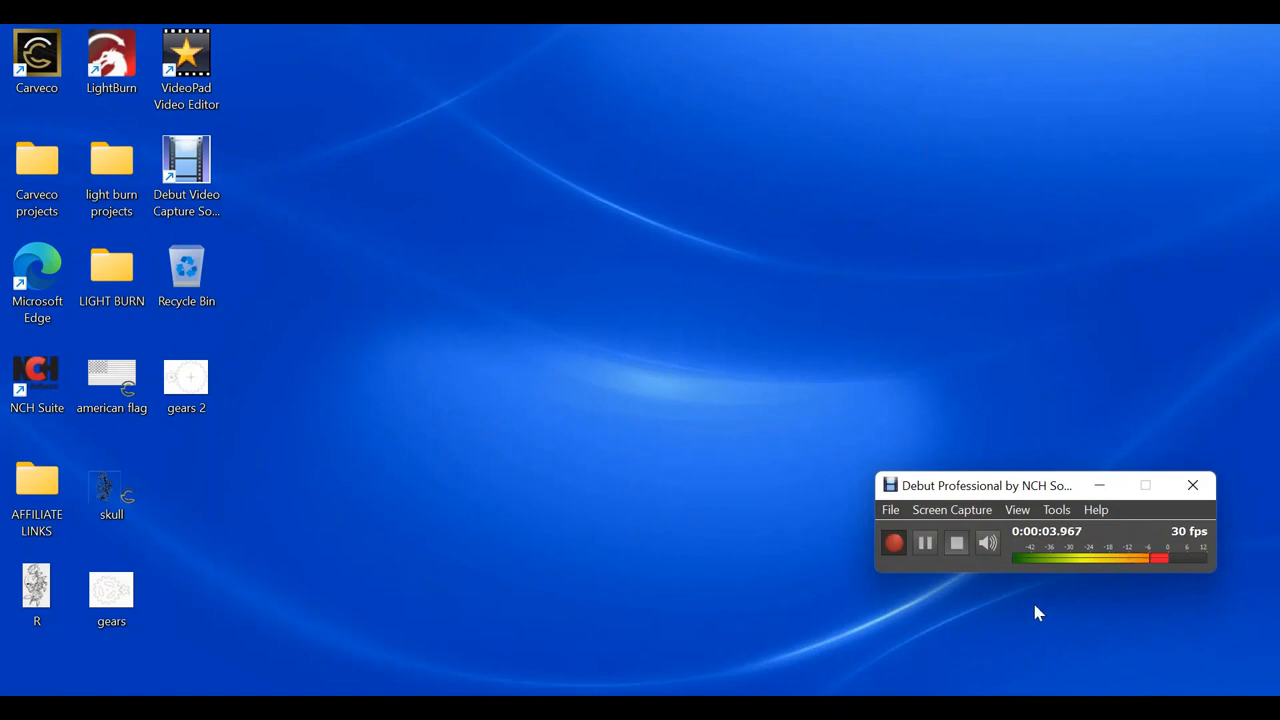
mouse_move(928, 621)
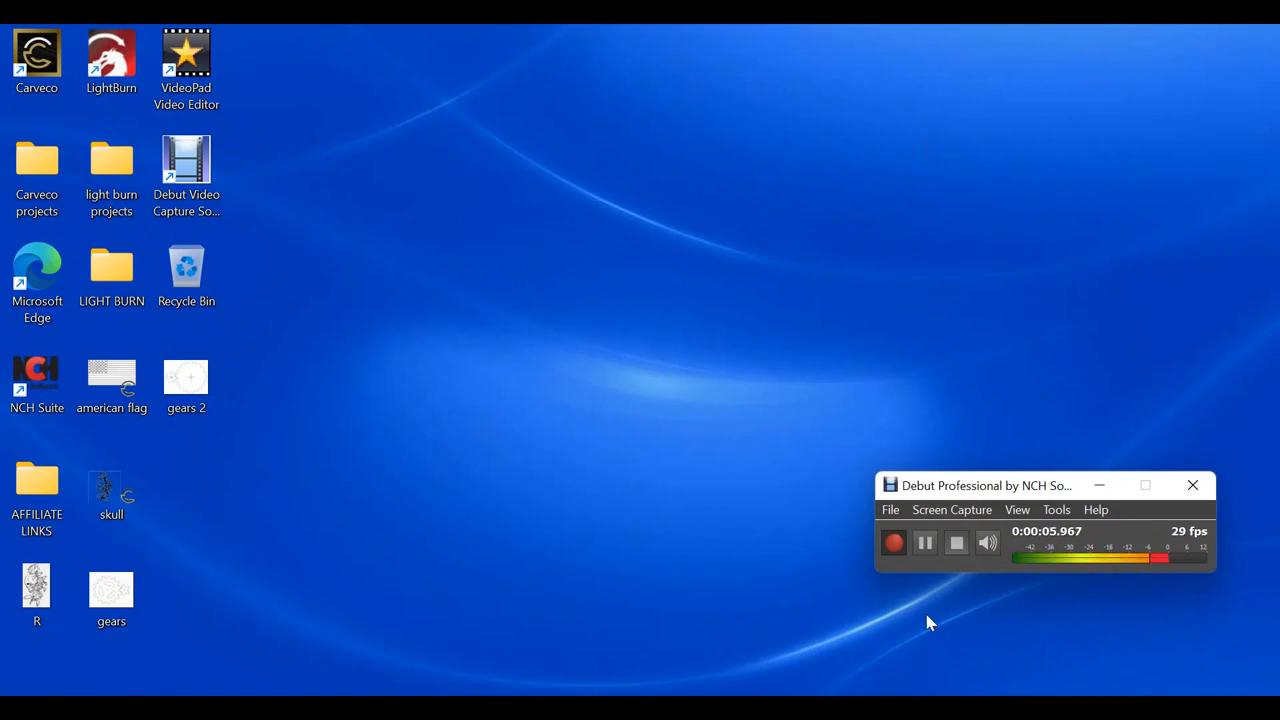
Launch Carveco Maker+ from its desktop shortcut to the start screen
double_click(37, 55)
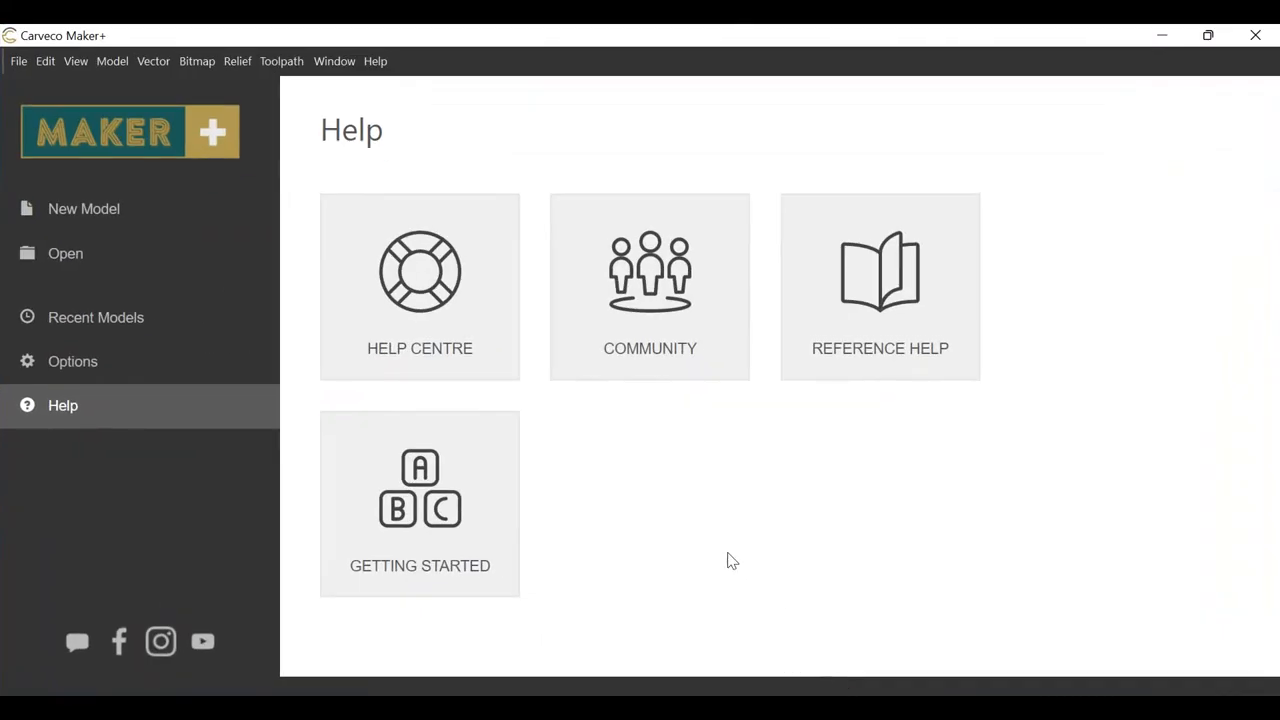
mouse_move(690, 544)
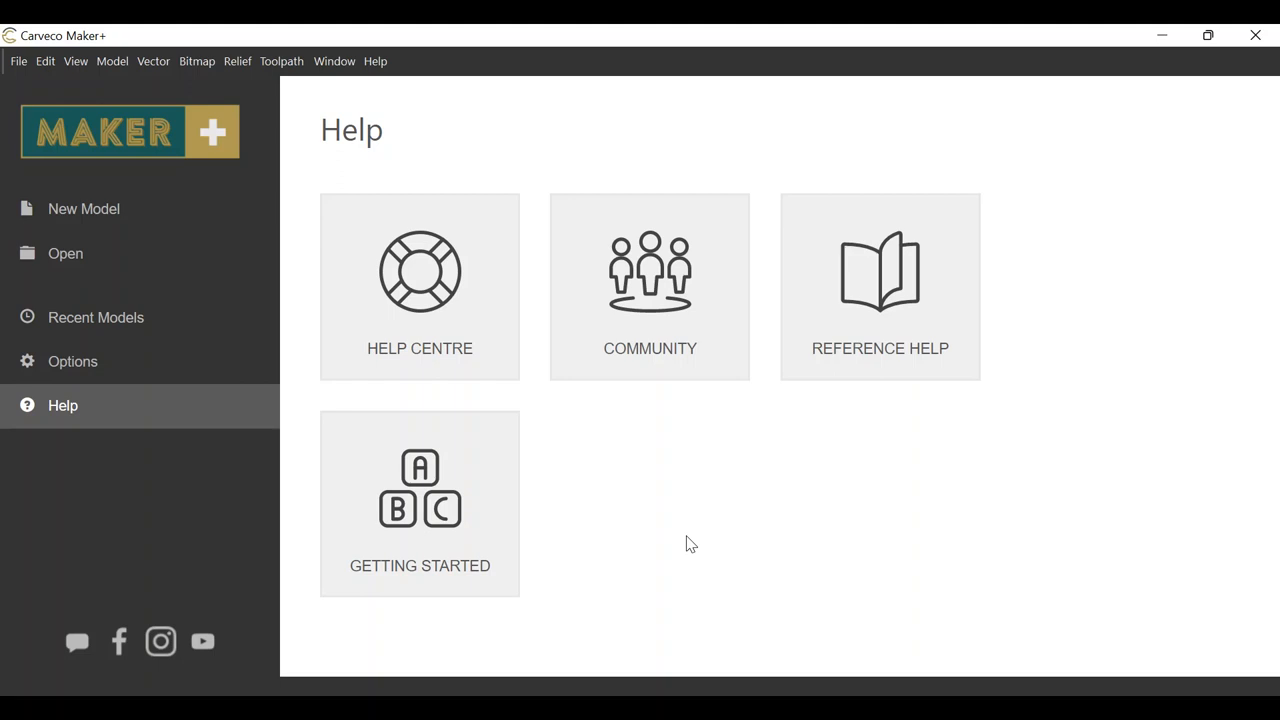
mouse_move(84, 208)
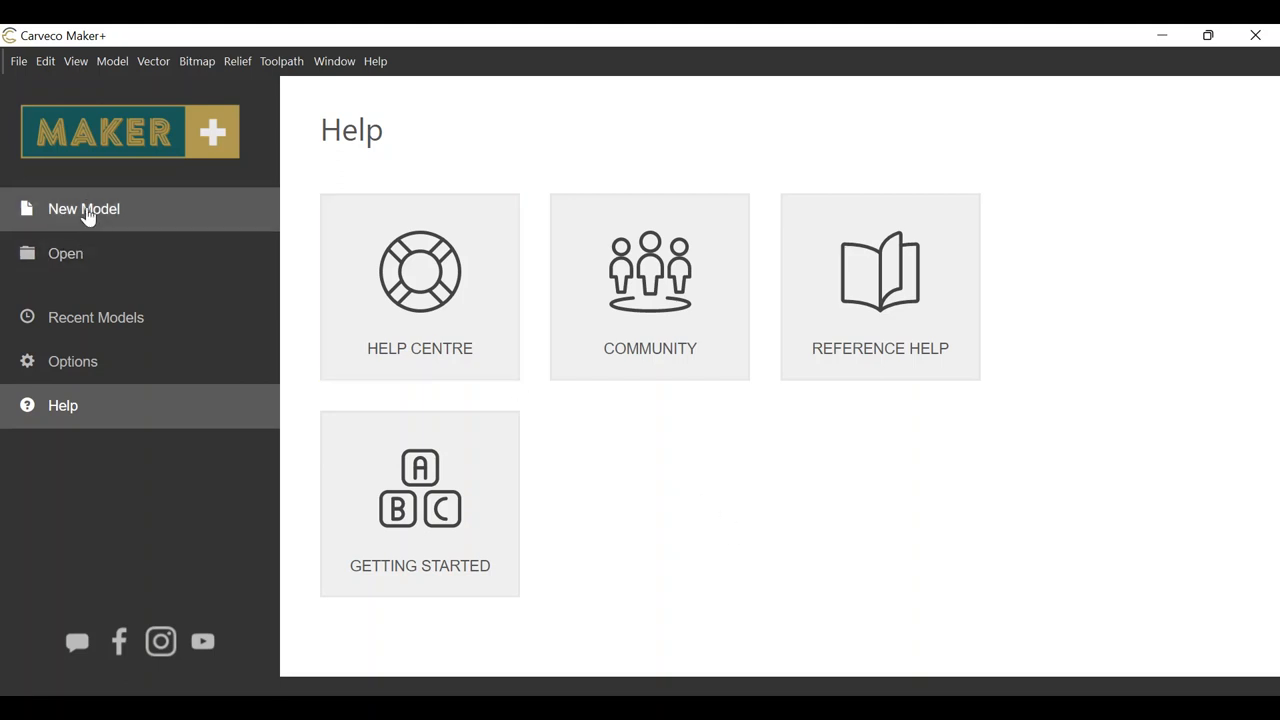
Create a new 24 × 24 inch model with the origin at the centre
click(84, 208)
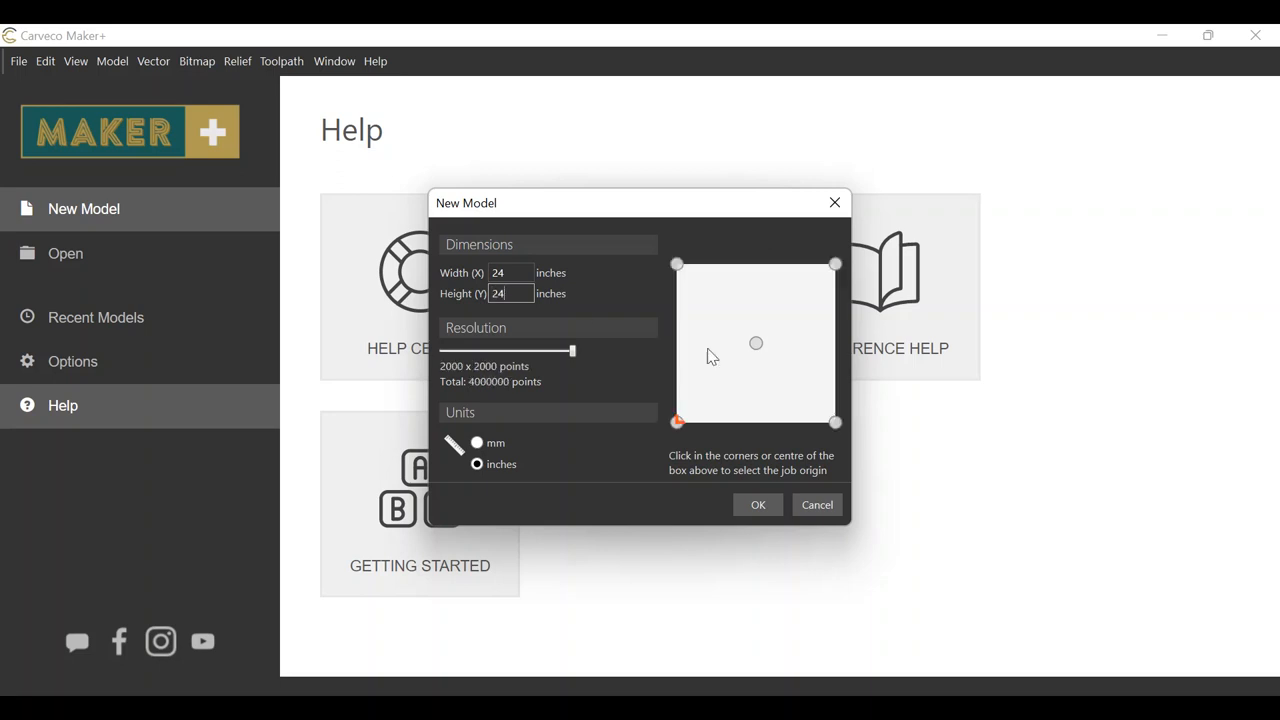
mouse_move(717, 355)
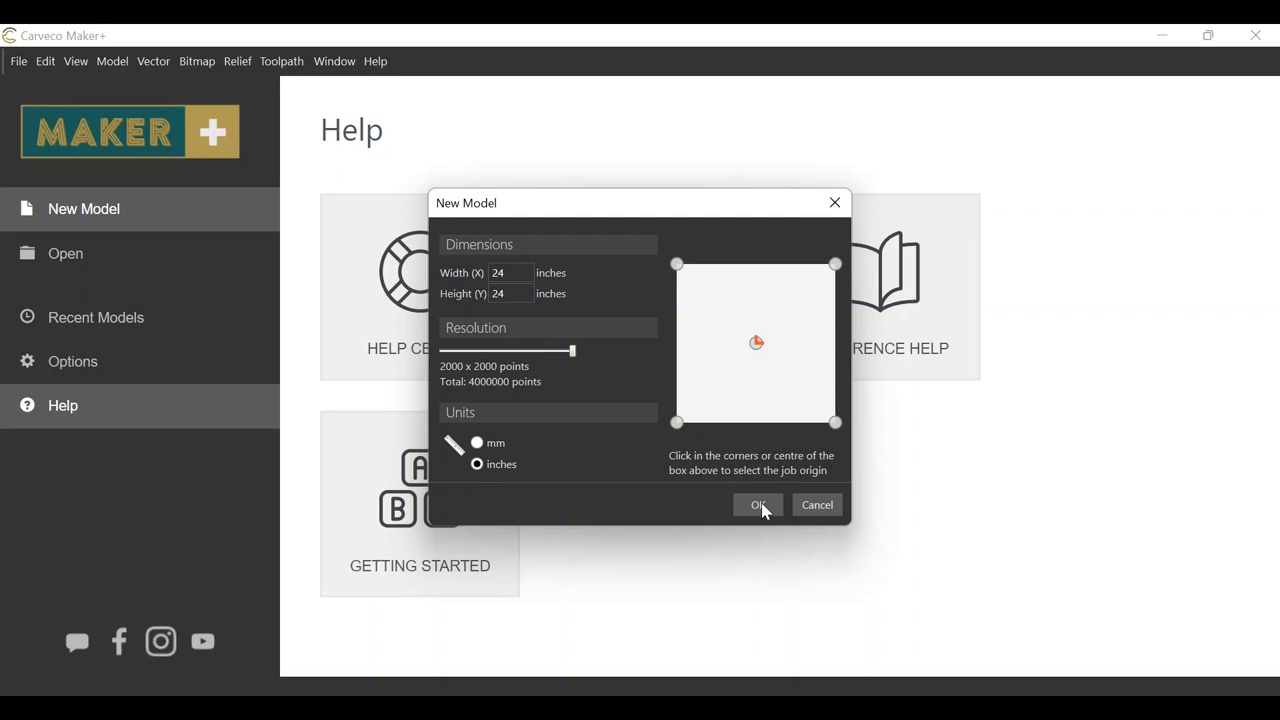
click(758, 504)
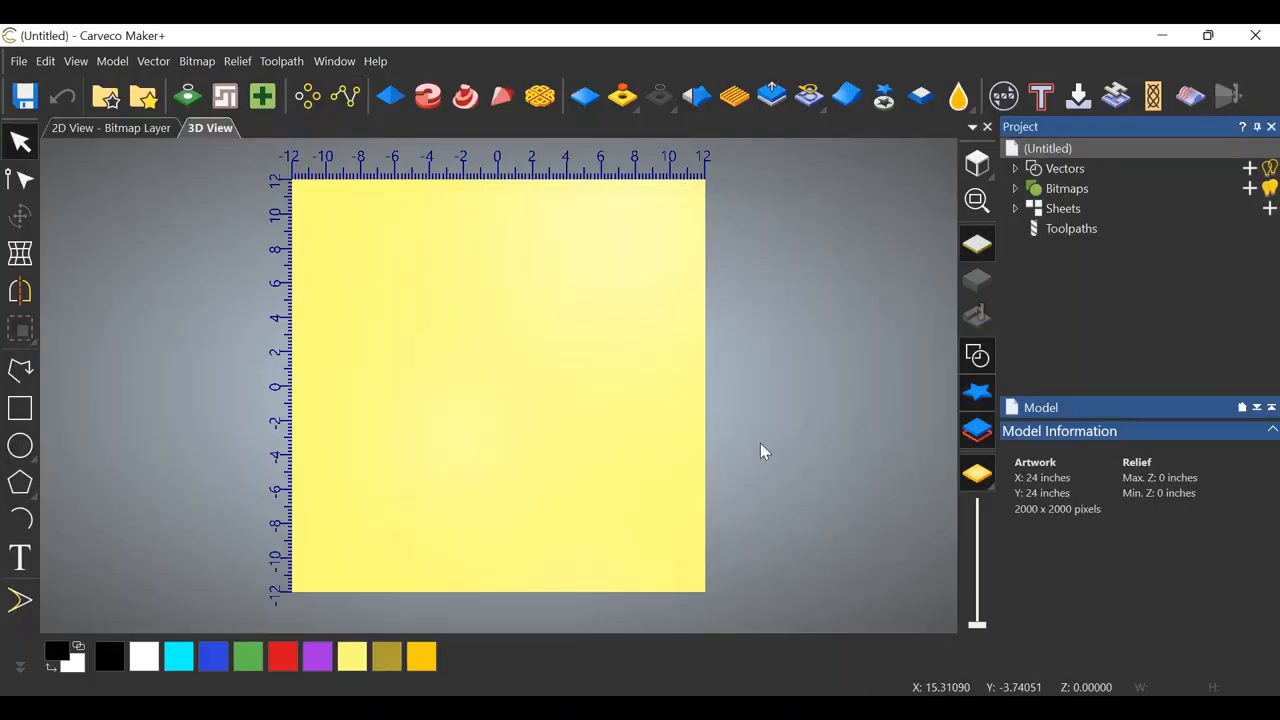
mouse_move(293, 592)
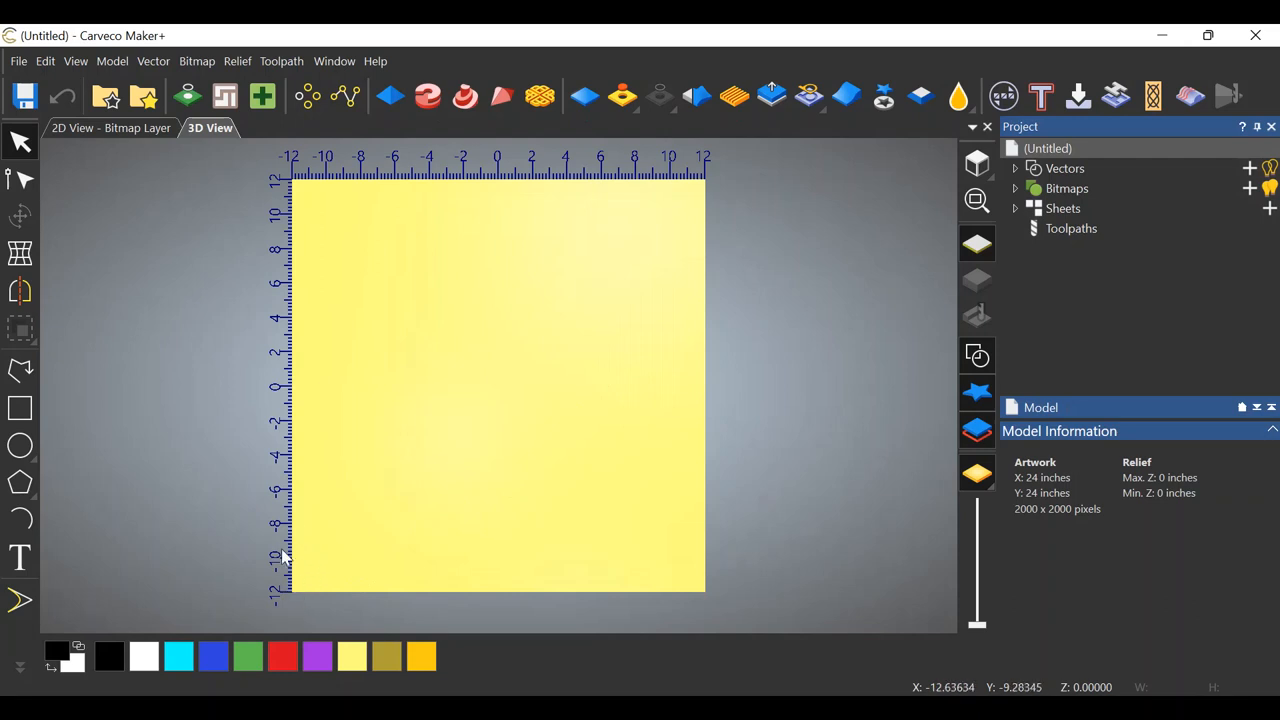
mouse_move(293, 595)
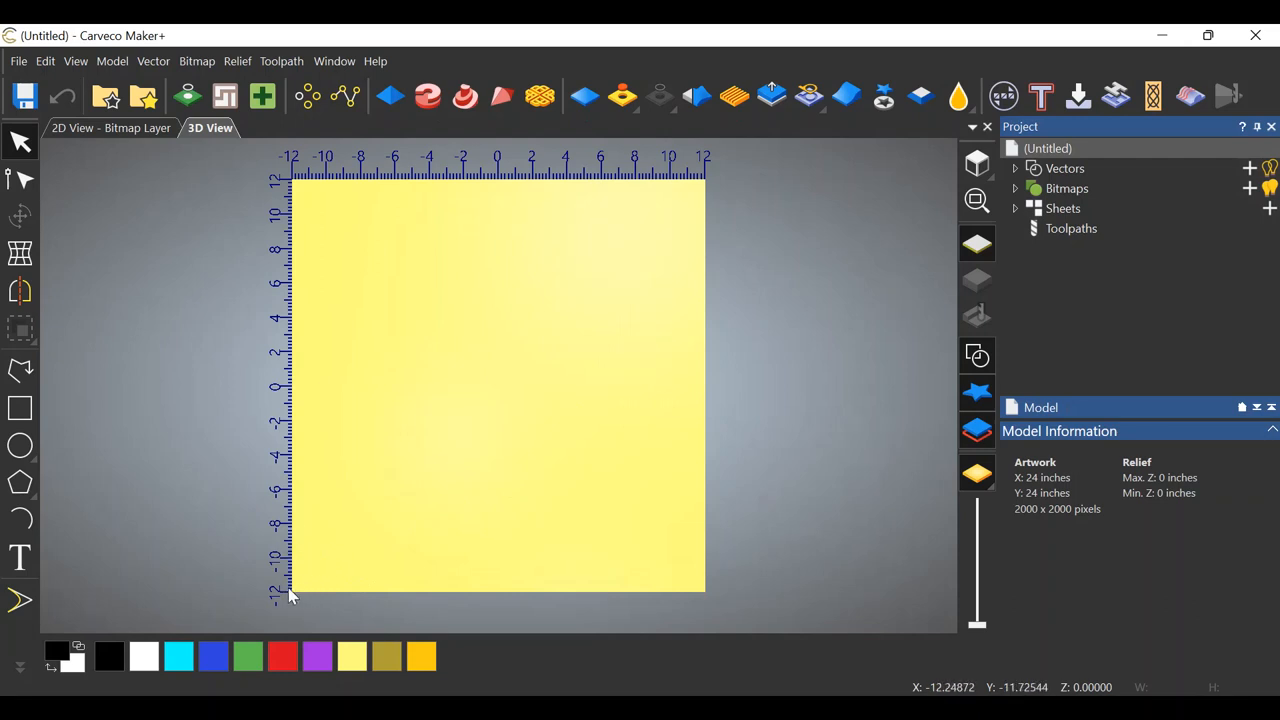
mouse_move(255, 440)
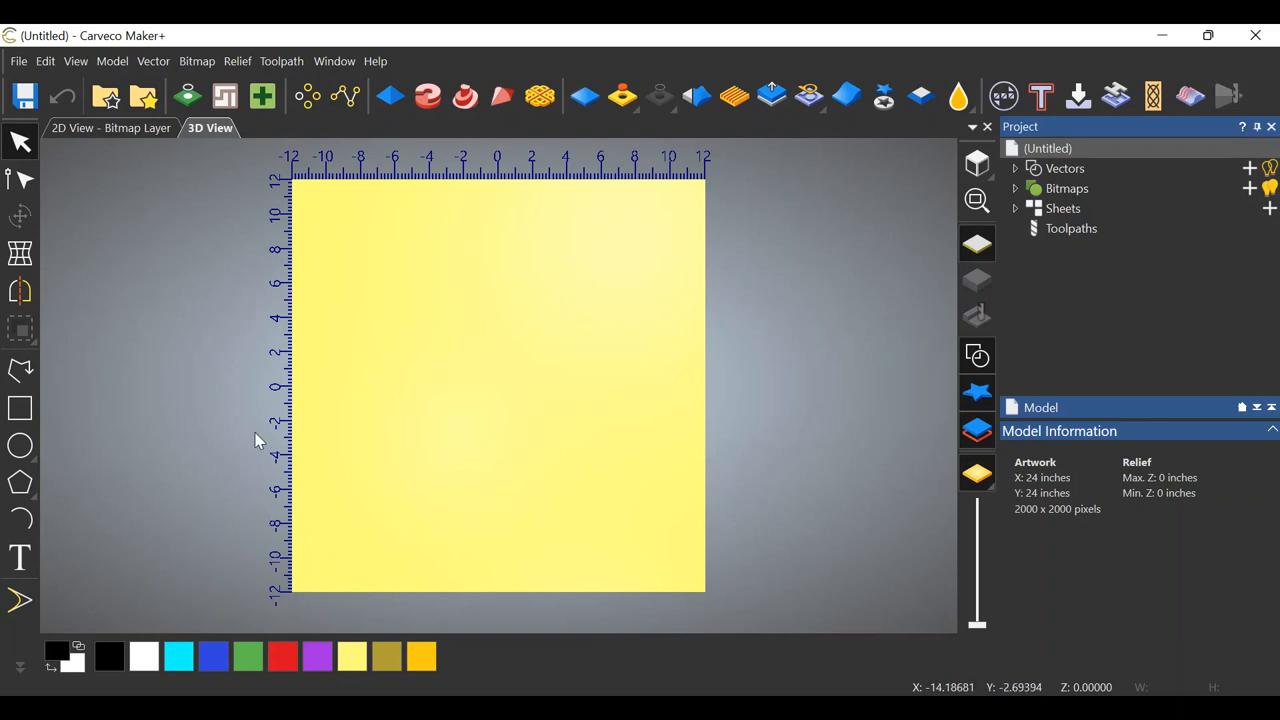
mouse_move(429, 335)
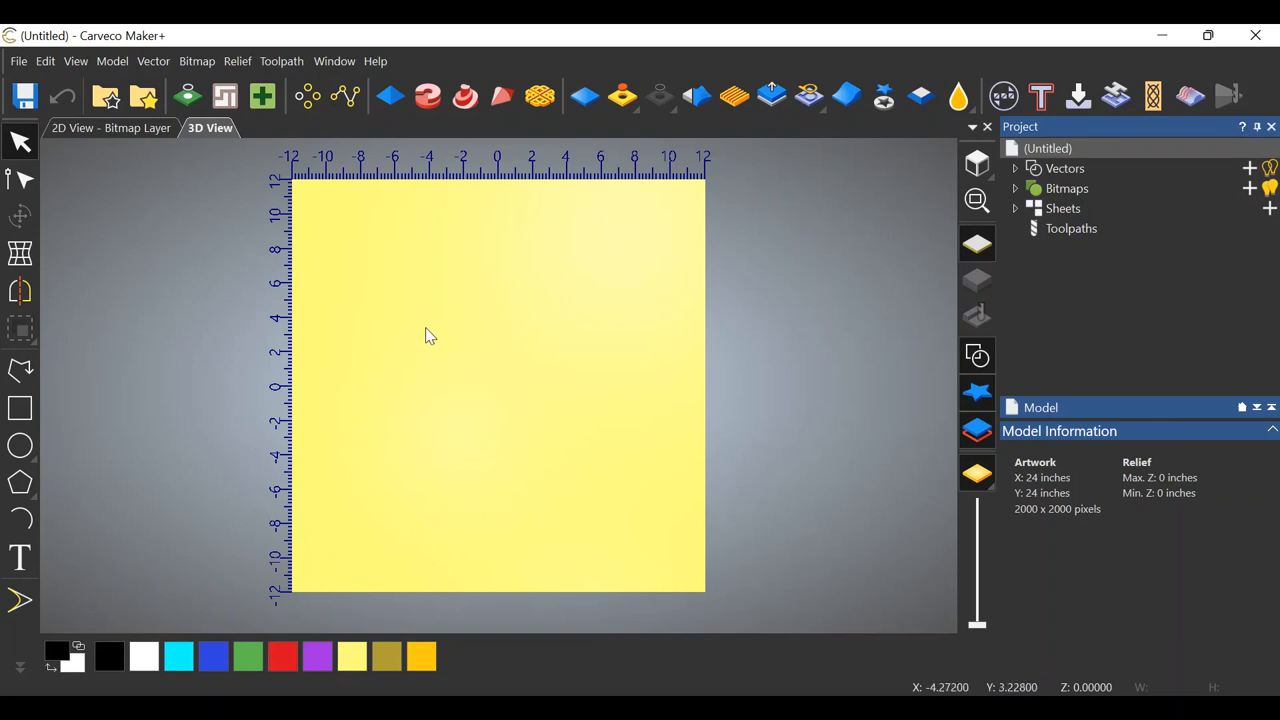
mouse_move(420, 450)
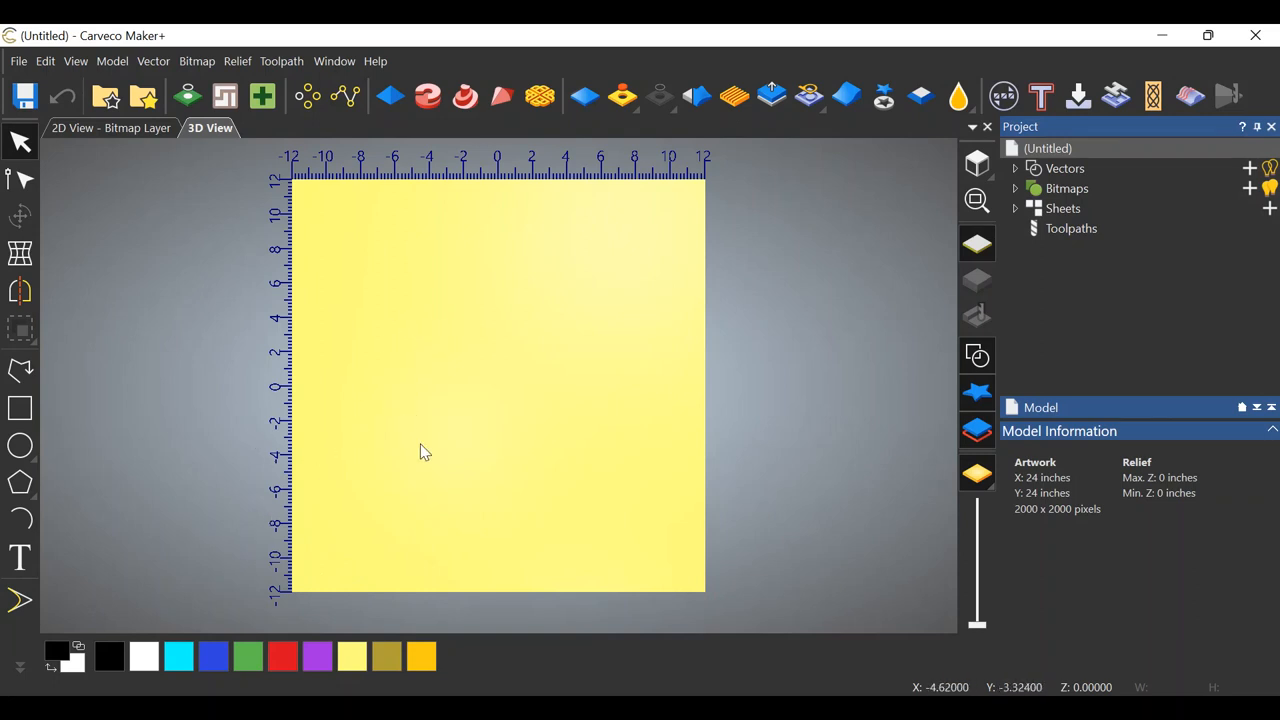
mouse_move(323, 564)
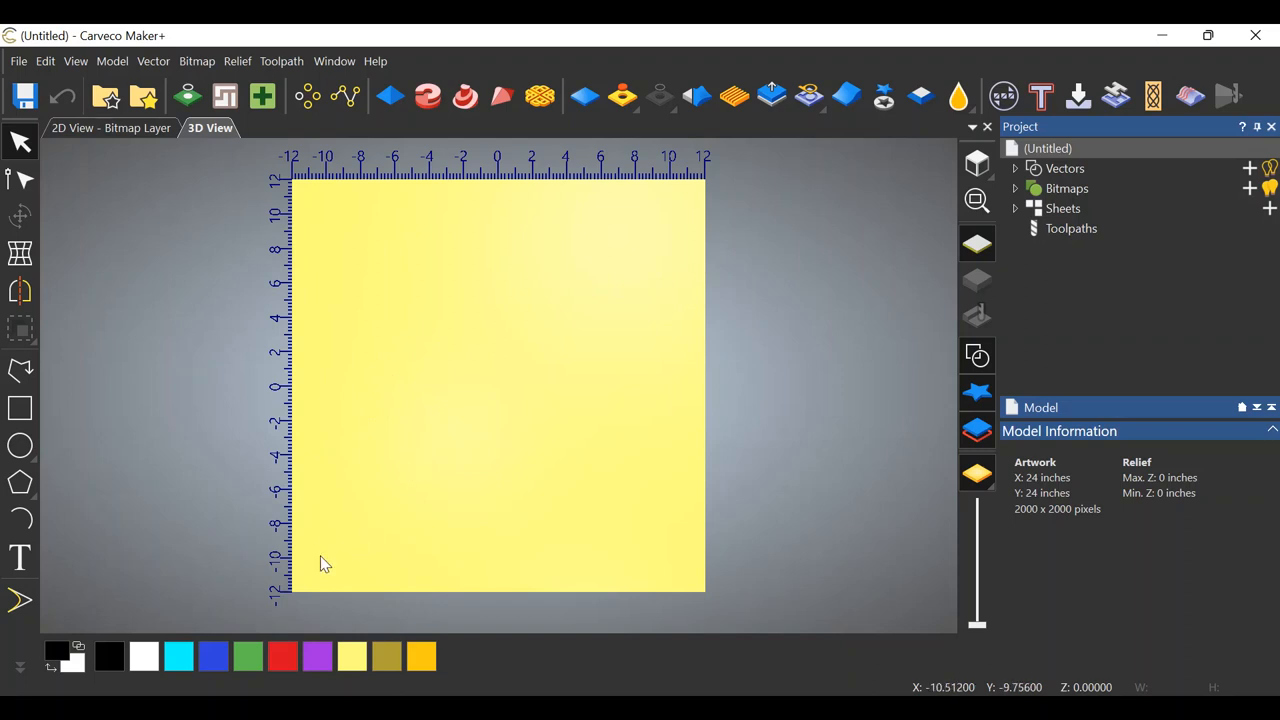
mouse_move(303, 585)
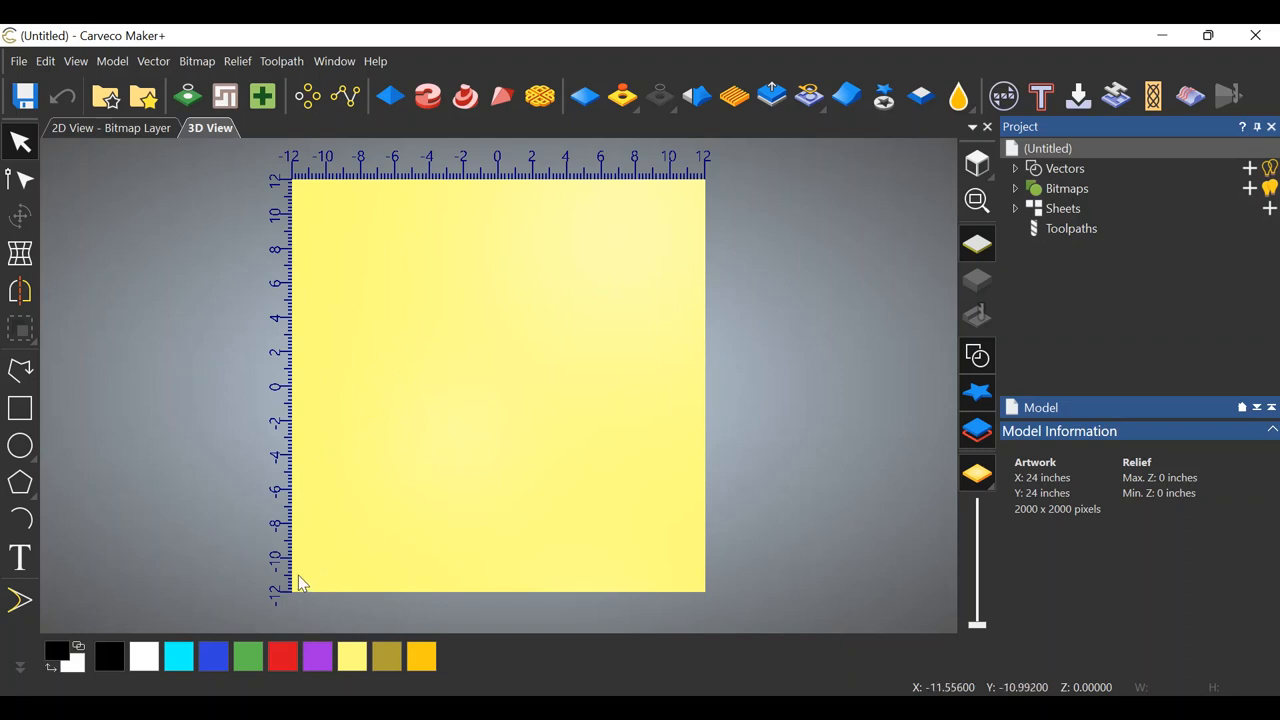
mouse_move(475, 420)
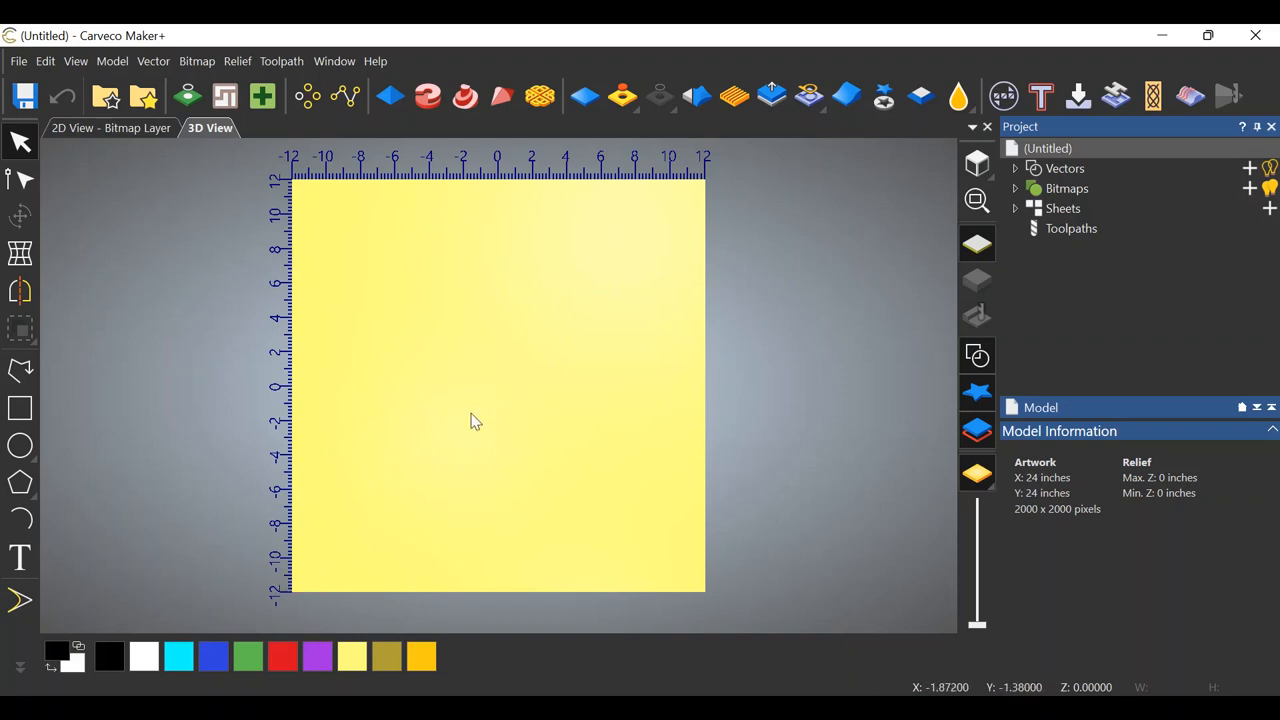
mouse_move(427, 501)
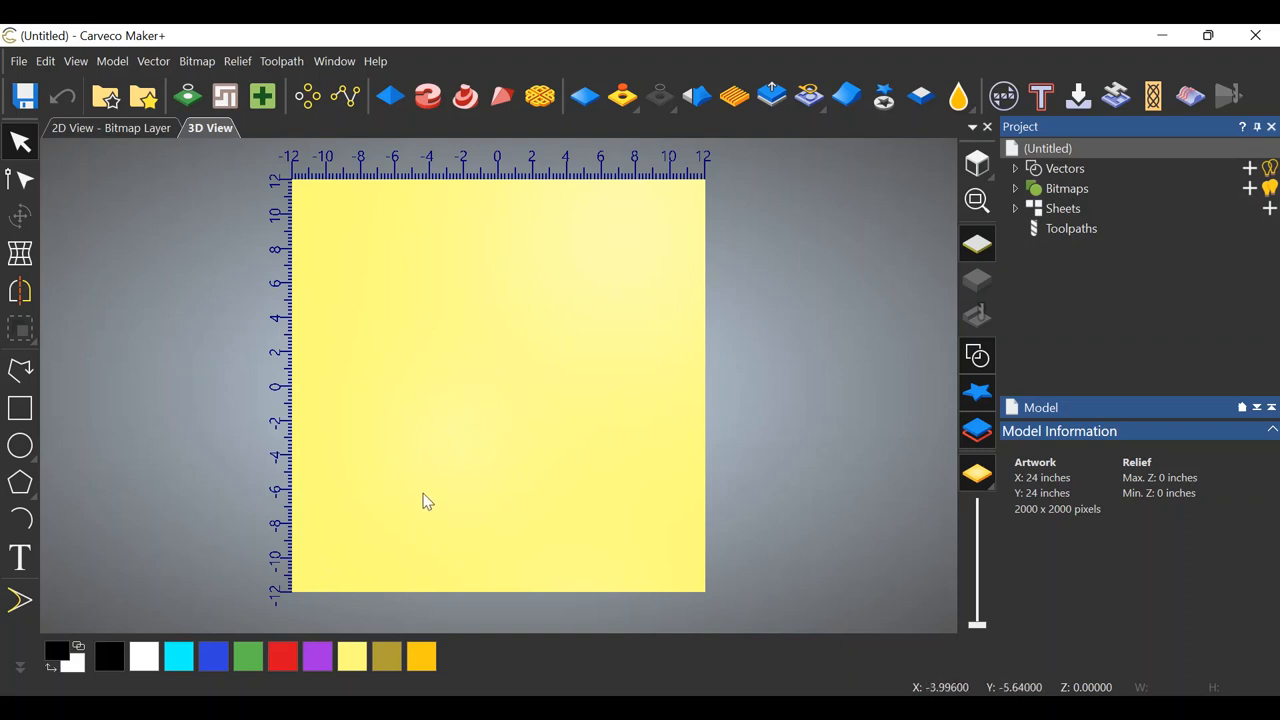
mouse_move(265, 85)
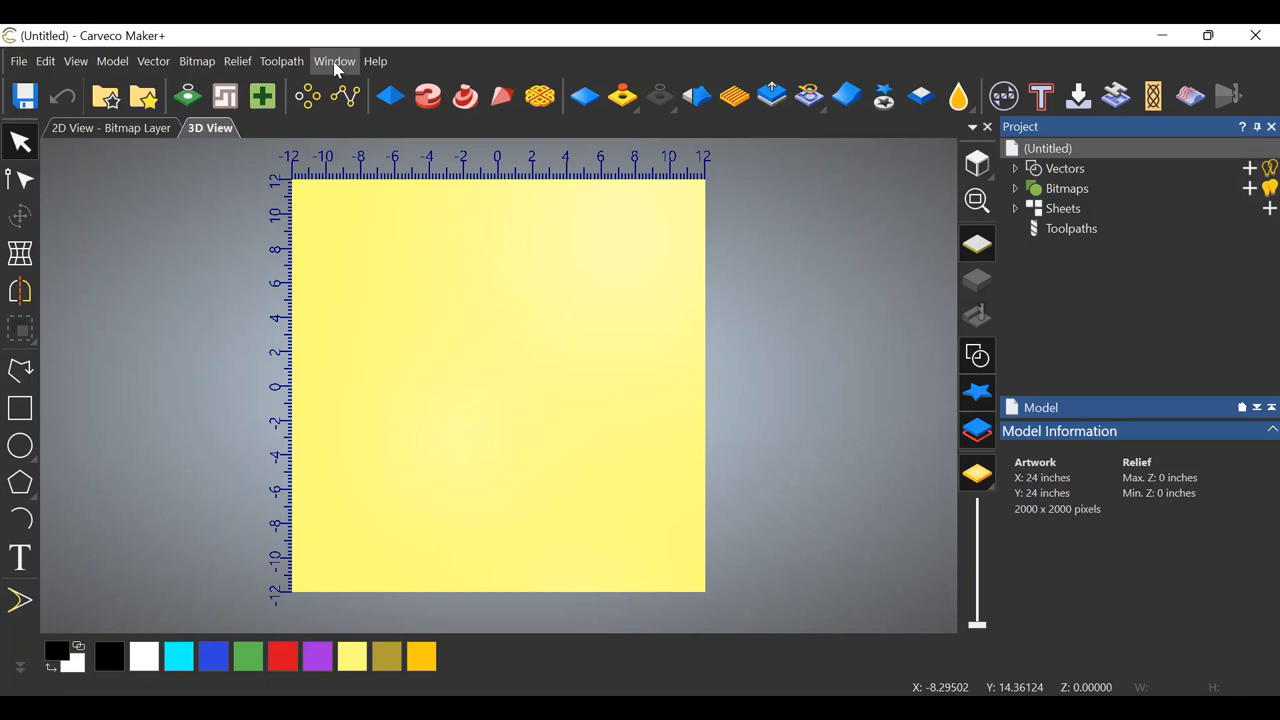
click(153, 61)
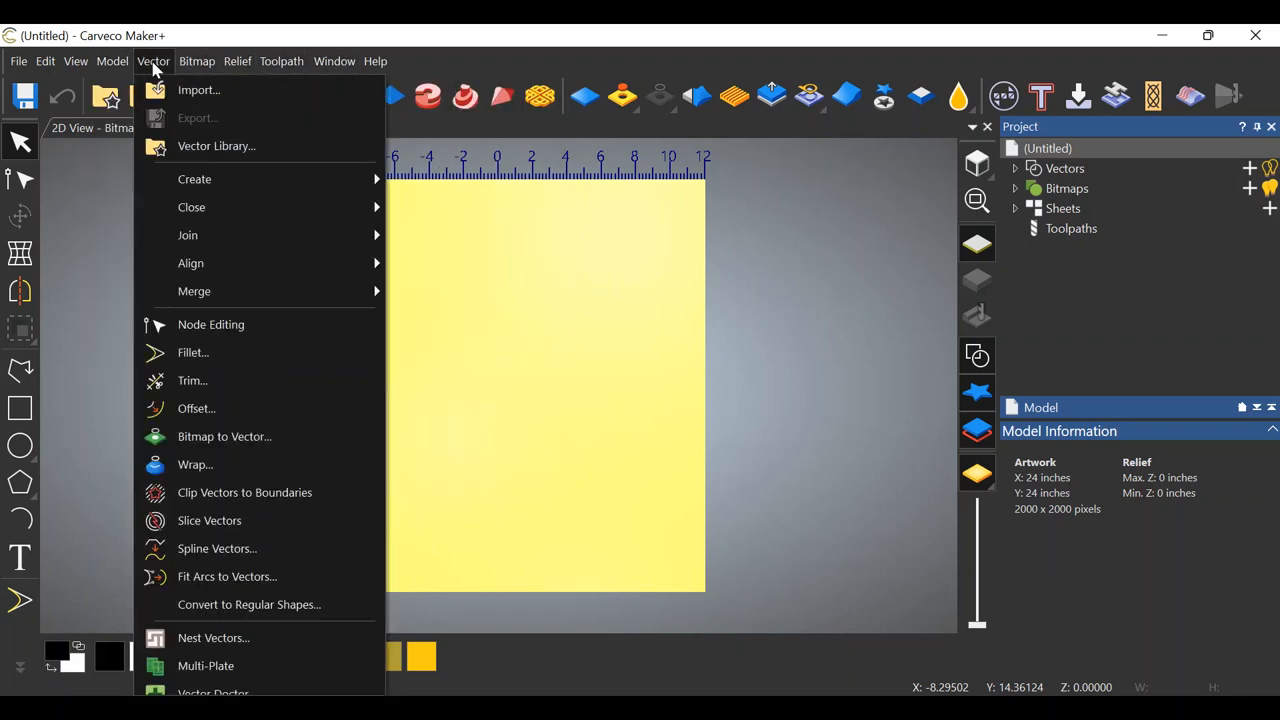
click(75, 61)
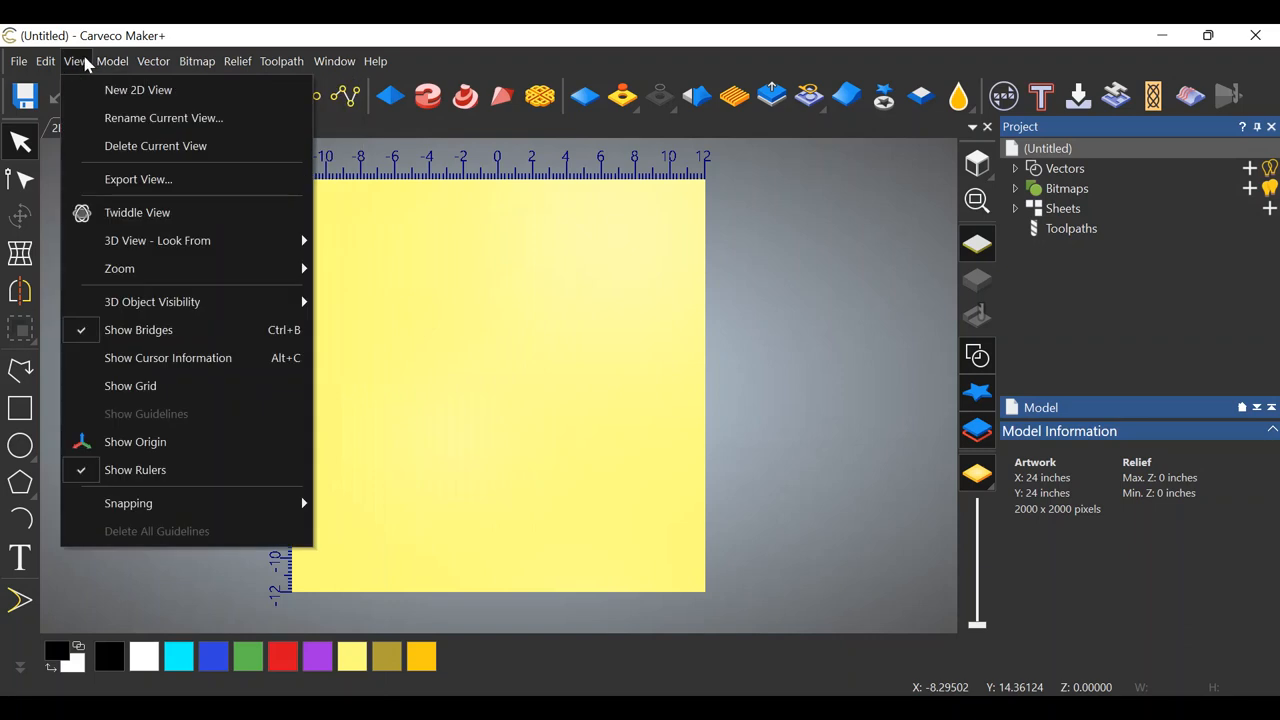
mouse_move(134, 442)
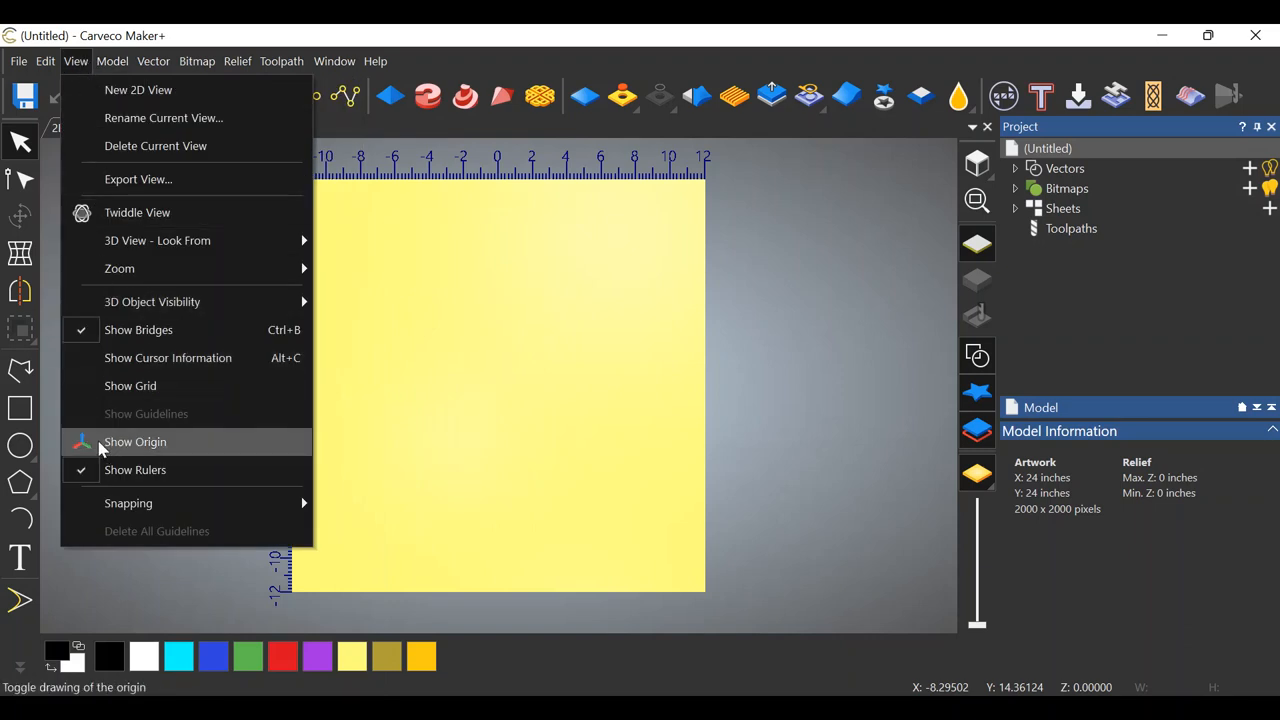
click(135, 441)
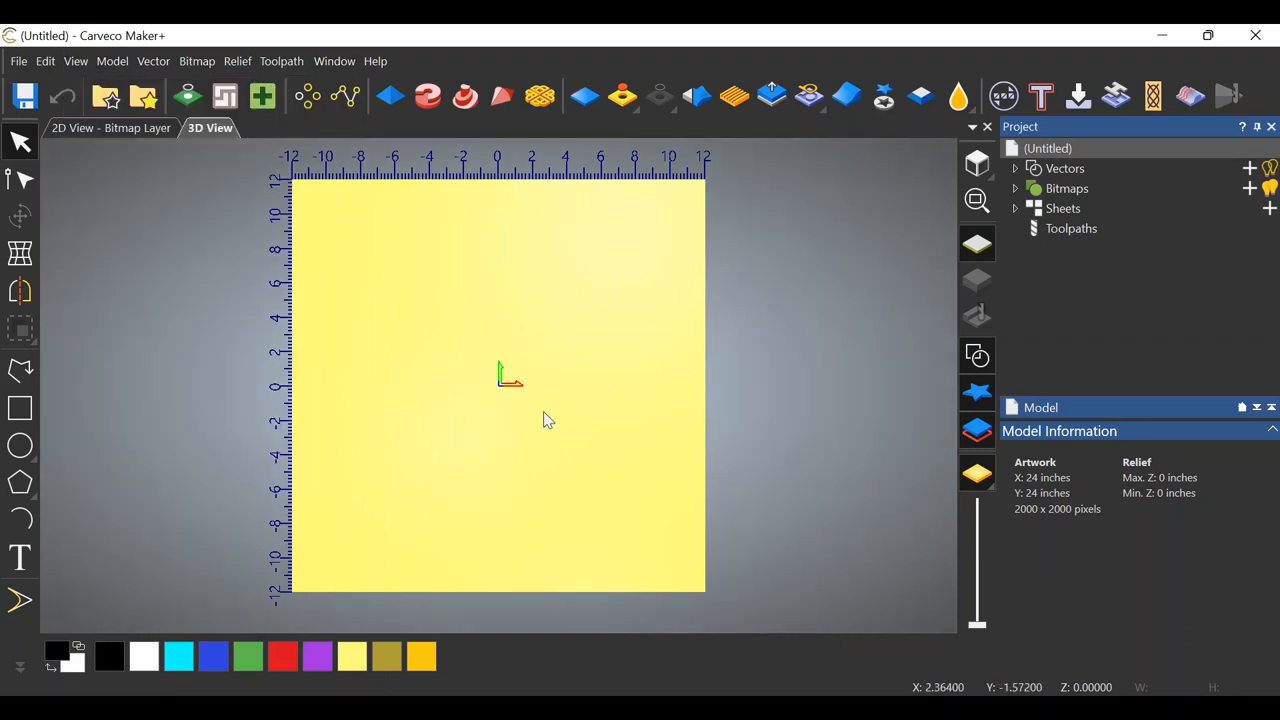
mouse_move(240, 212)
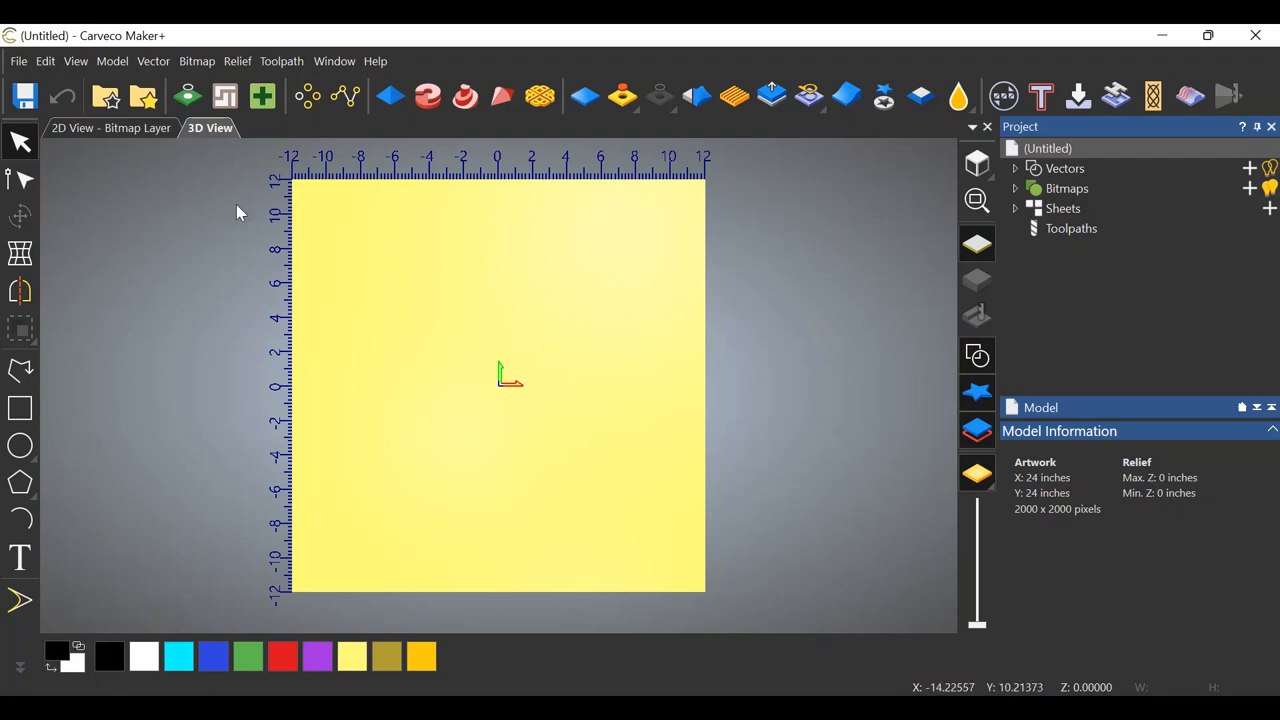
click(76, 61)
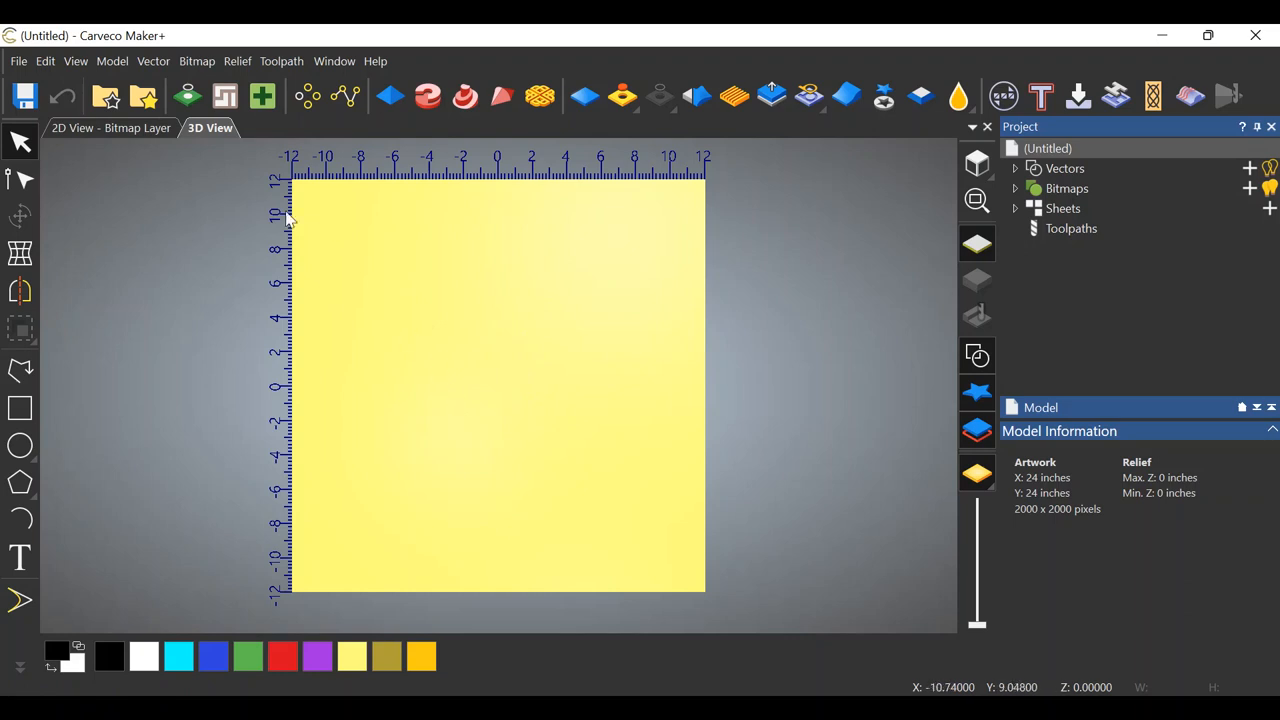
mouse_move(500, 402)
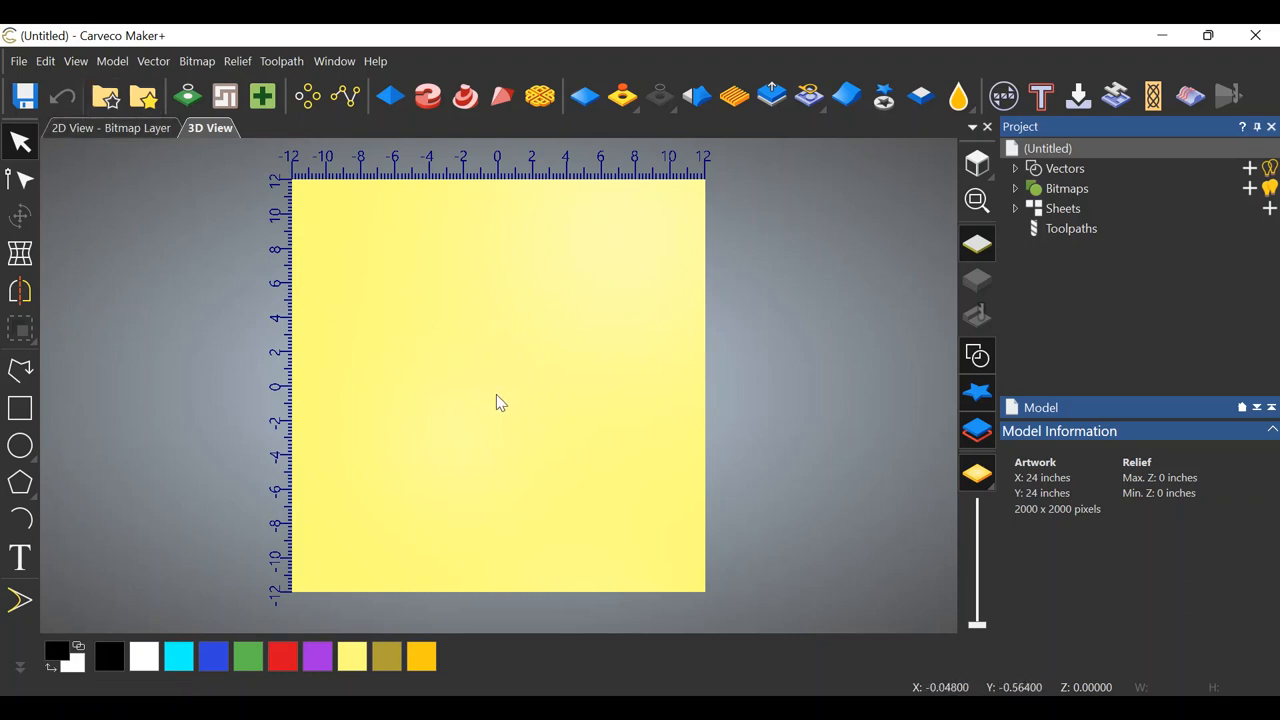
mouse_move(453, 417)
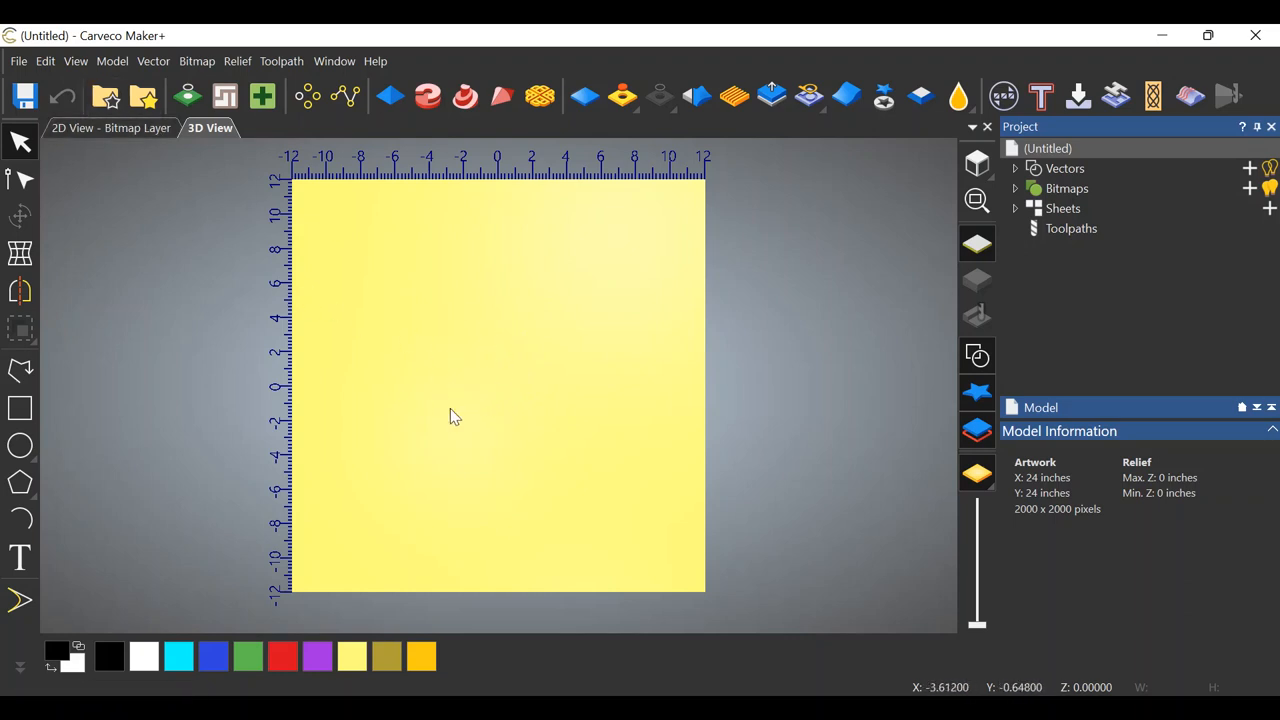
mouse_move(422, 393)
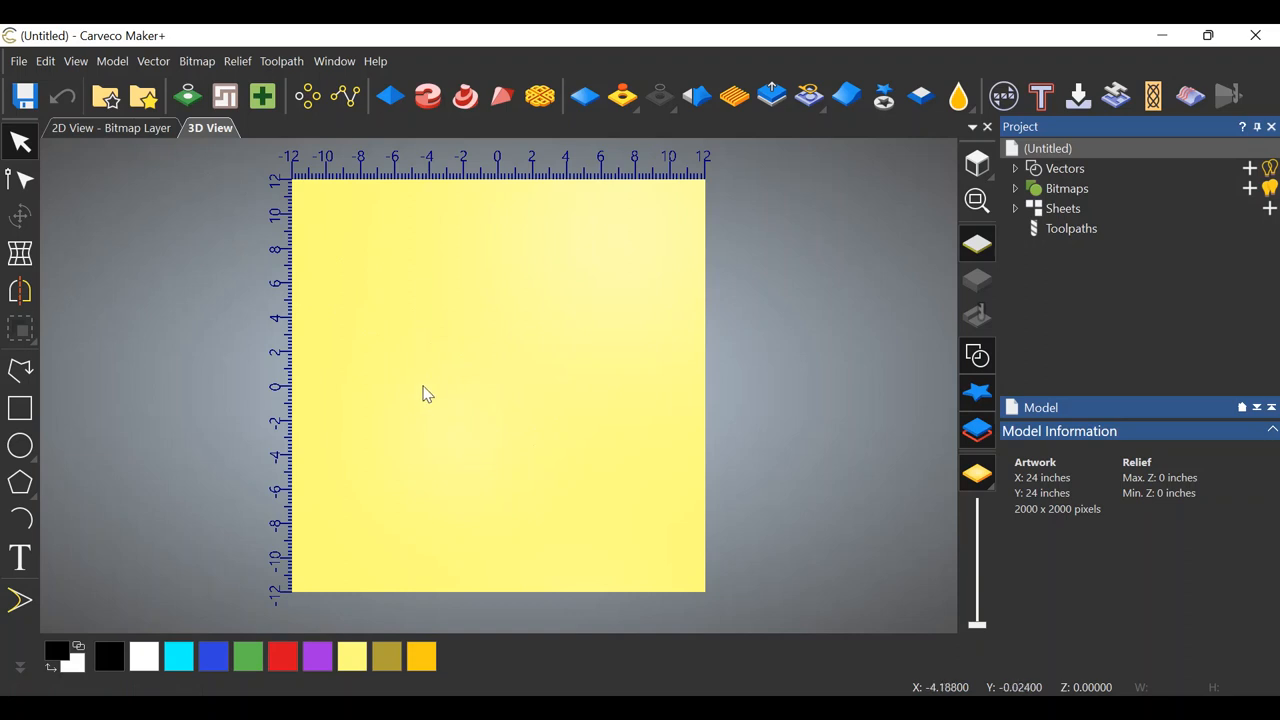
mouse_move(410, 402)
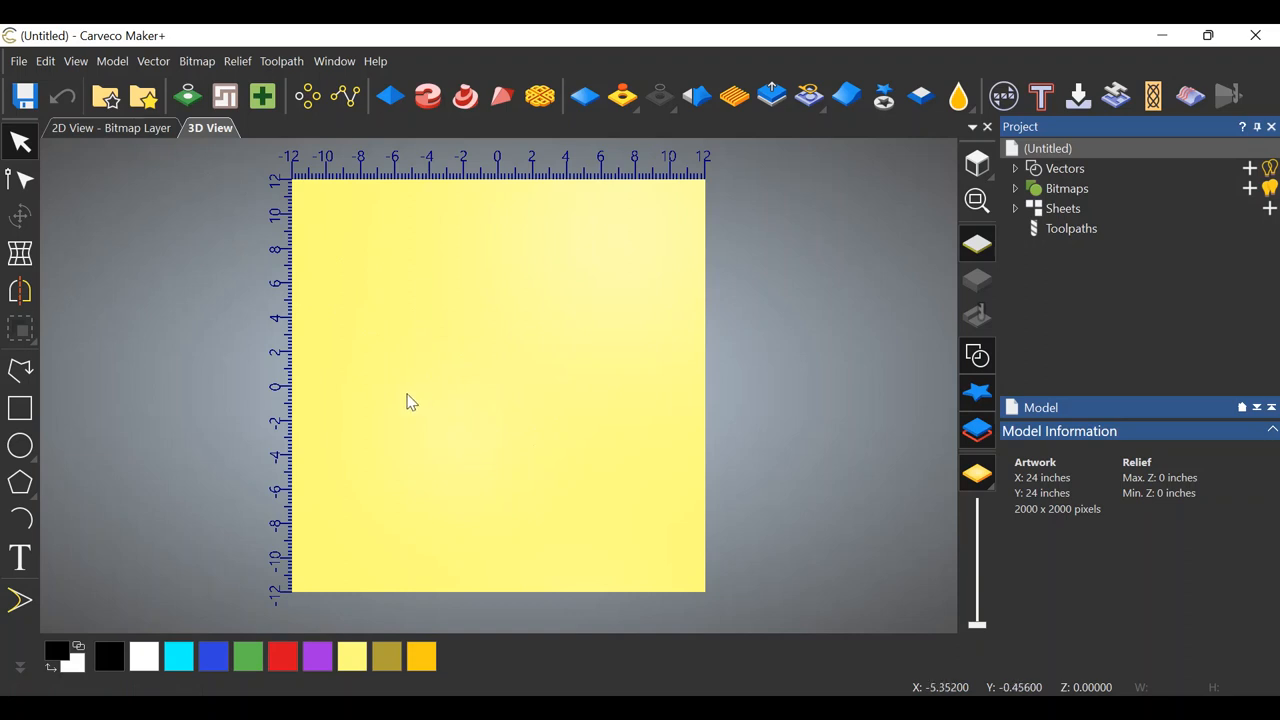
mouse_move(418, 402)
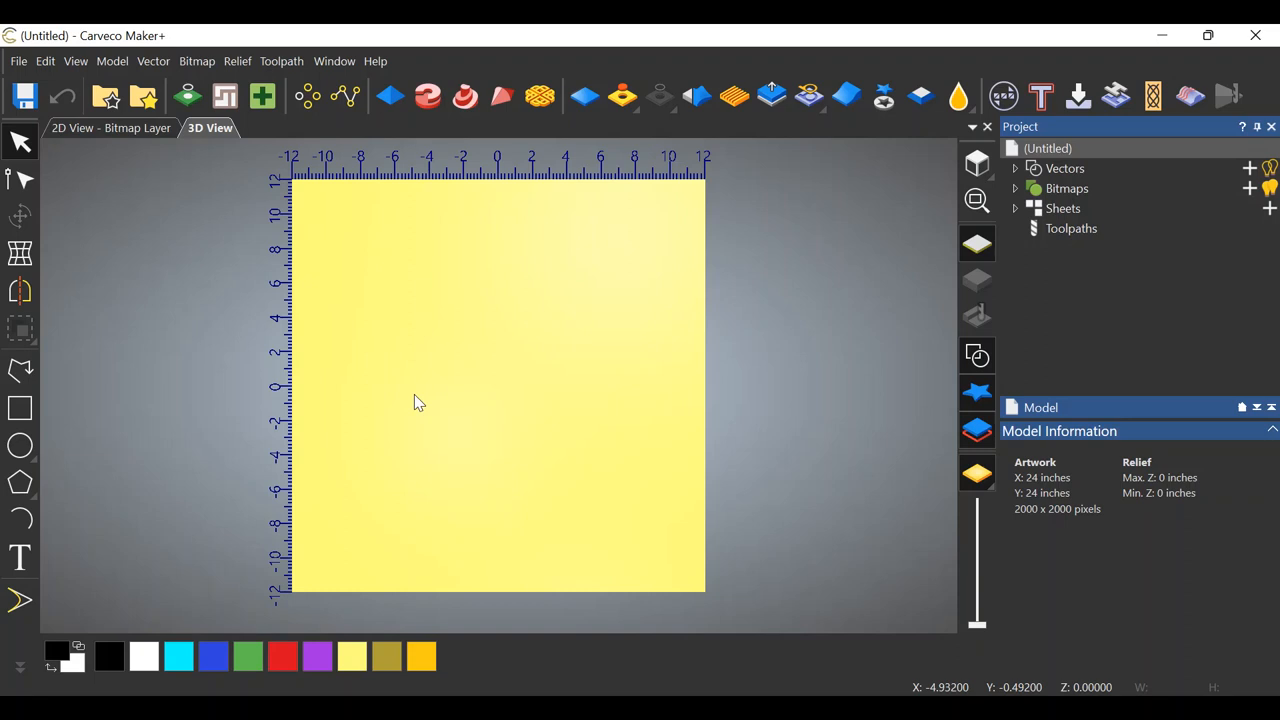
mouse_move(350, 331)
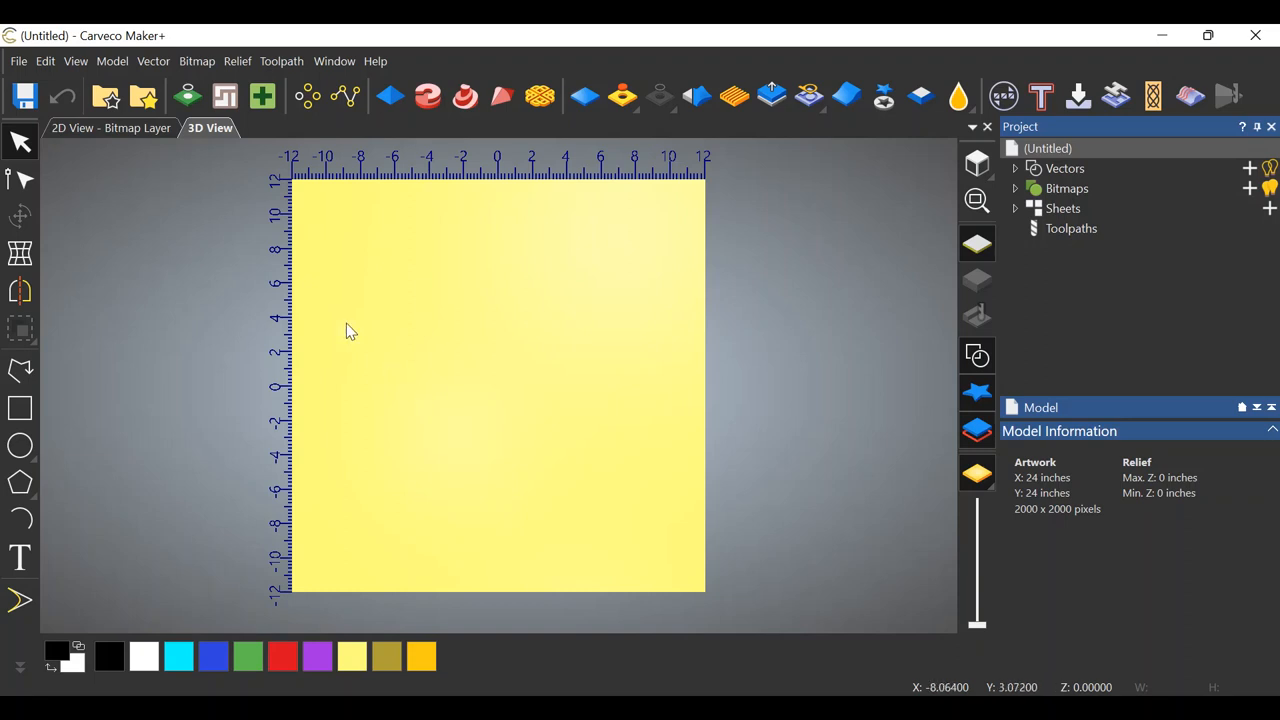
mouse_move(88, 338)
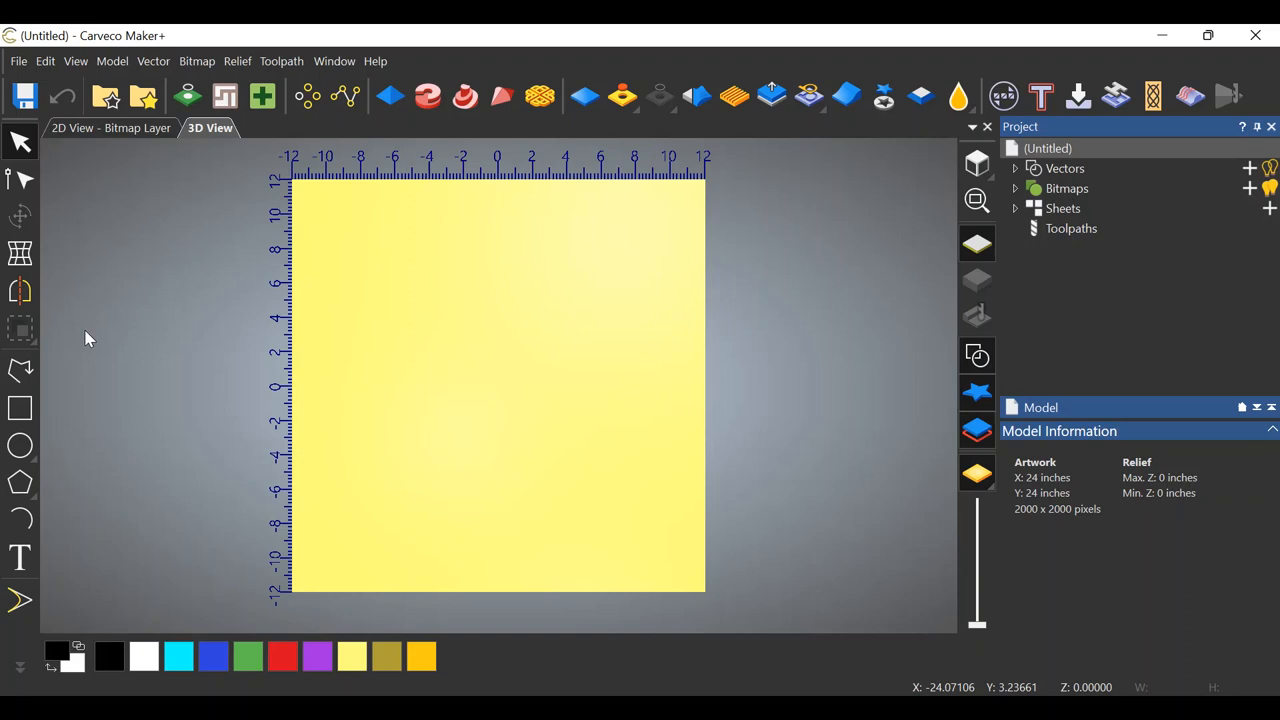
mouse_move(20, 408)
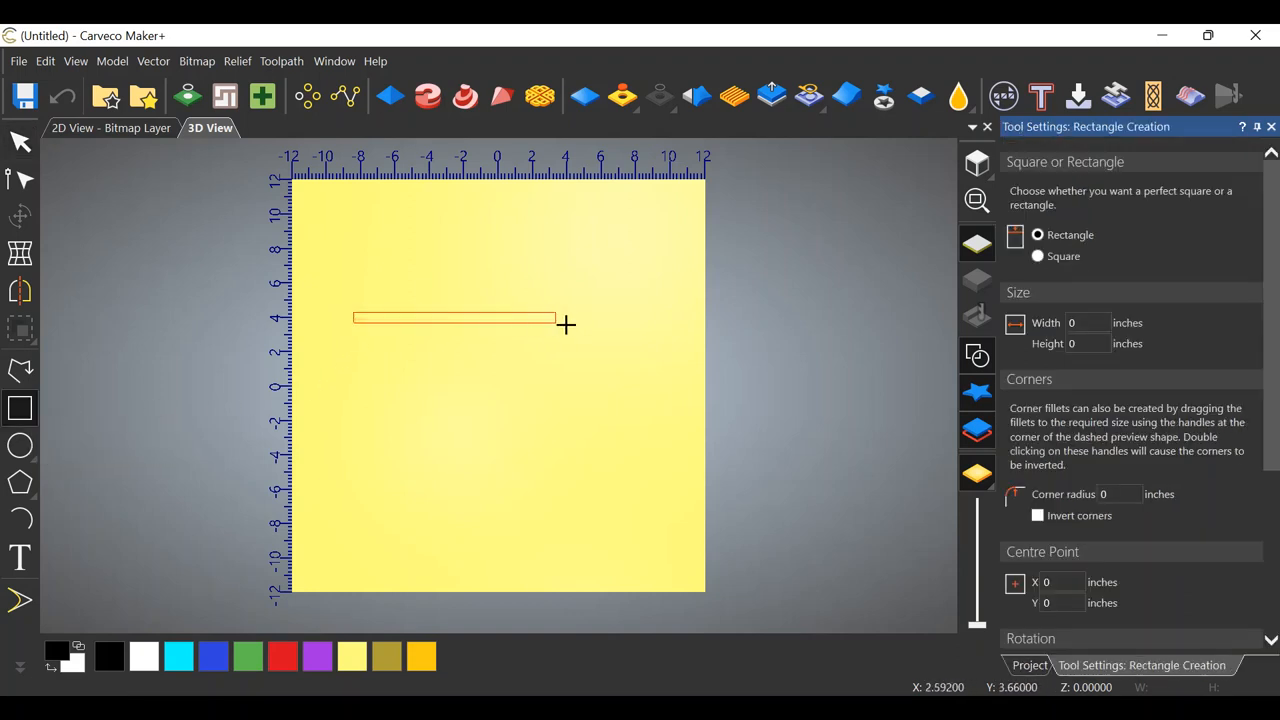
Drag out a rectangle preview across the middle of the board in the 3D View
drag(567, 324, 638, 485)
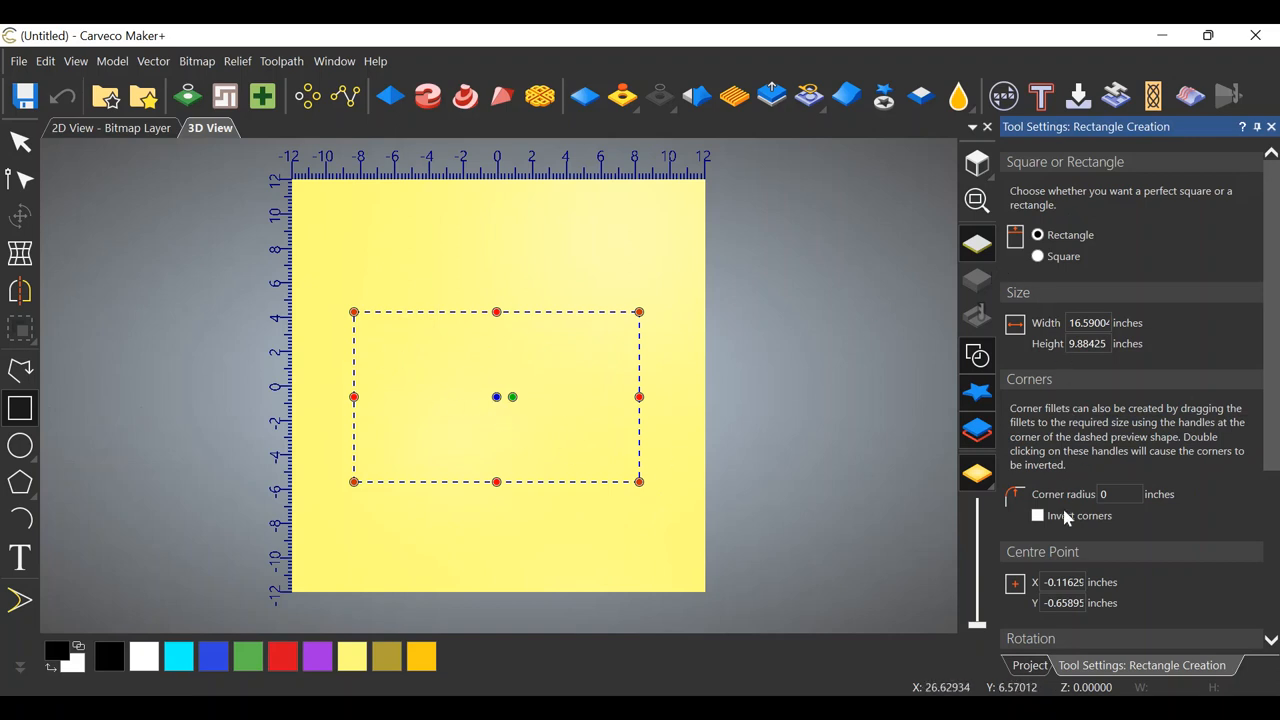
scroll(down, 3)
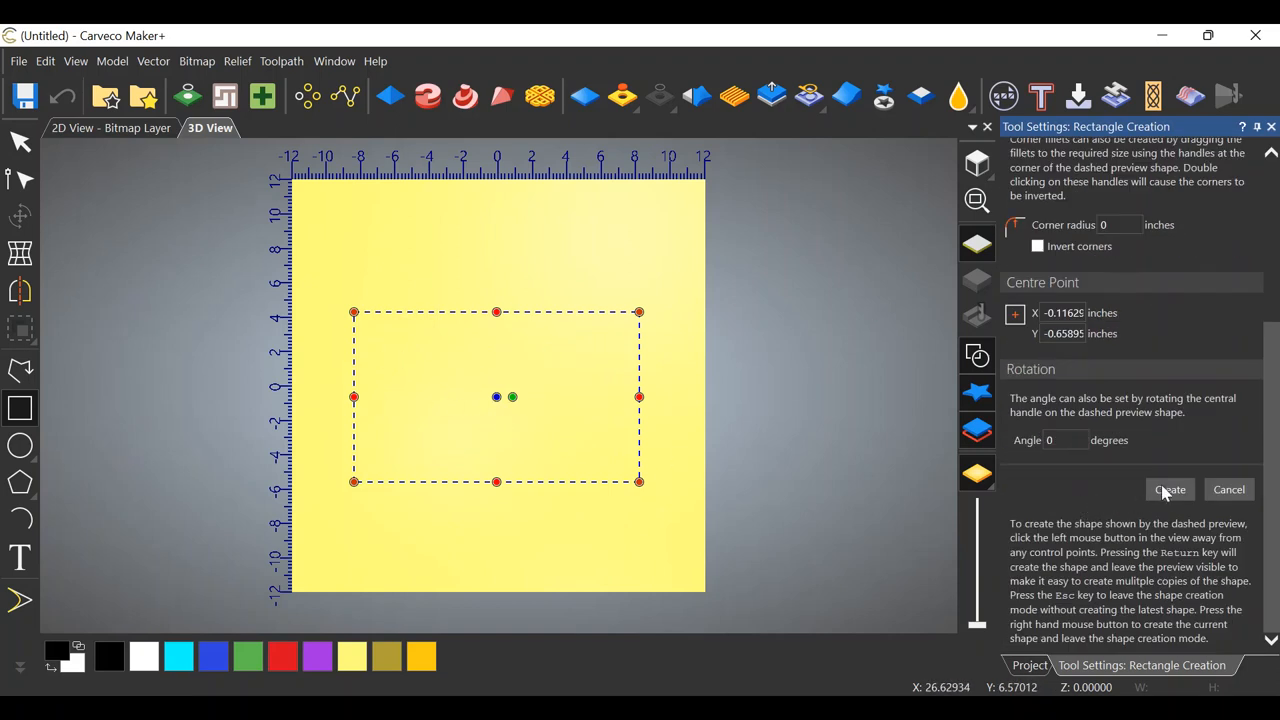
mouse_move(540, 330)
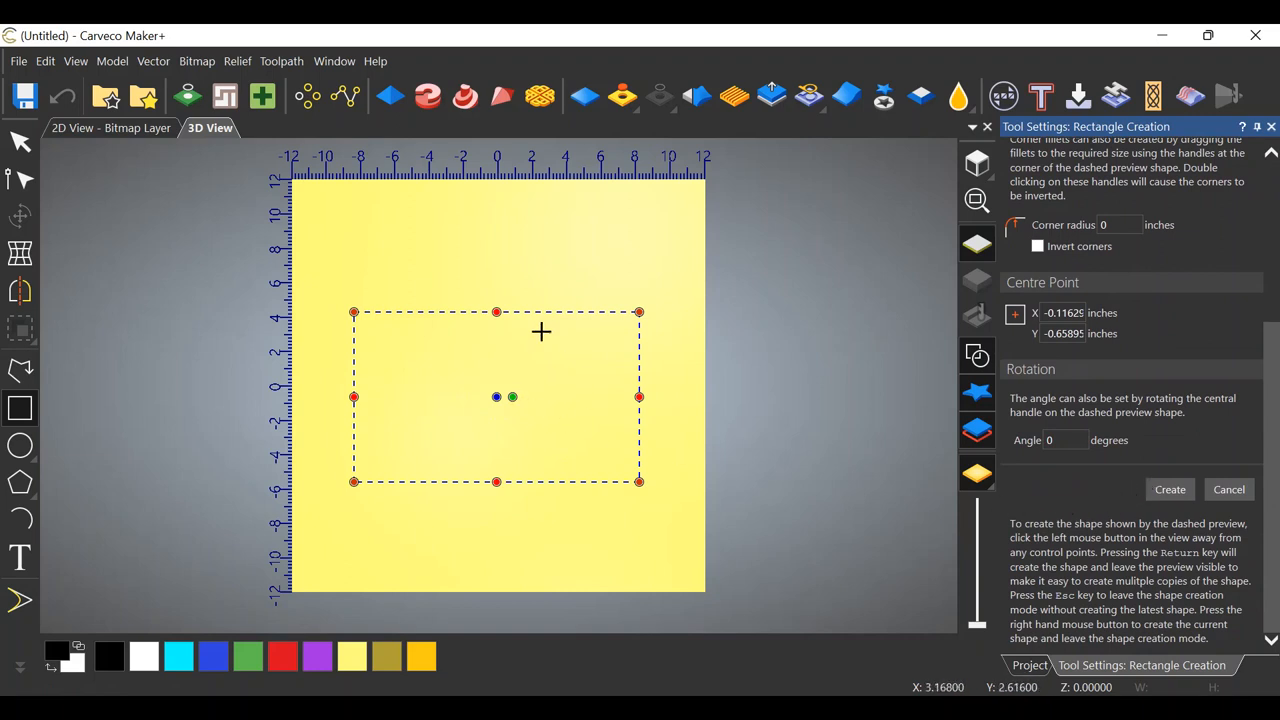
mouse_move(915, 404)
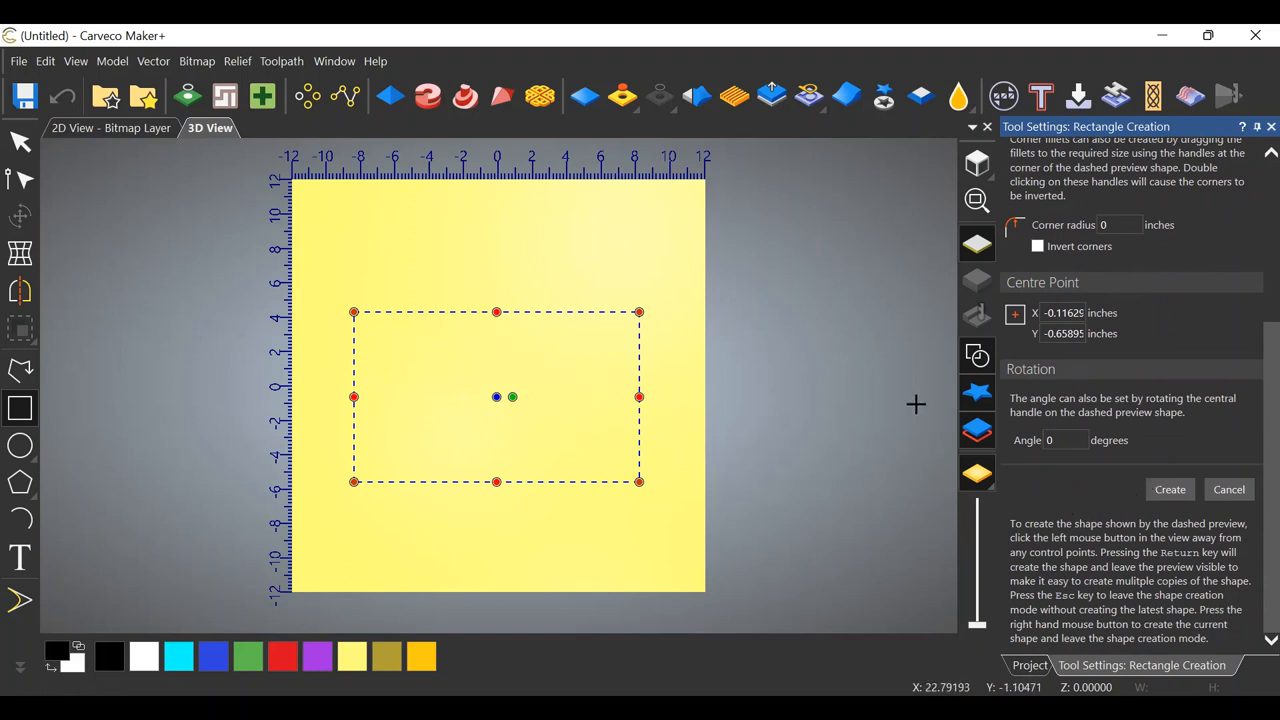
scroll(up, 3)
text(18)
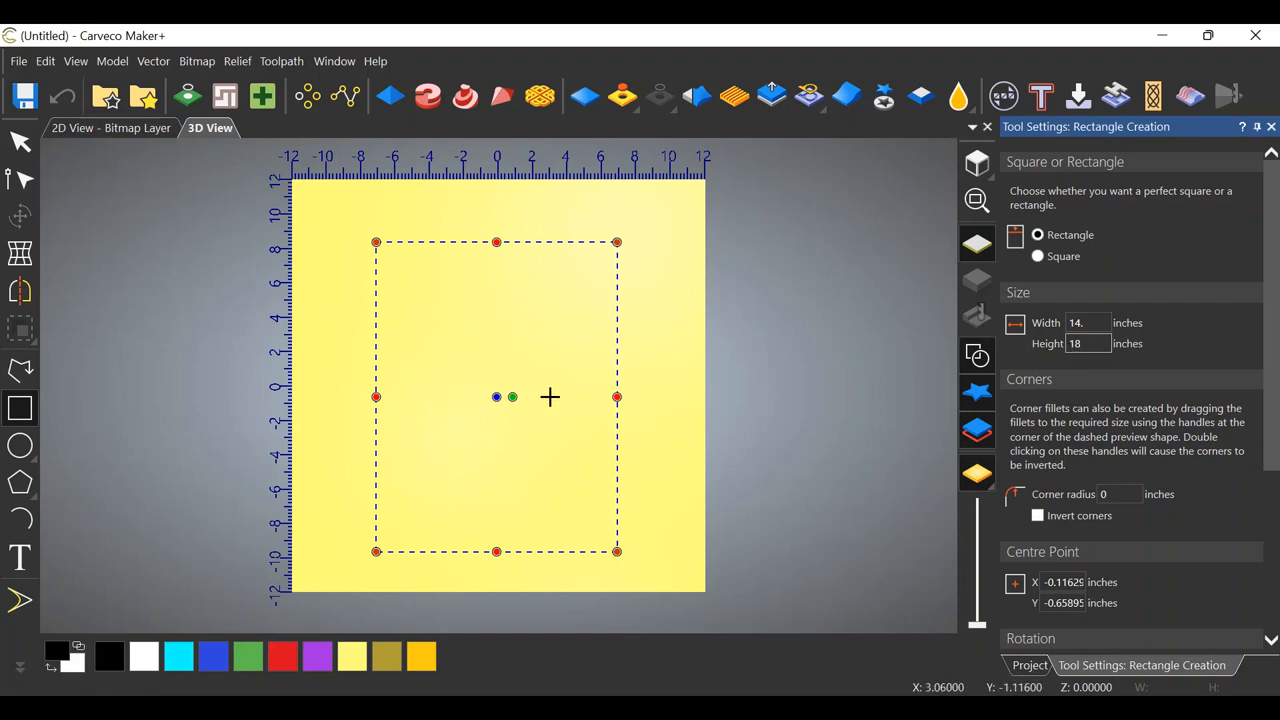
mouse_move(468, 378)
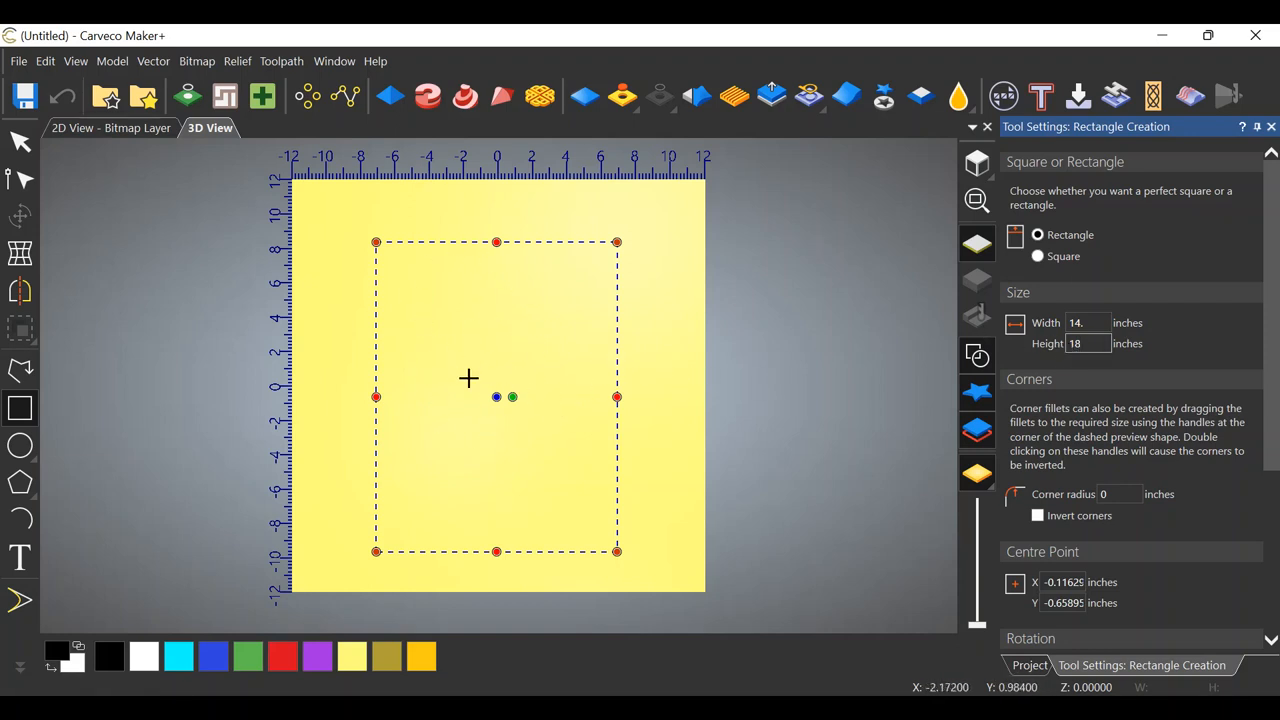
mouse_move(508, 417)
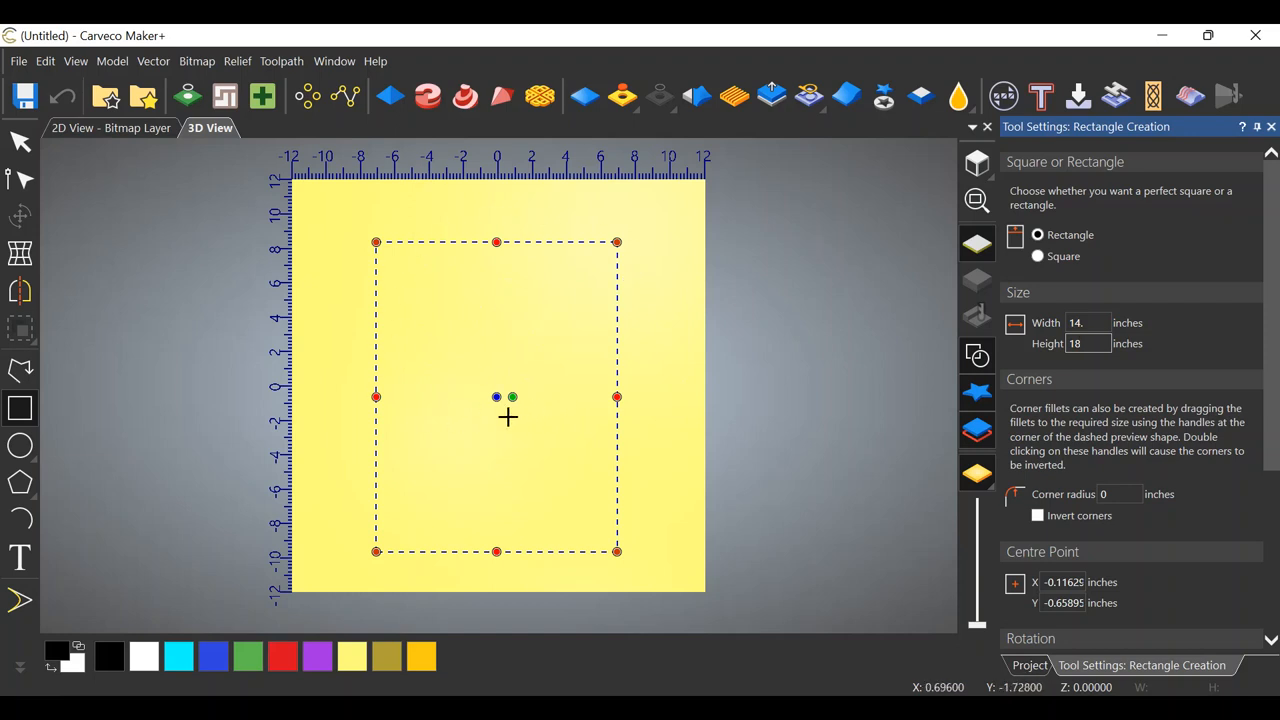
mouse_move(461, 380)
text(14)
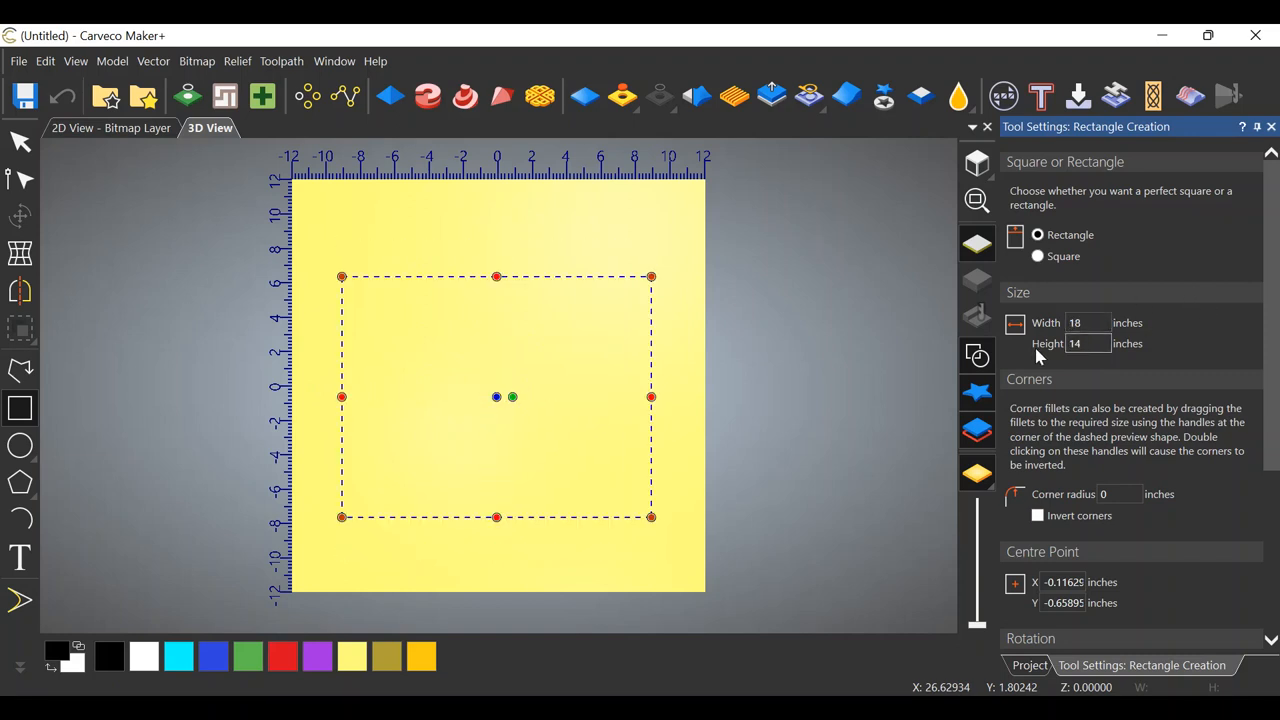
mouse_move(557, 362)
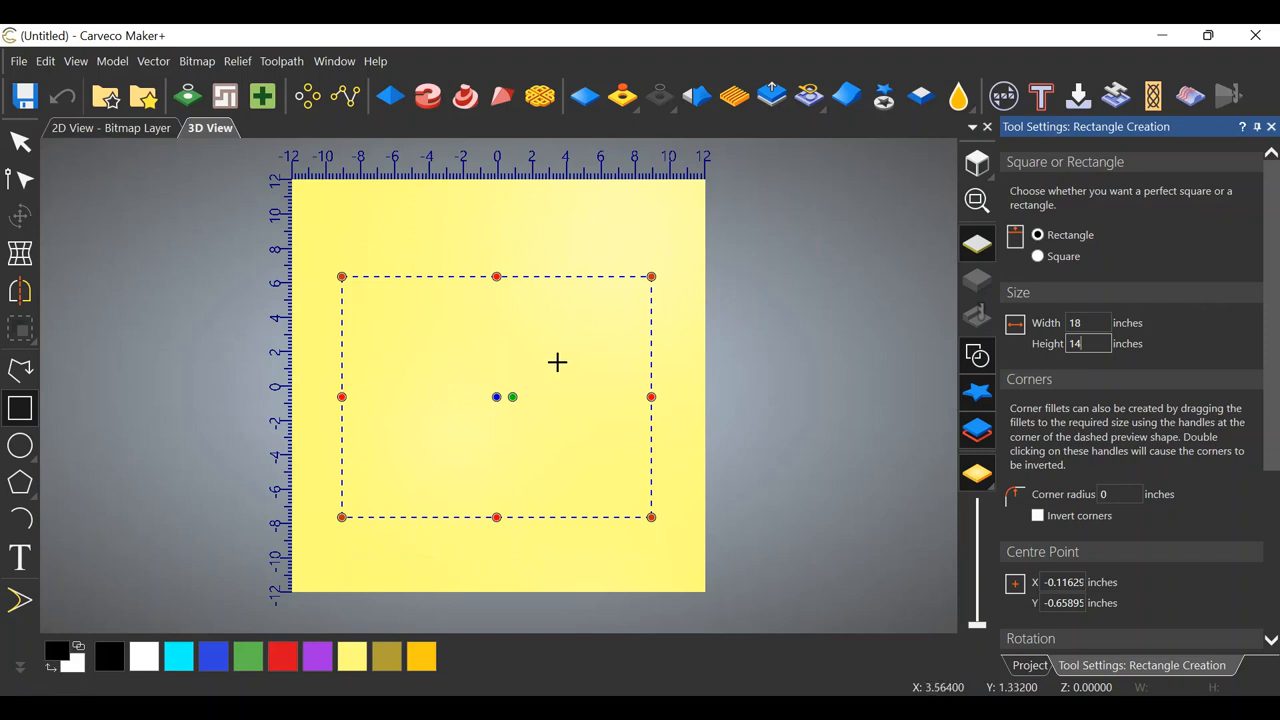
mouse_move(1093, 459)
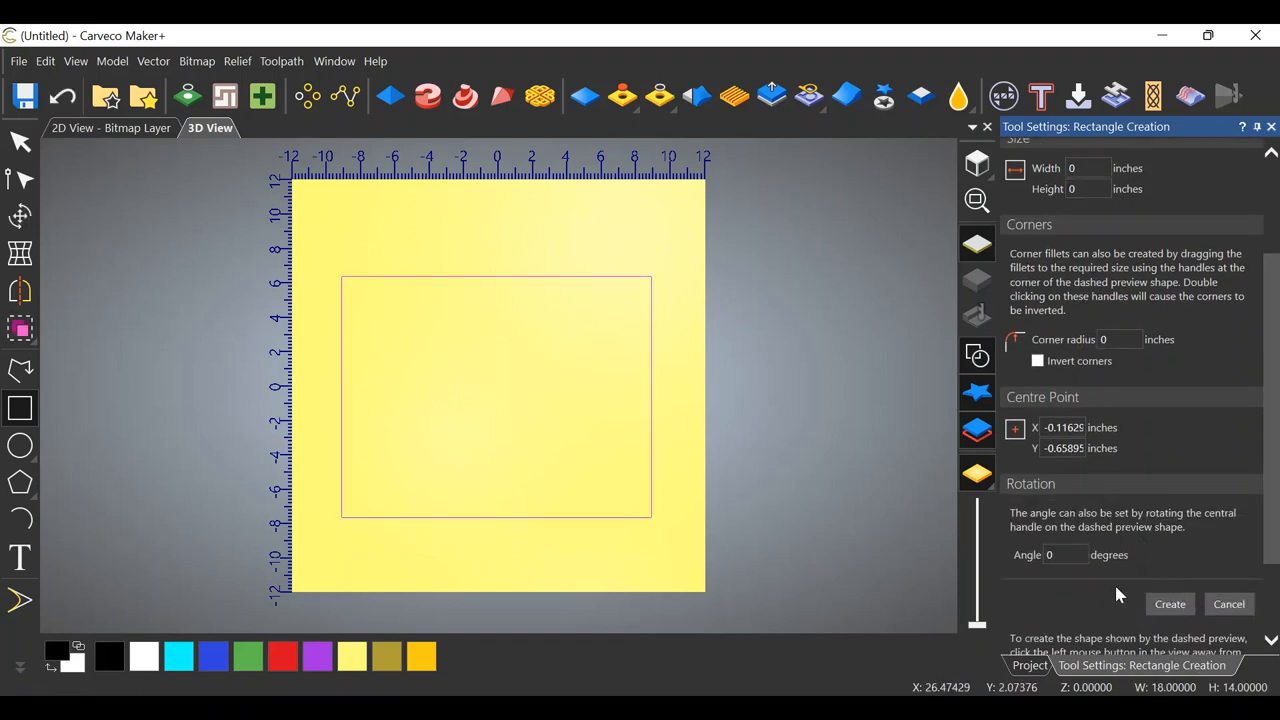
mouse_move(50, 197)
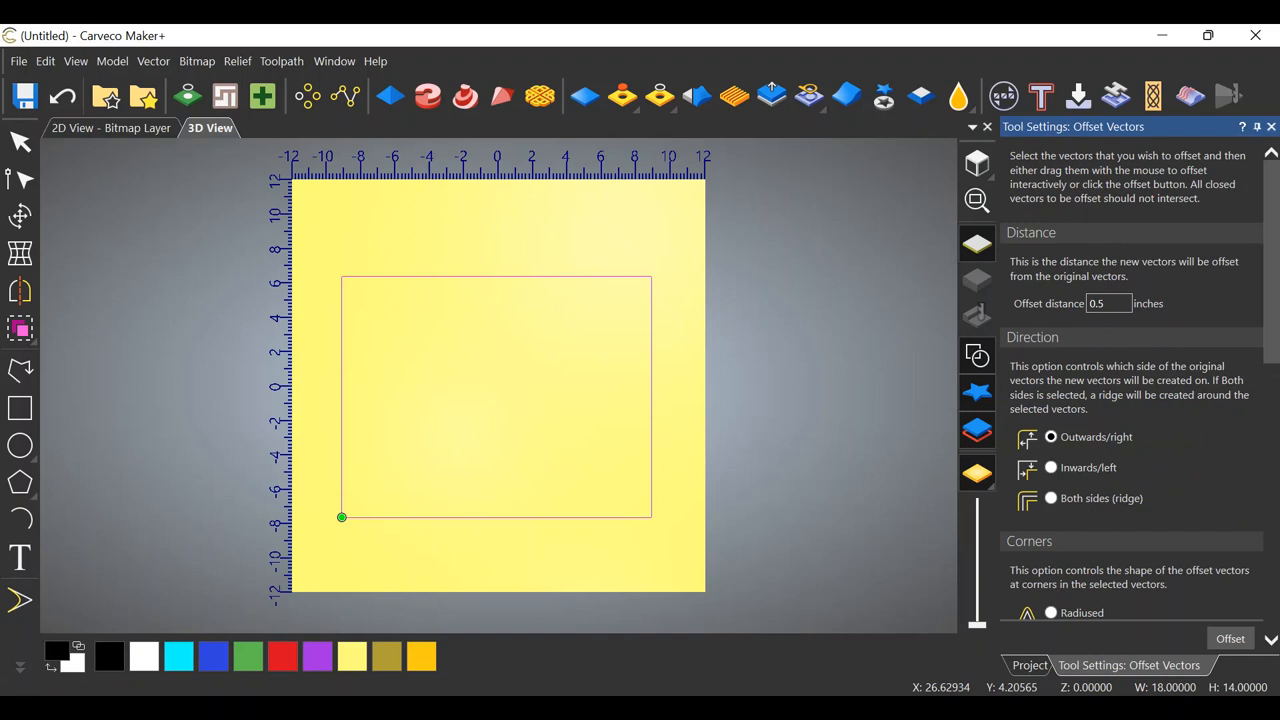
mouse_move(770, 358)
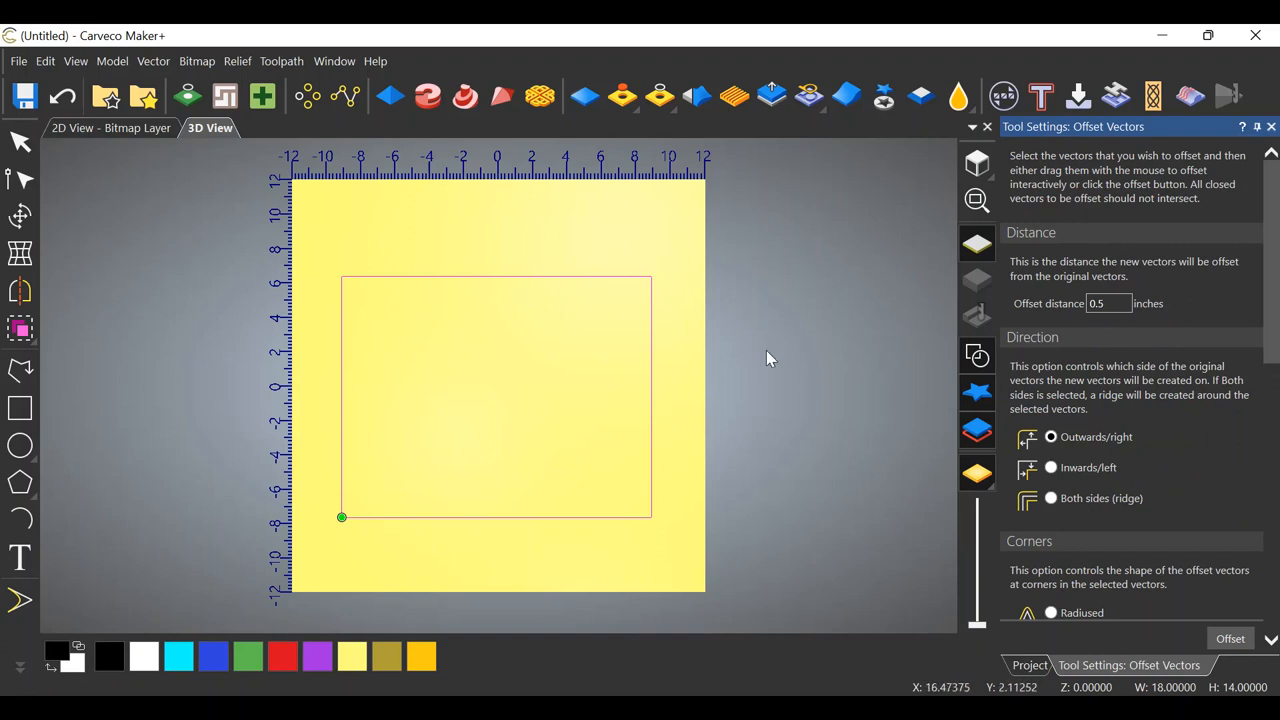
mouse_move(655, 368)
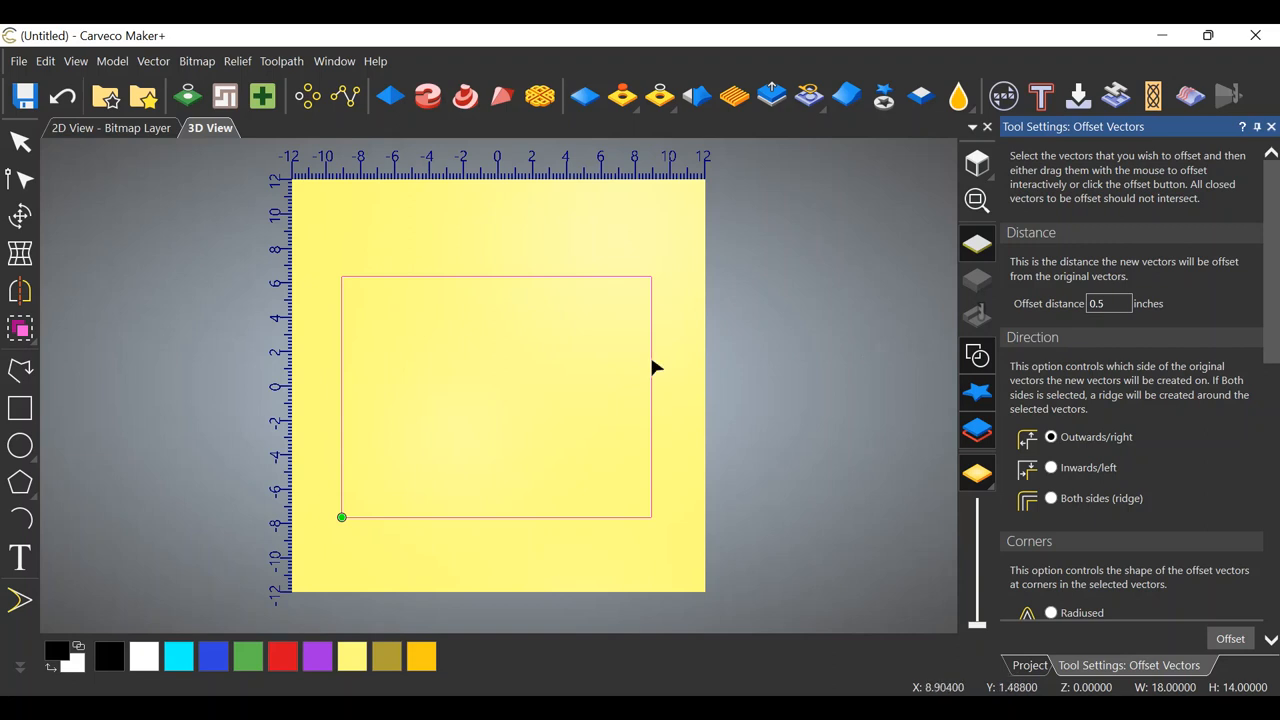
mouse_move(667, 373)
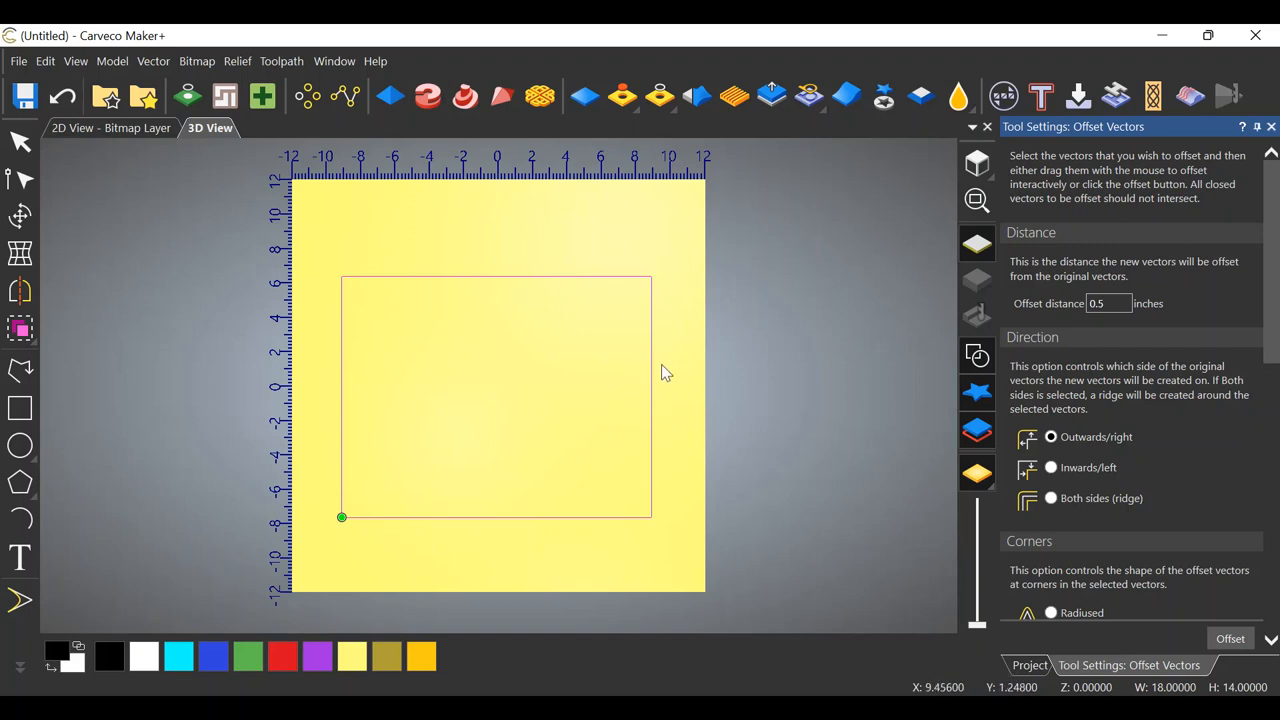
mouse_move(622, 374)
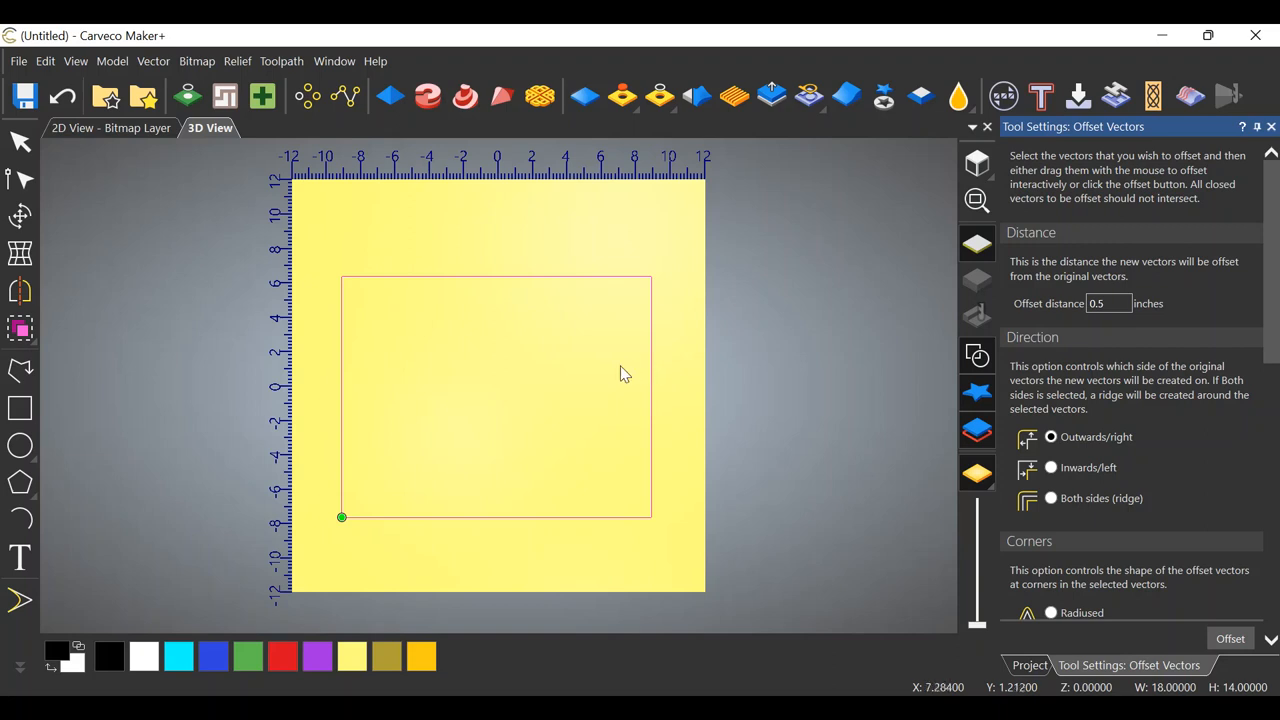
mouse_move(657, 373)
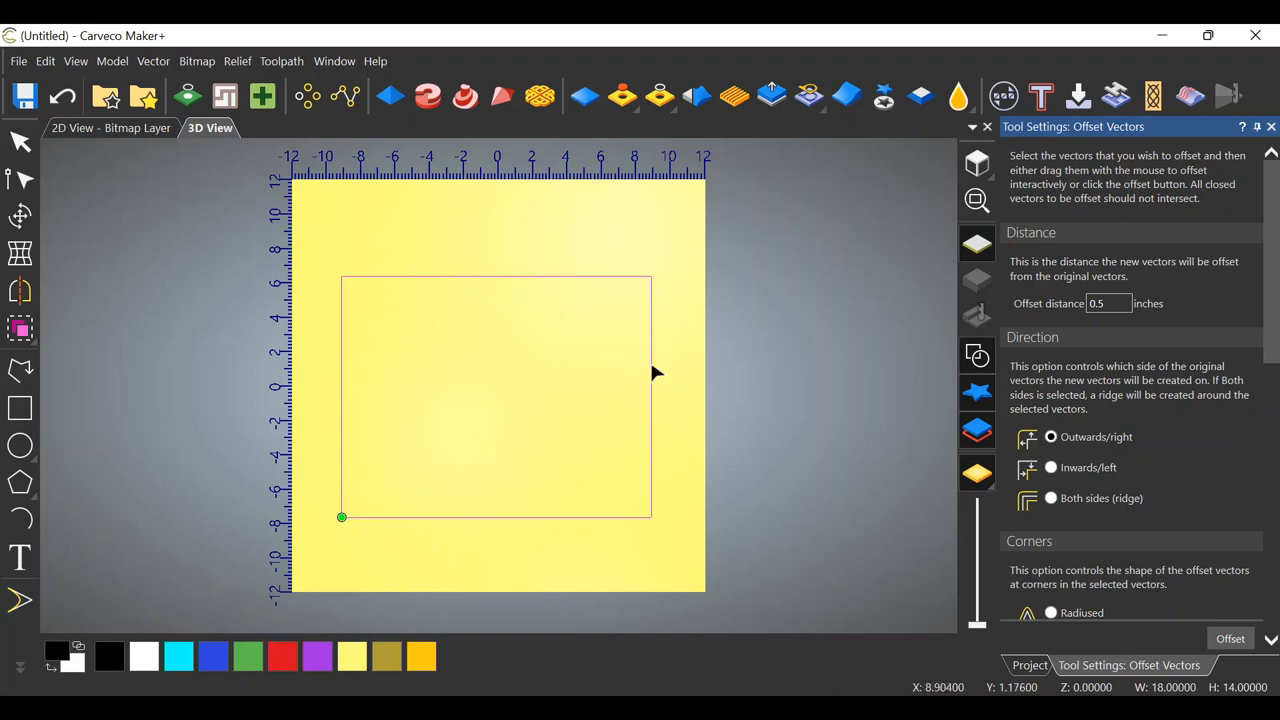
mouse_move(585, 450)
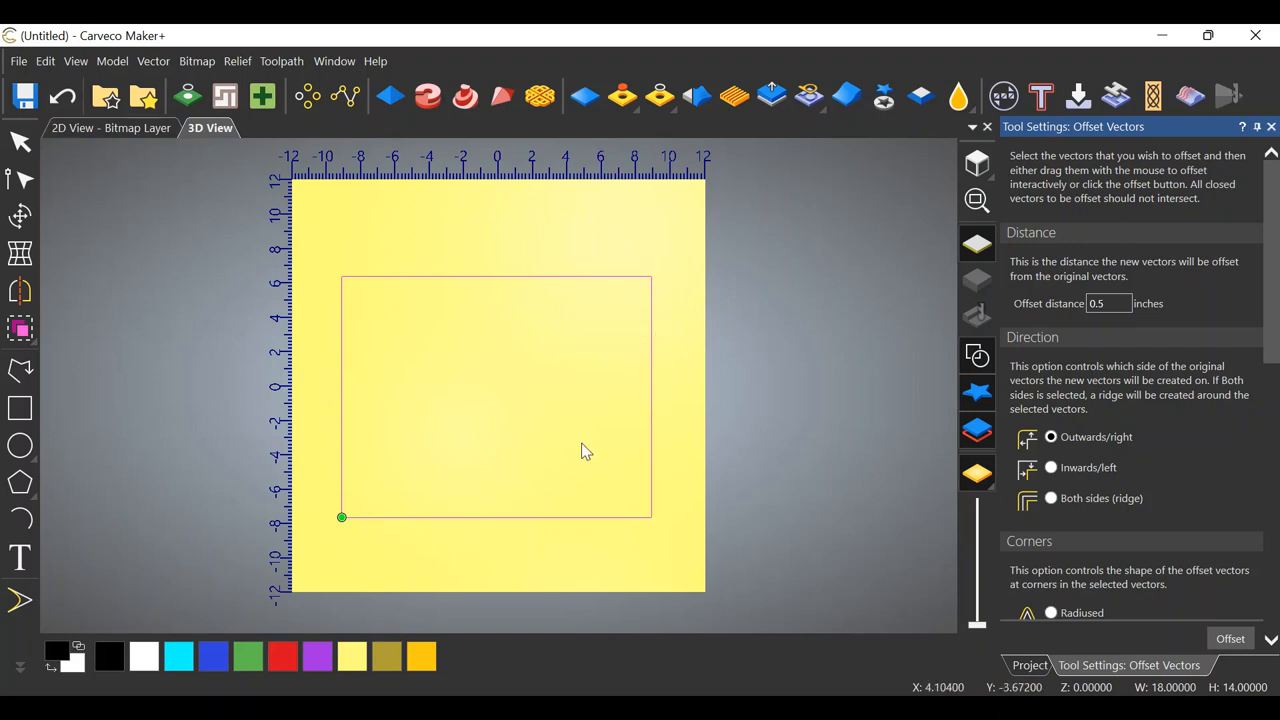
mouse_move(540, 390)
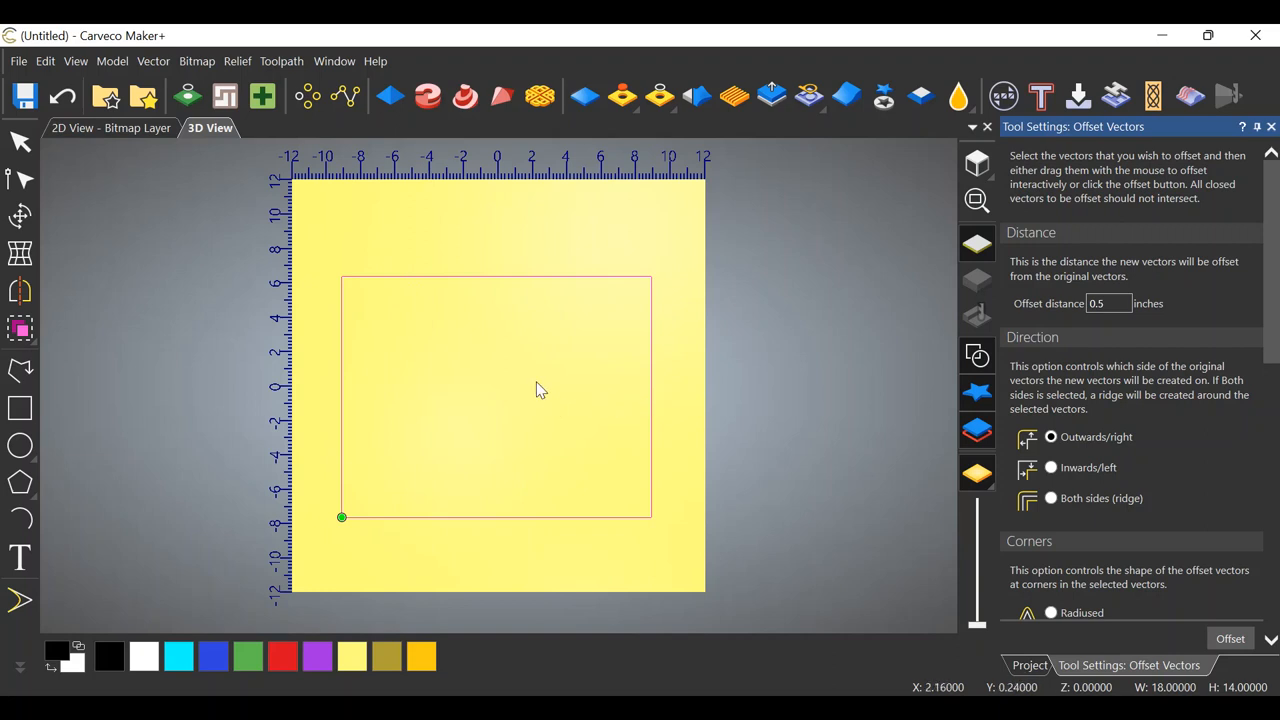
mouse_move(435, 348)
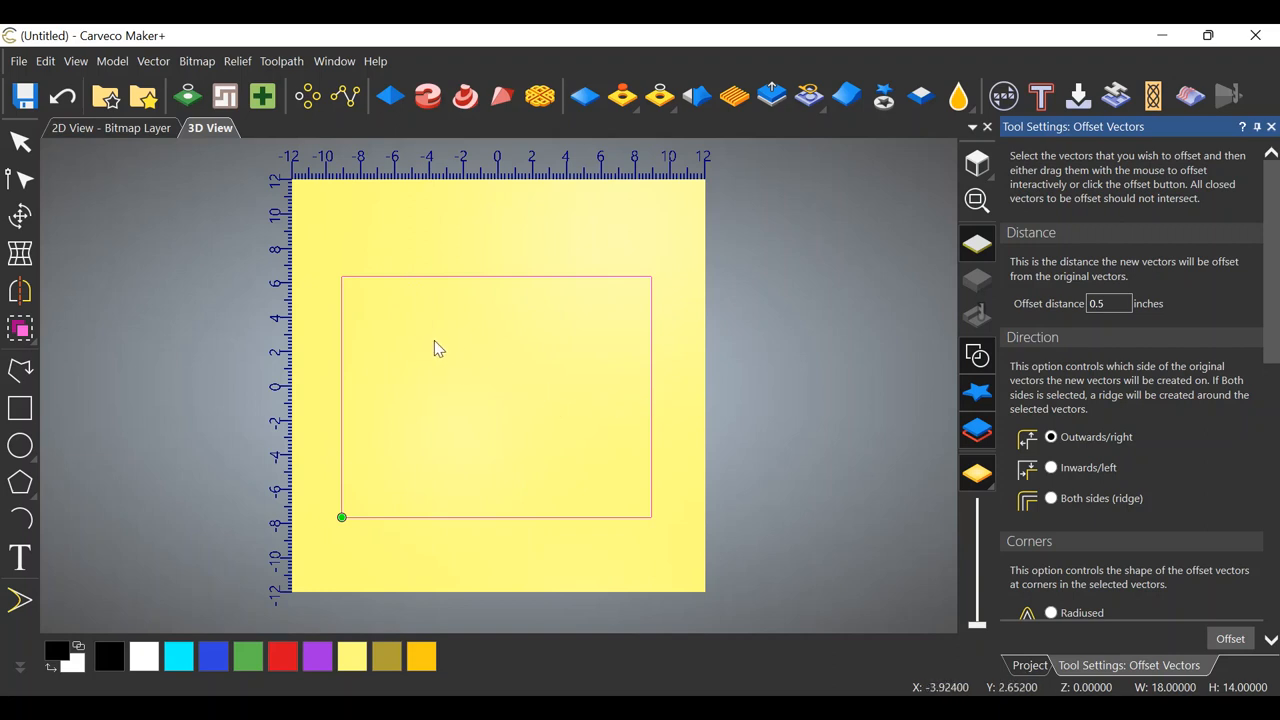
mouse_move(605, 375)
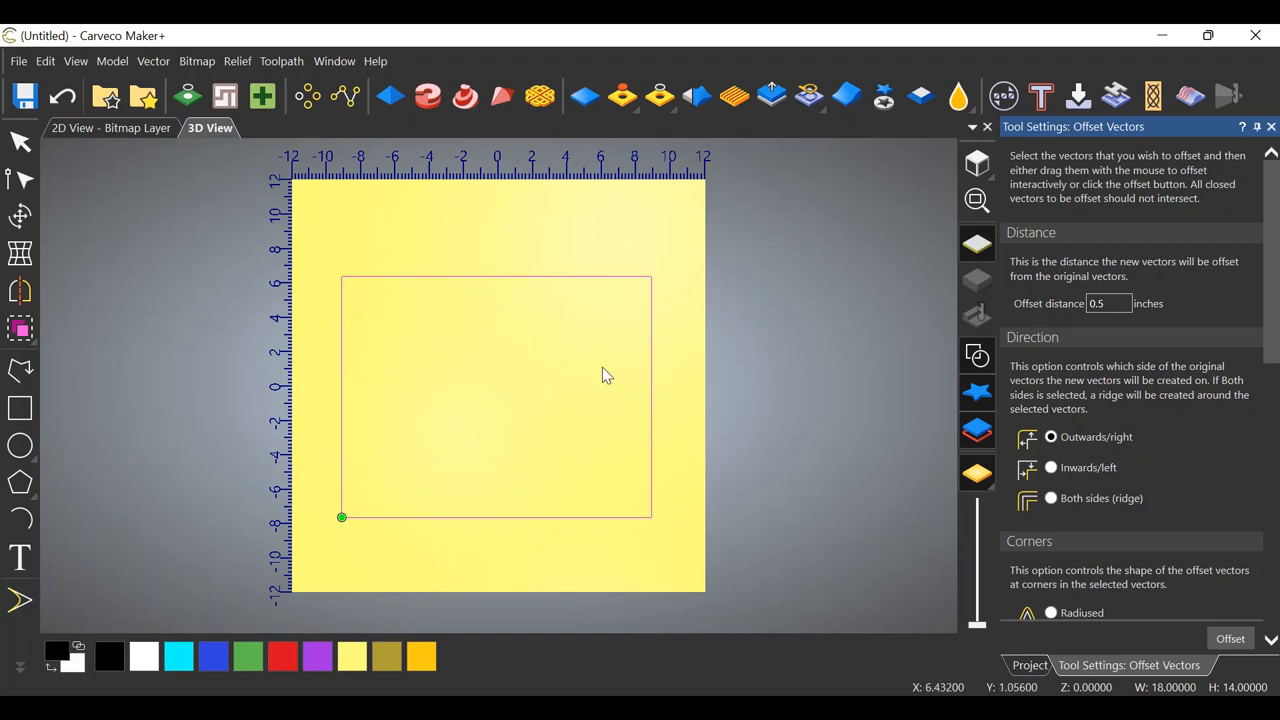
mouse_move(555, 373)
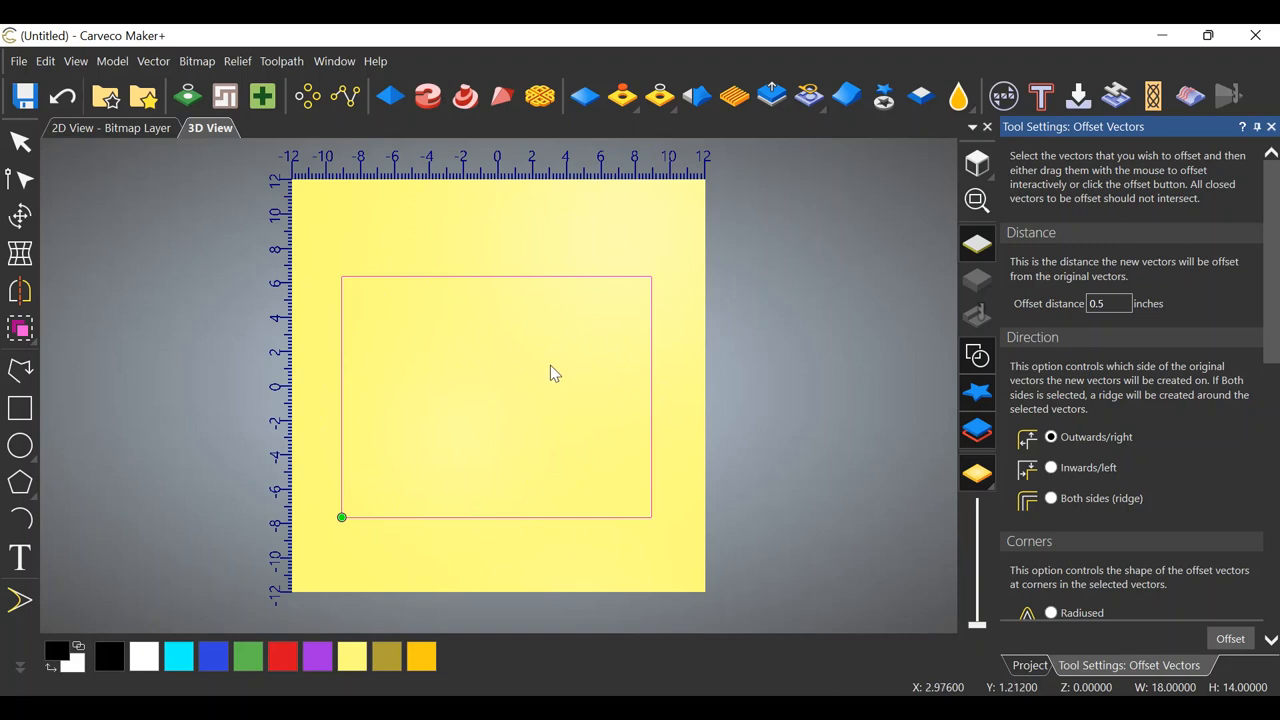
mouse_move(505, 385)
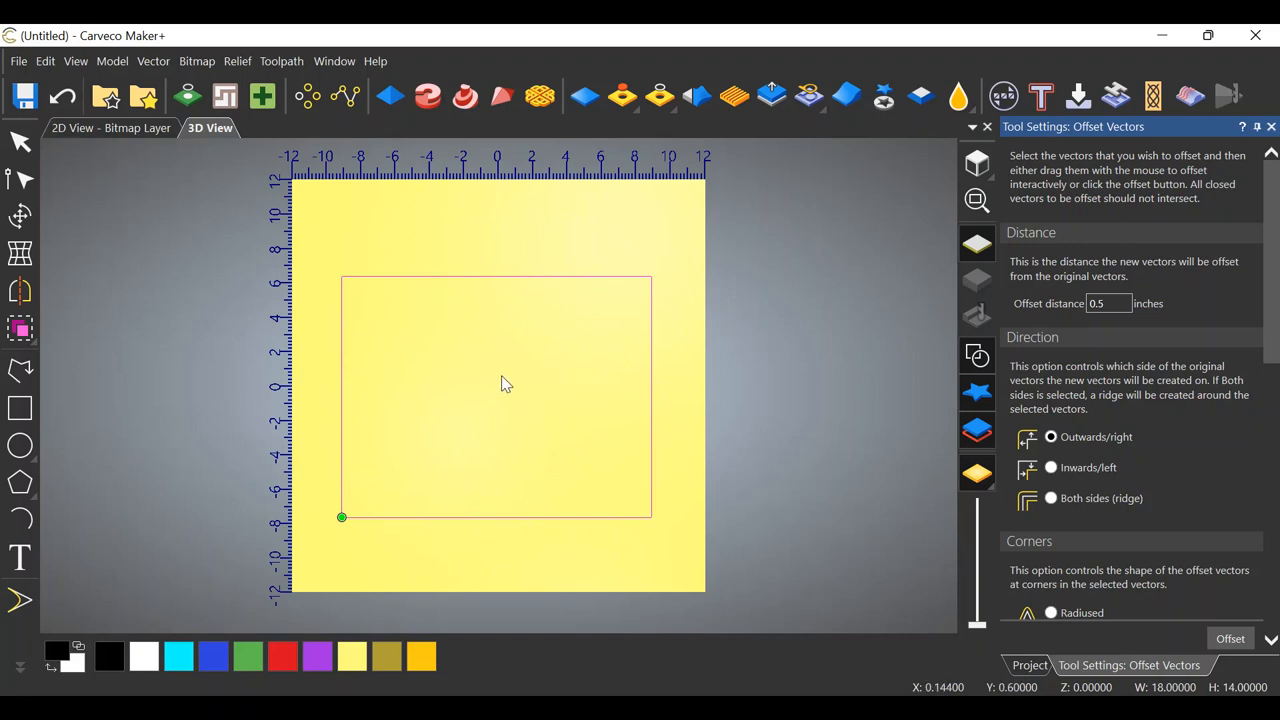
mouse_move(650, 379)
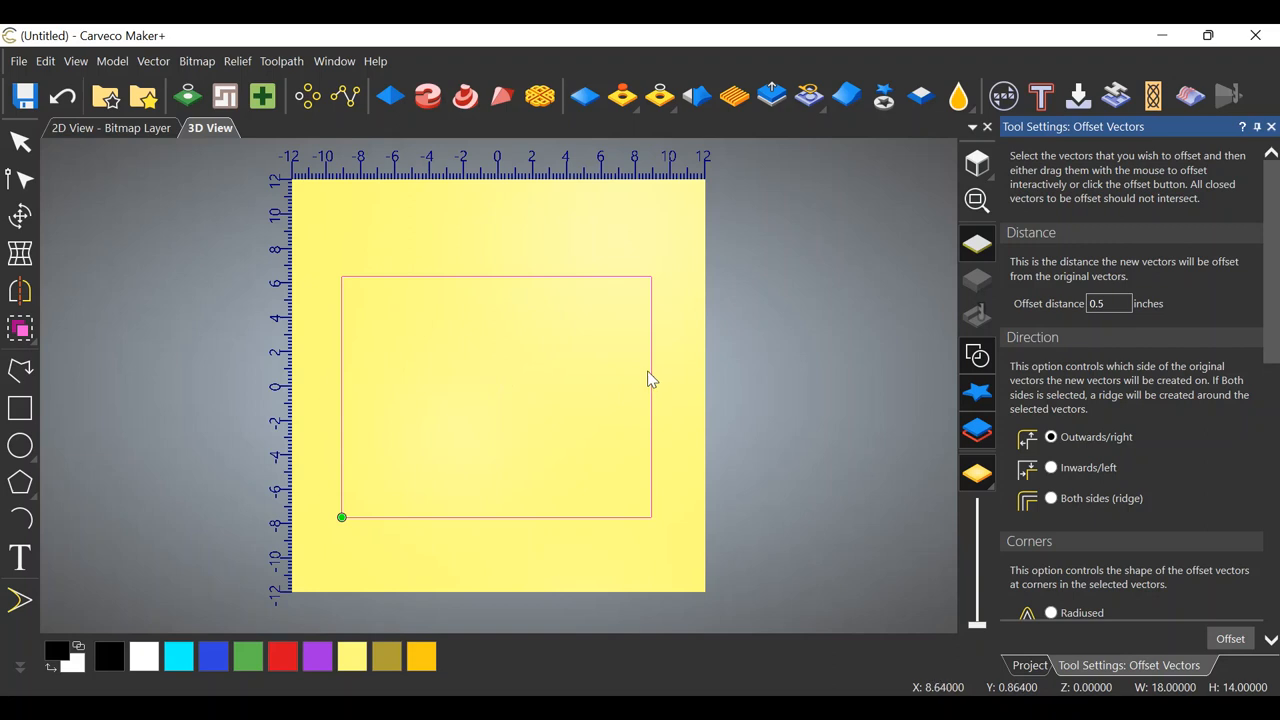
mouse_move(610, 382)
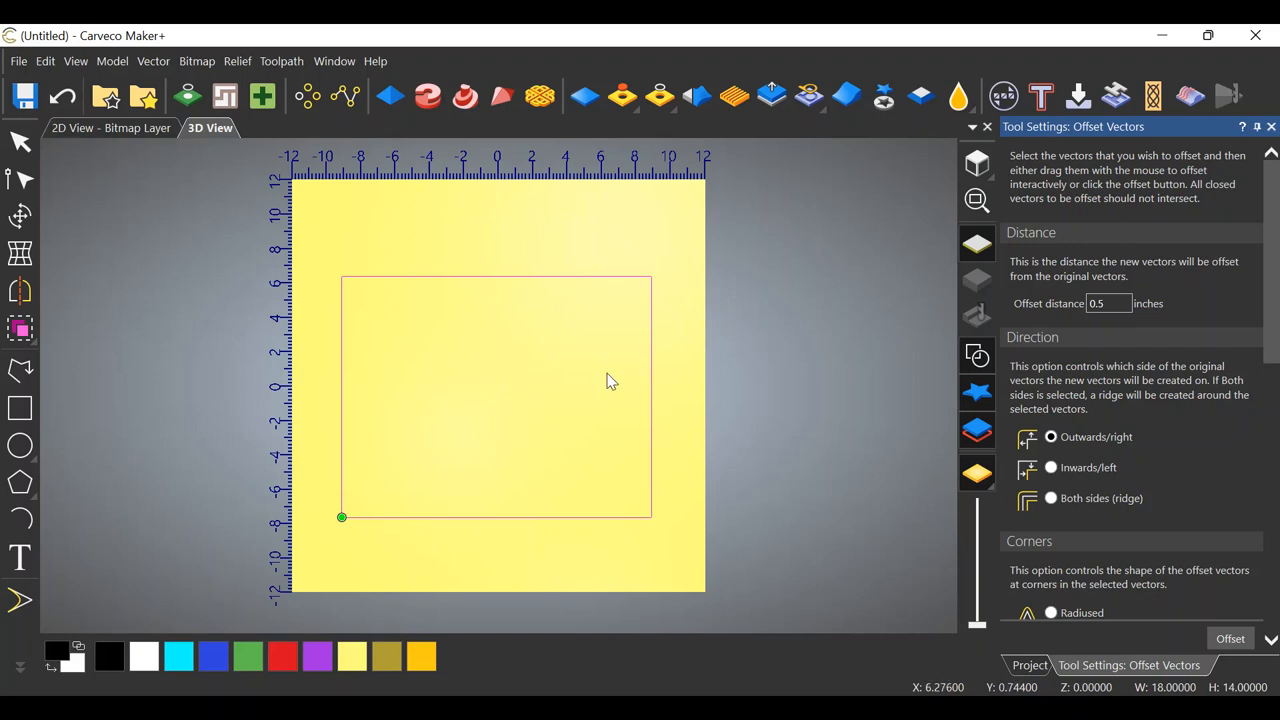
mouse_move(645, 380)
text(1)
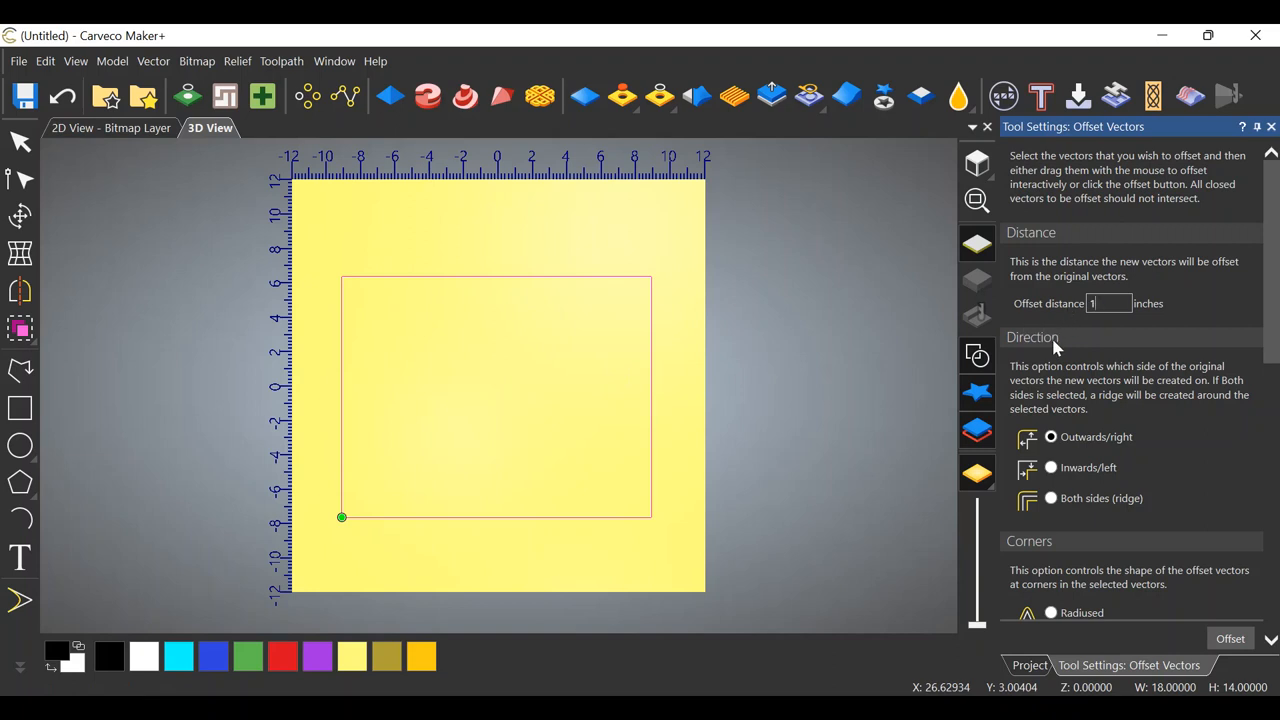
mouse_move(1058, 458)
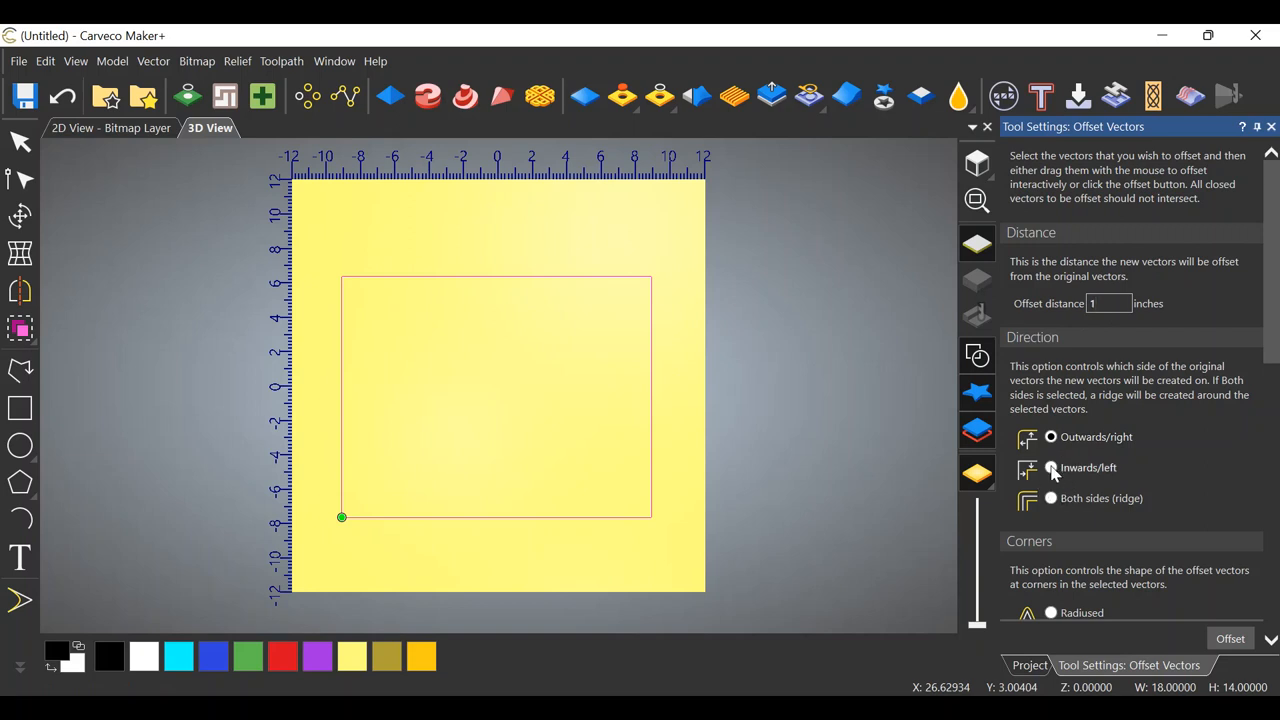
Offset the rectangle 1 inch inwards to get a 16 by 12 inch copy, keeping the original
scroll(down, 3)
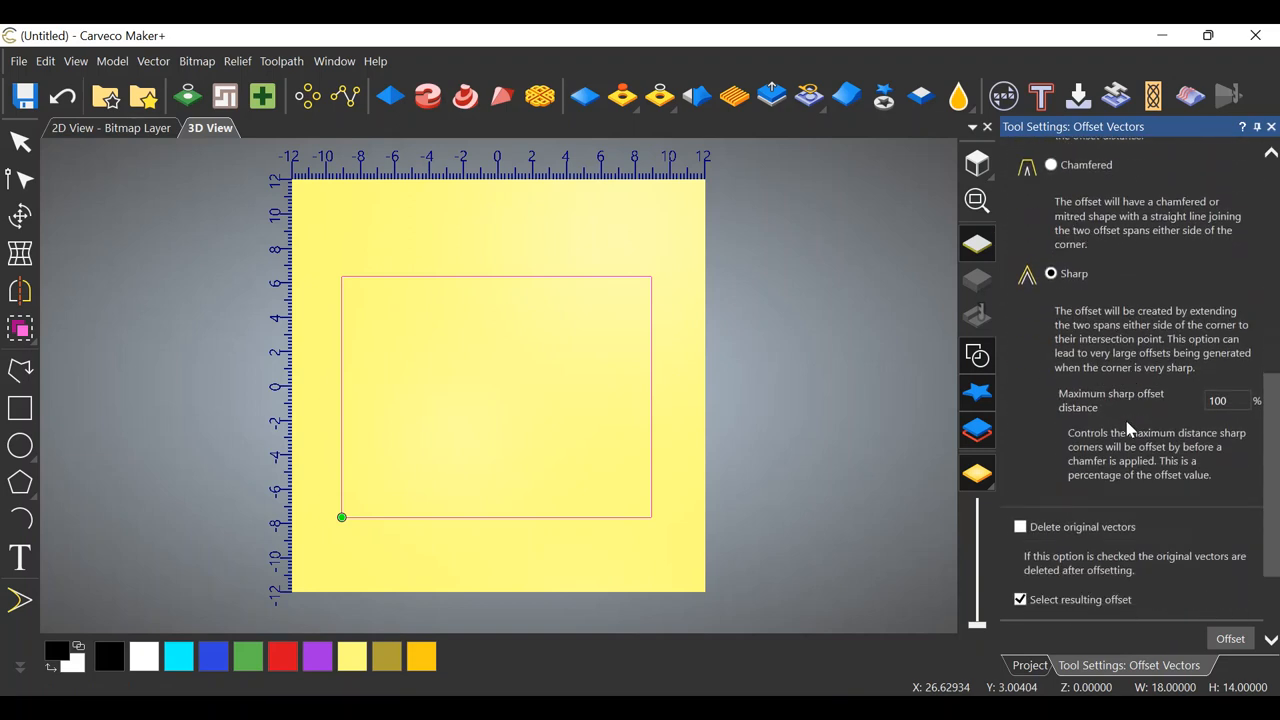
scroll(down, 3)
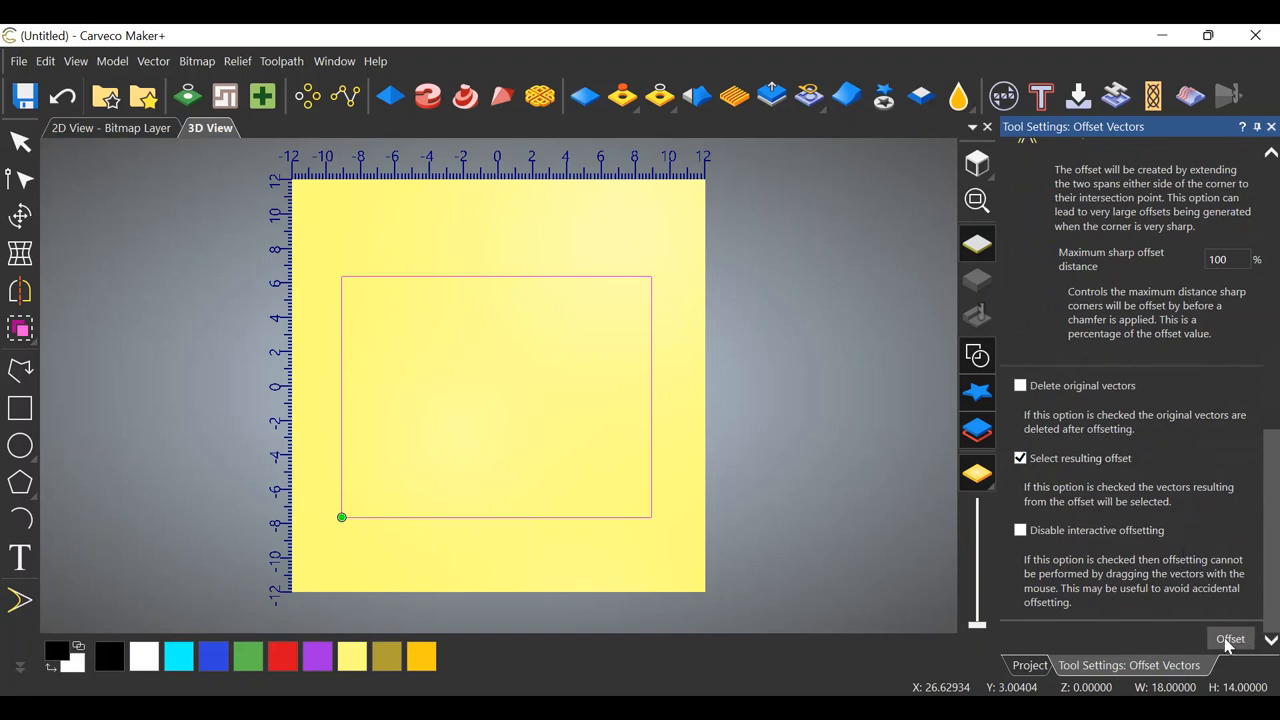
click(1230, 638)
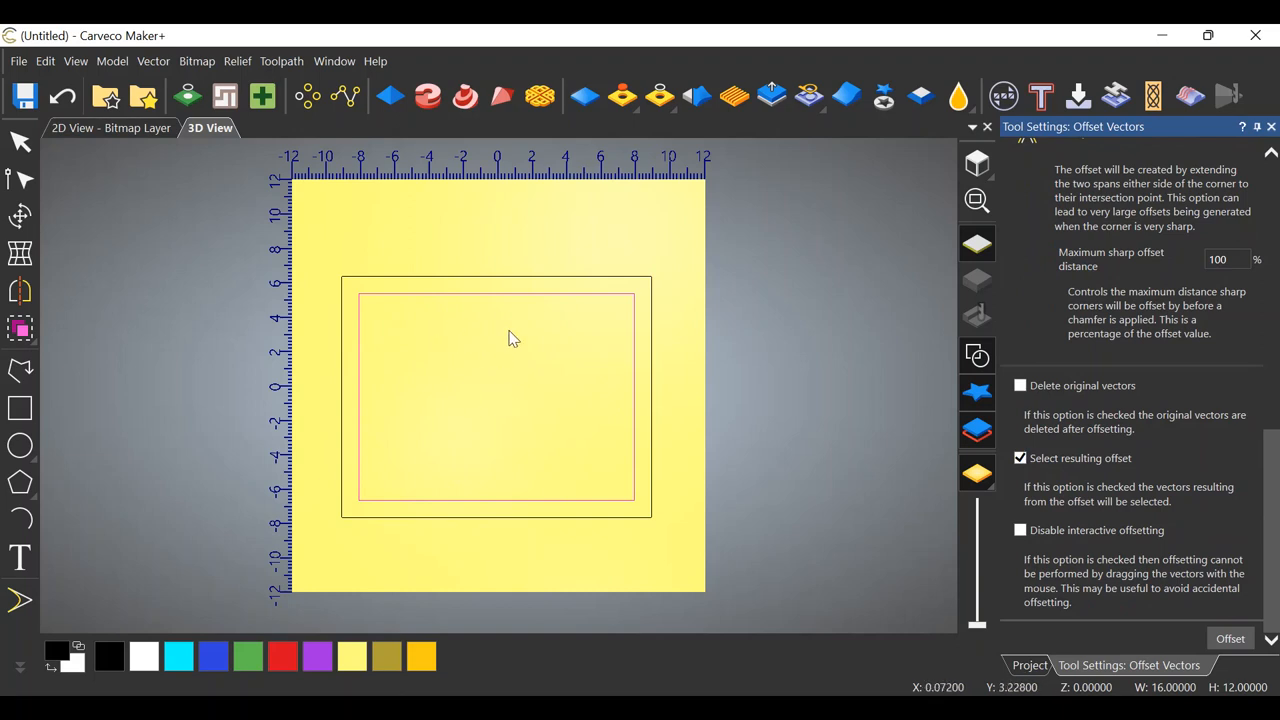
mouse_move(537, 345)
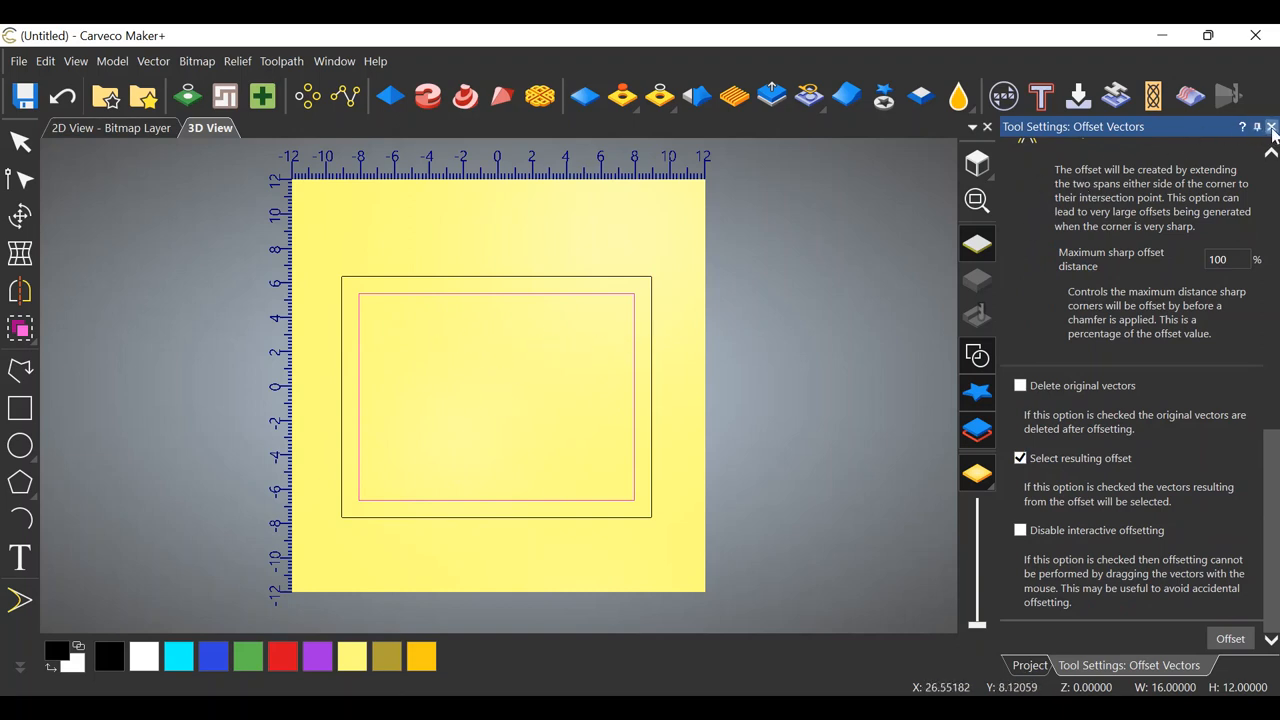
click(1271, 126)
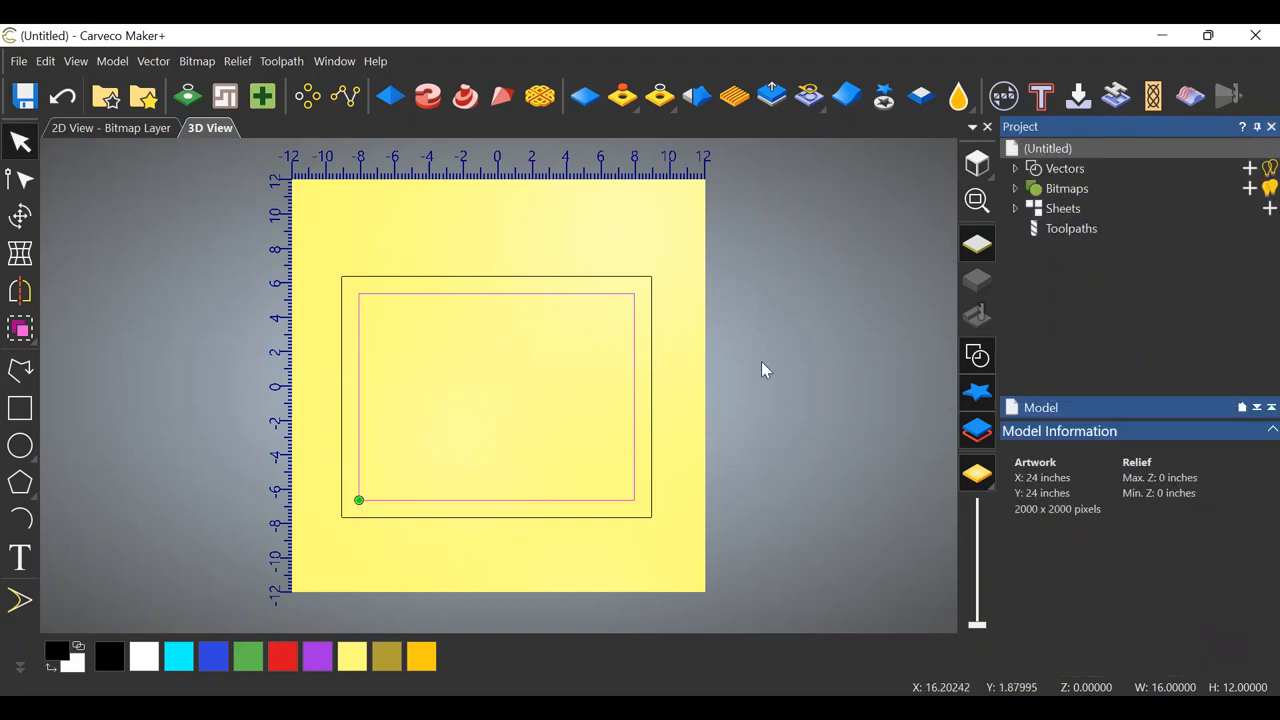
mouse_move(810, 376)
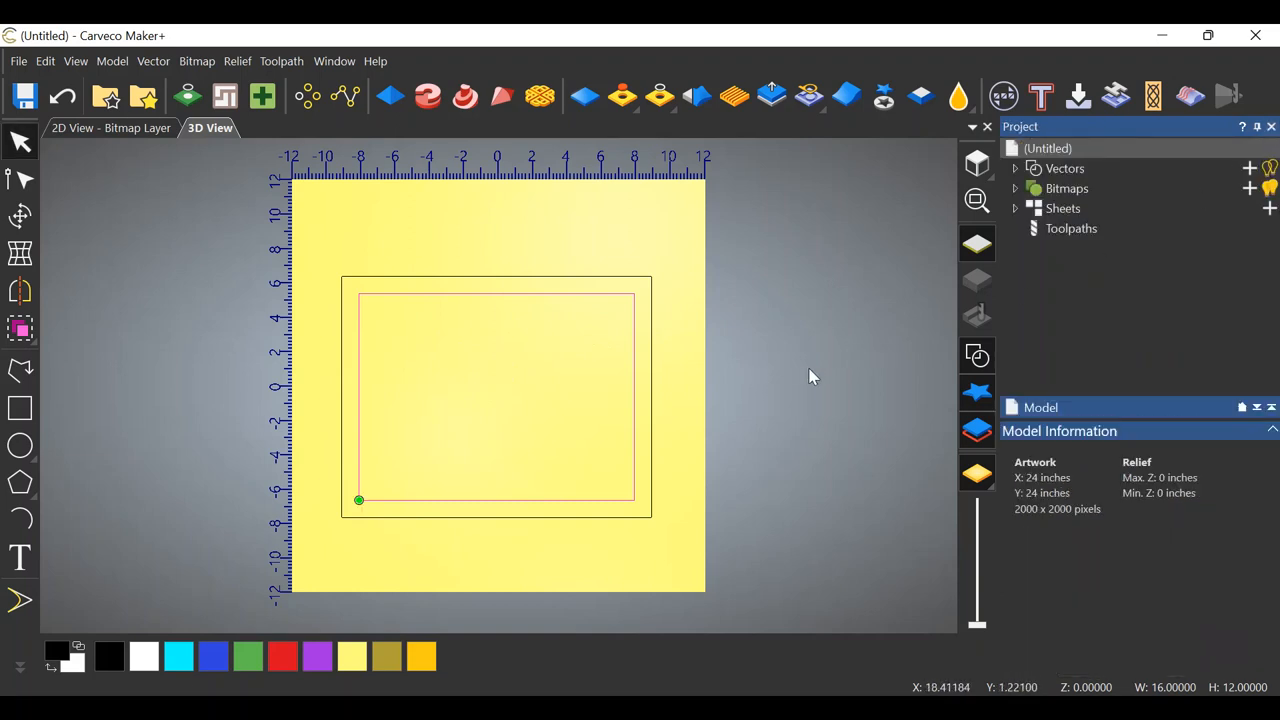
mouse_move(772, 341)
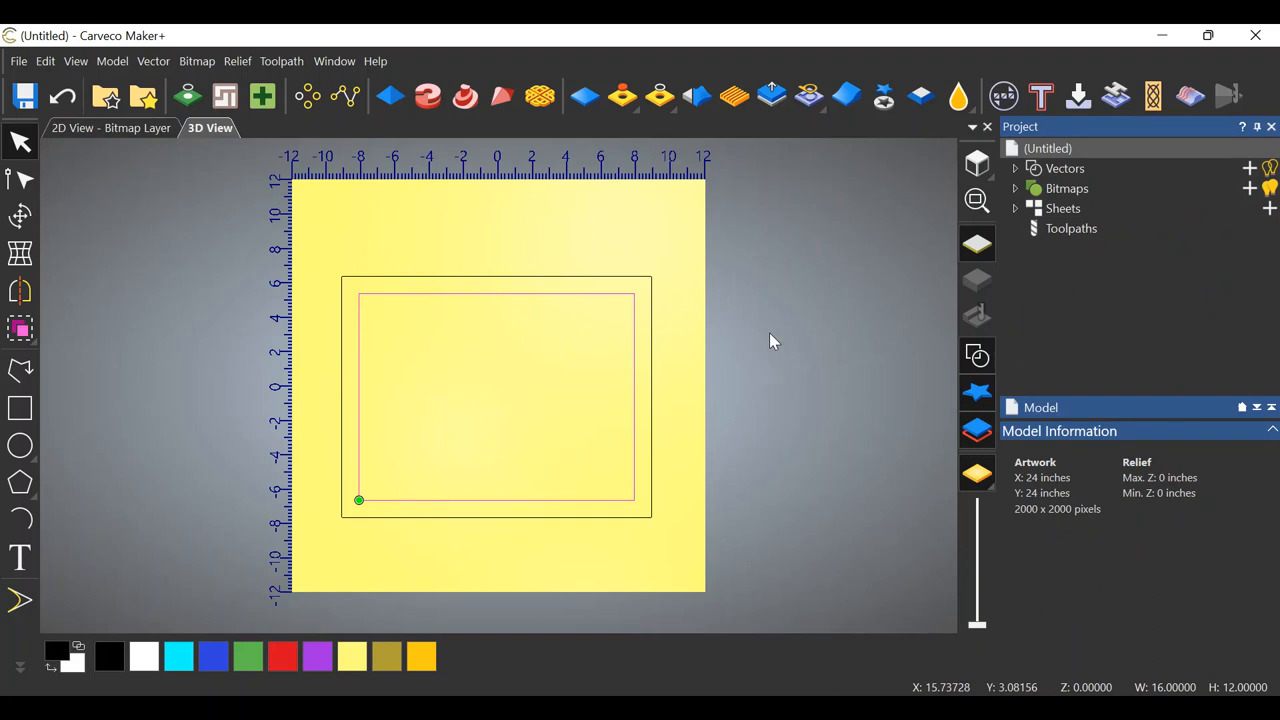
mouse_move(772, 353)
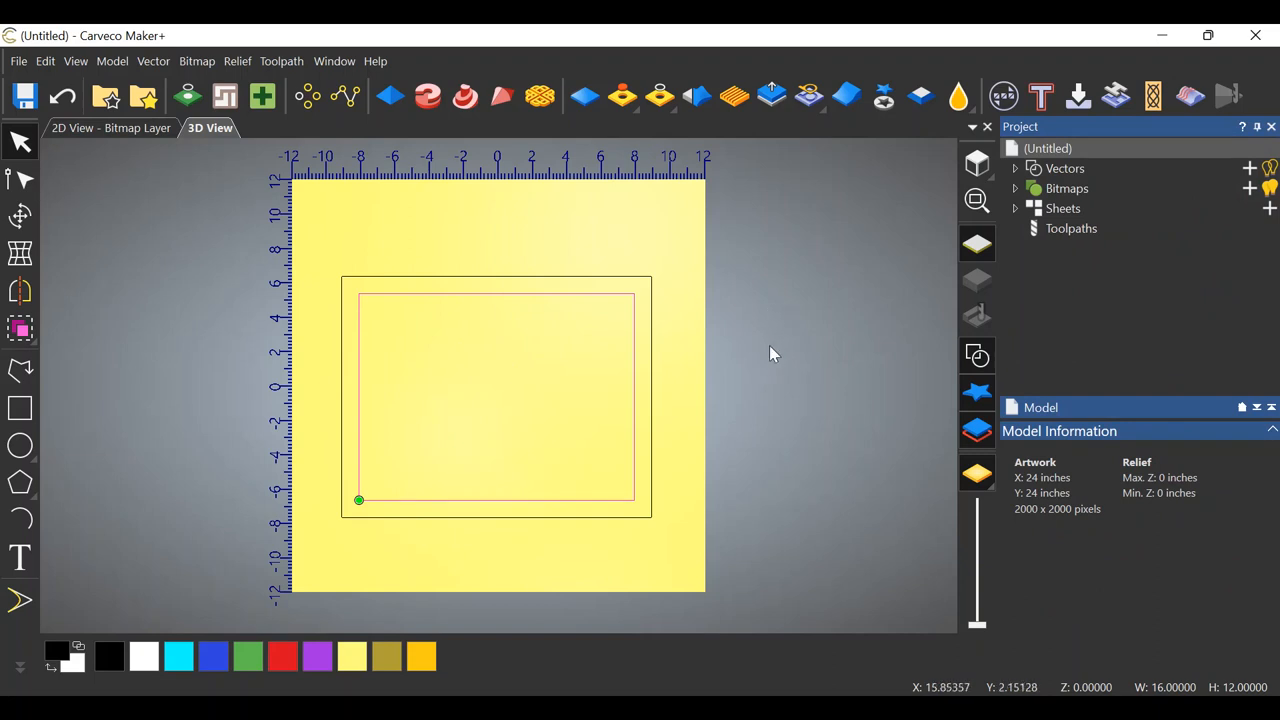
mouse_move(1017, 130)
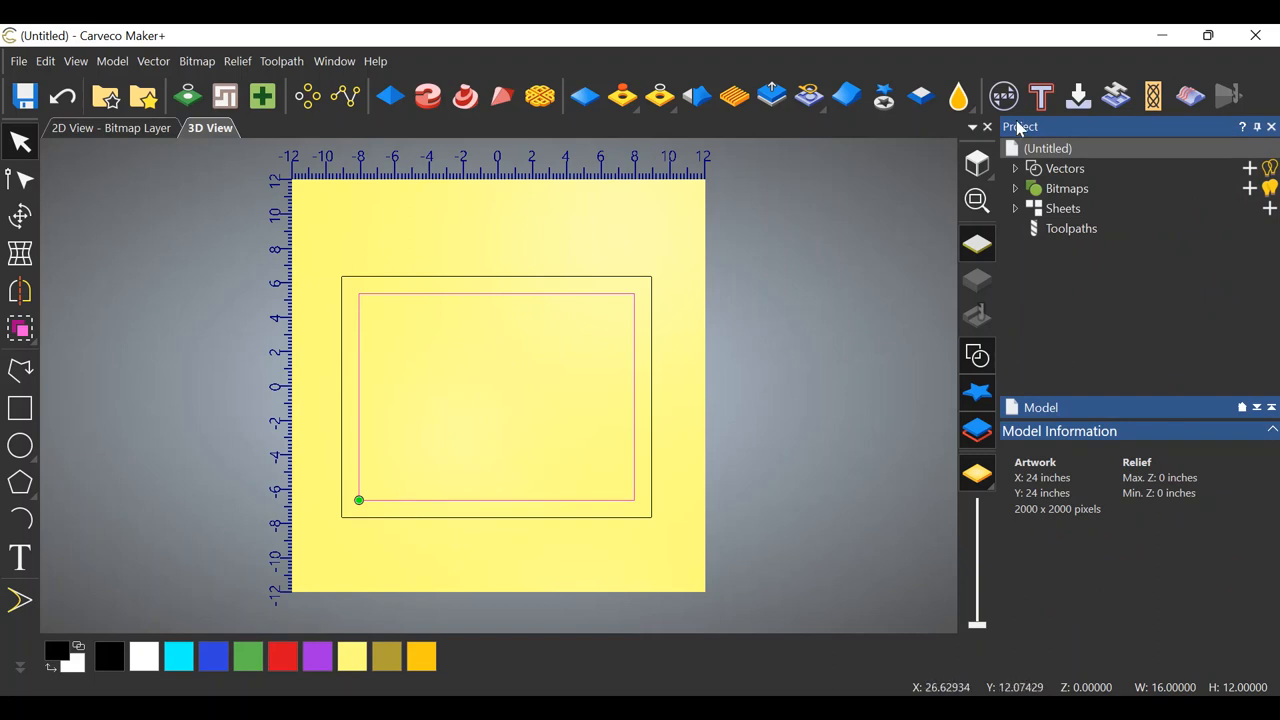
mouse_move(1040, 96)
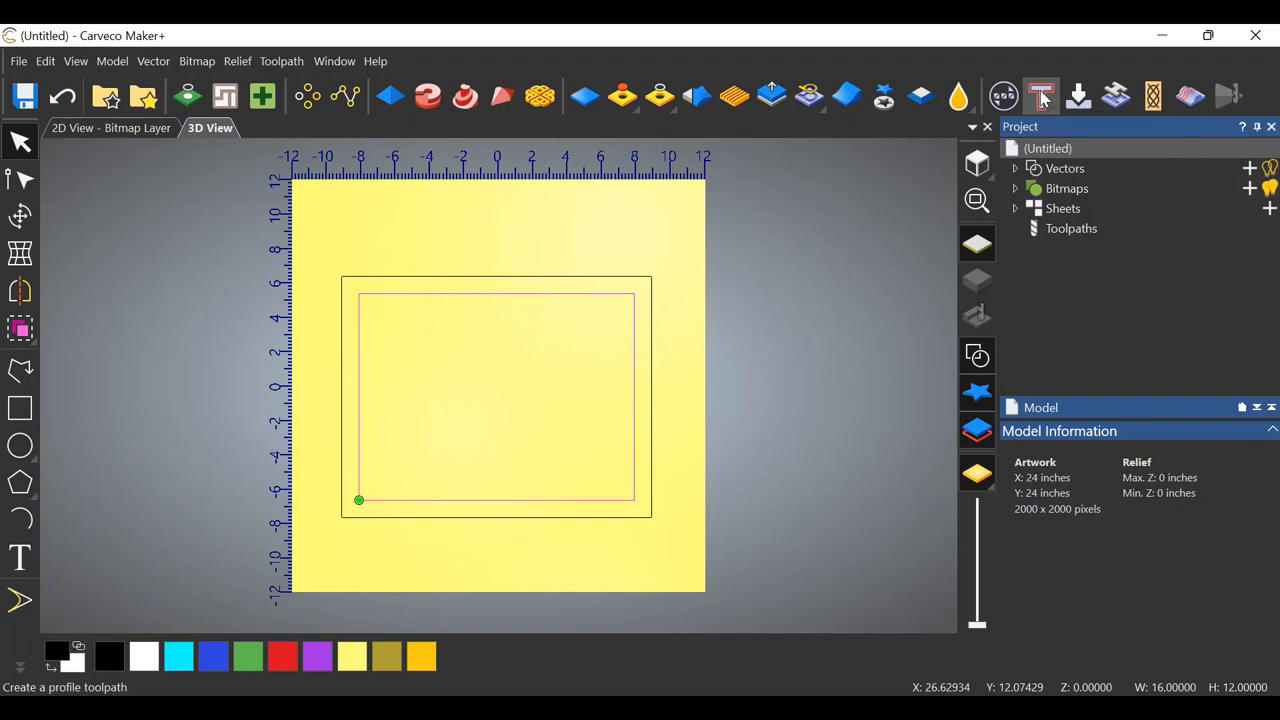
Start a Profile toolpath and set its profile type to Along the selected vectors
click(1041, 96)
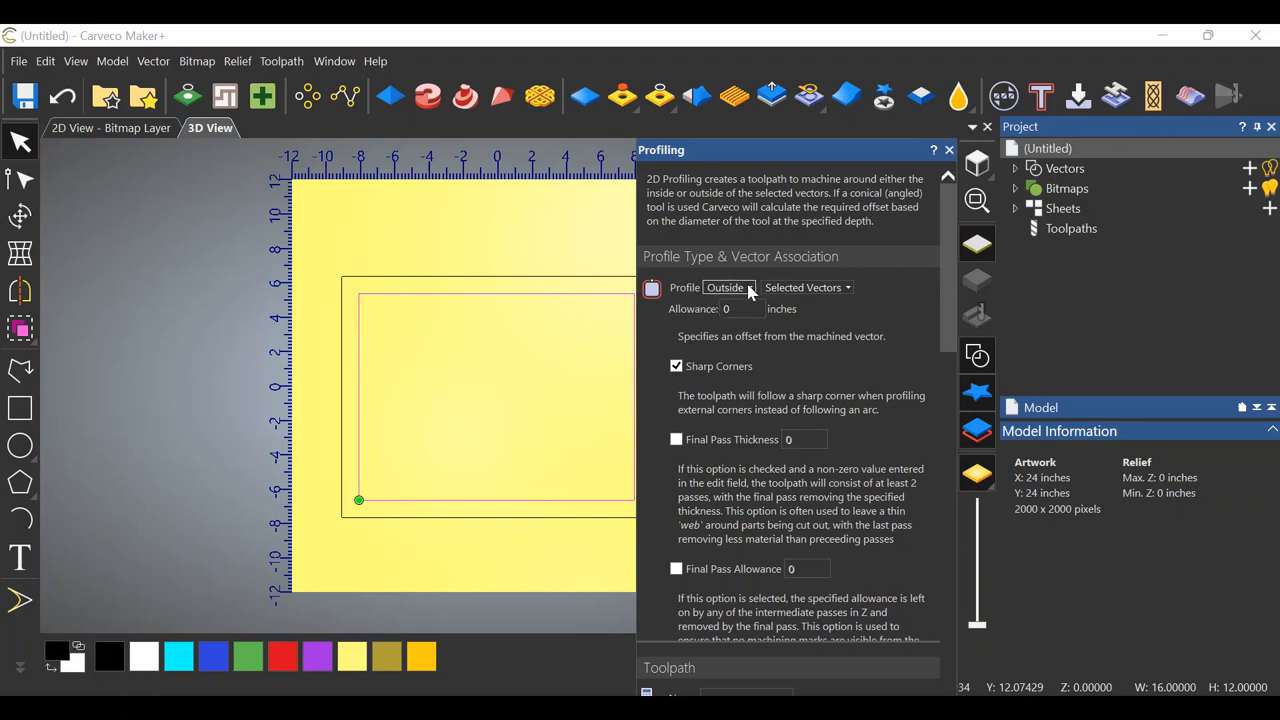
click(728, 287)
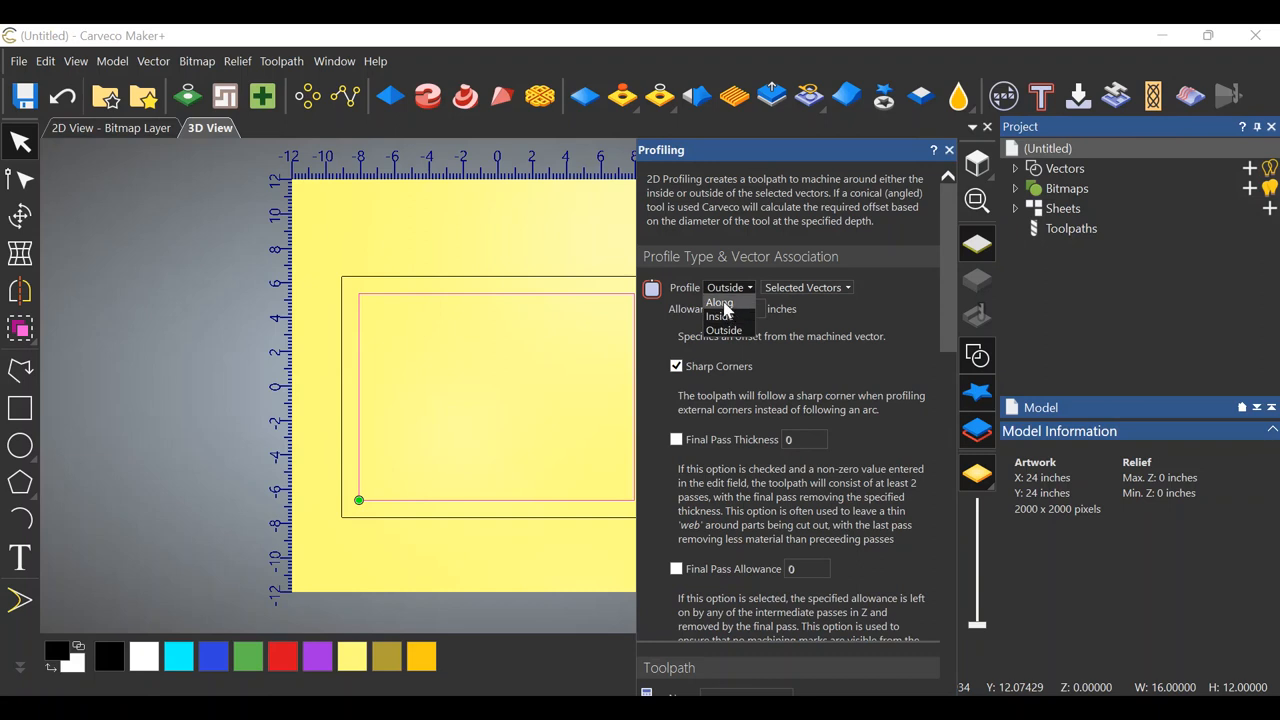
click(718, 302)
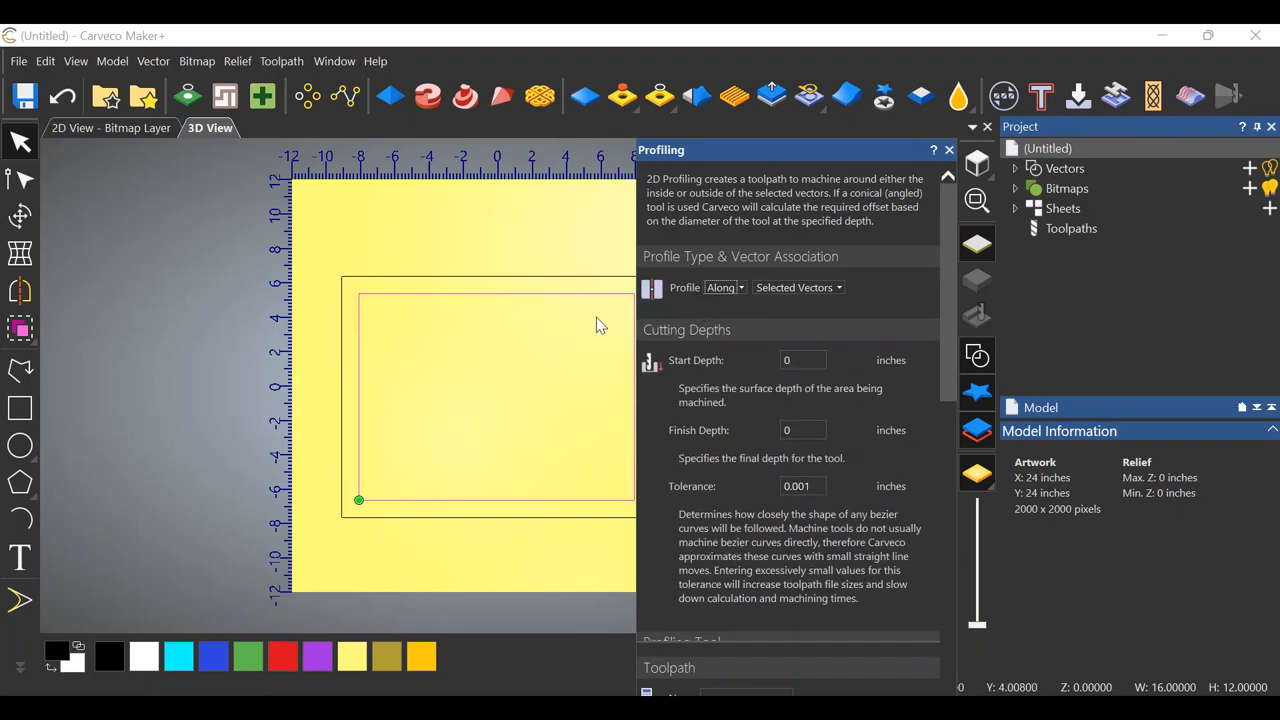
mouse_move(546, 293)
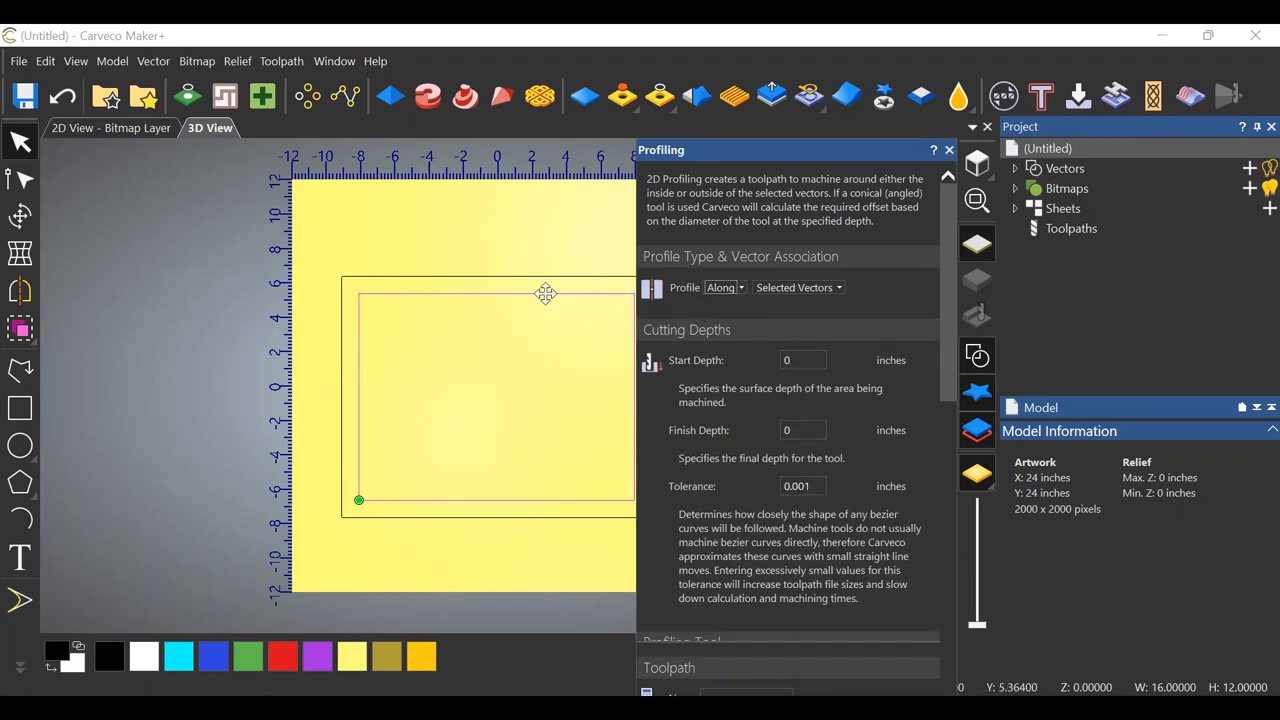
mouse_move(348, 436)
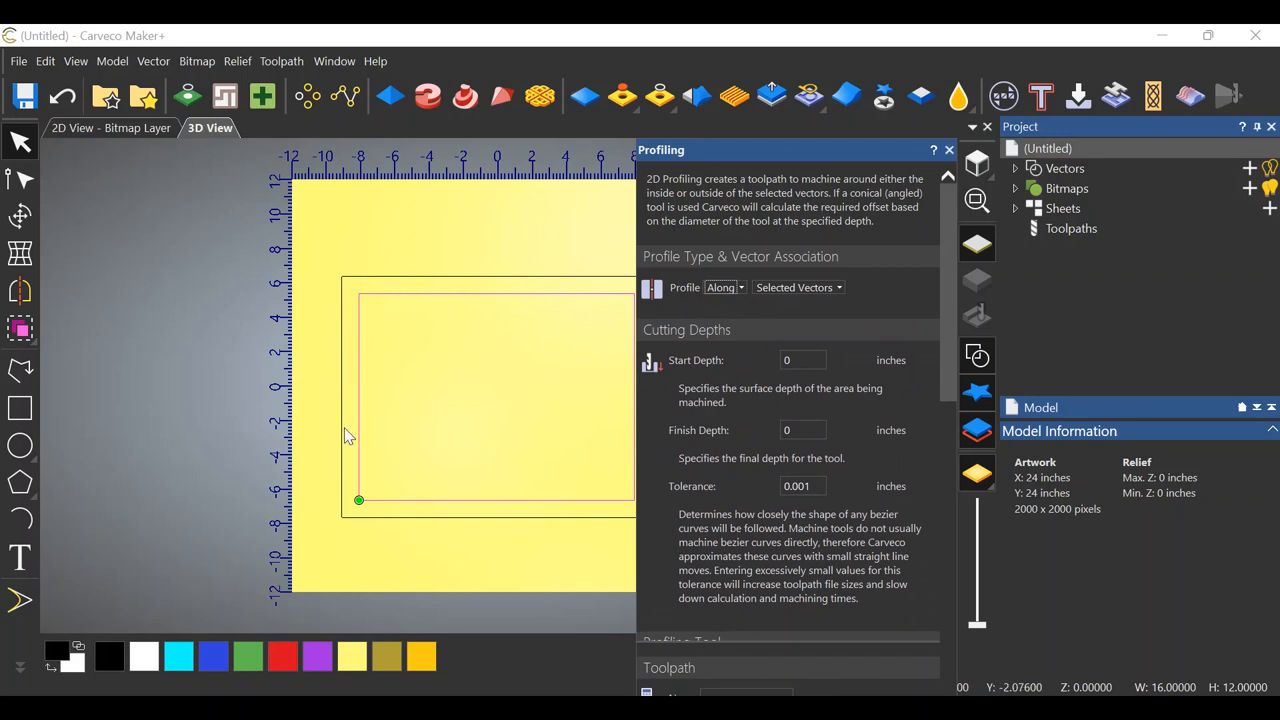
mouse_move(405, 430)
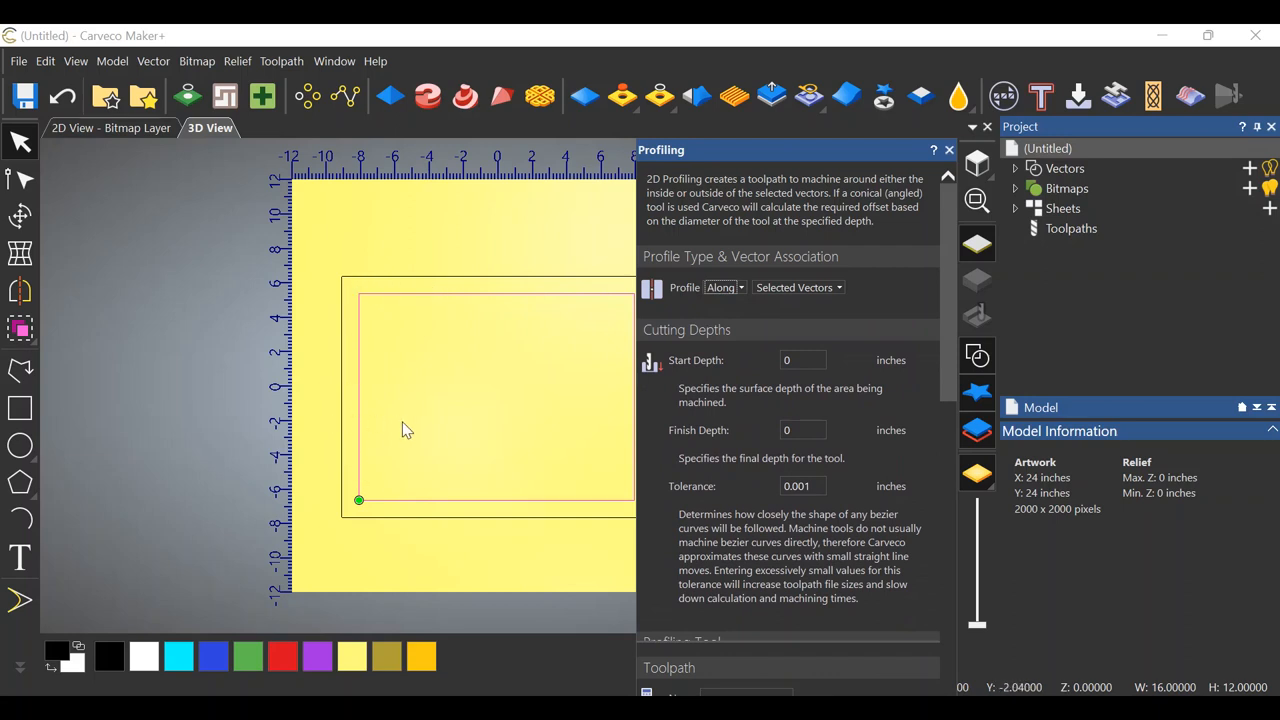
mouse_move(353, 408)
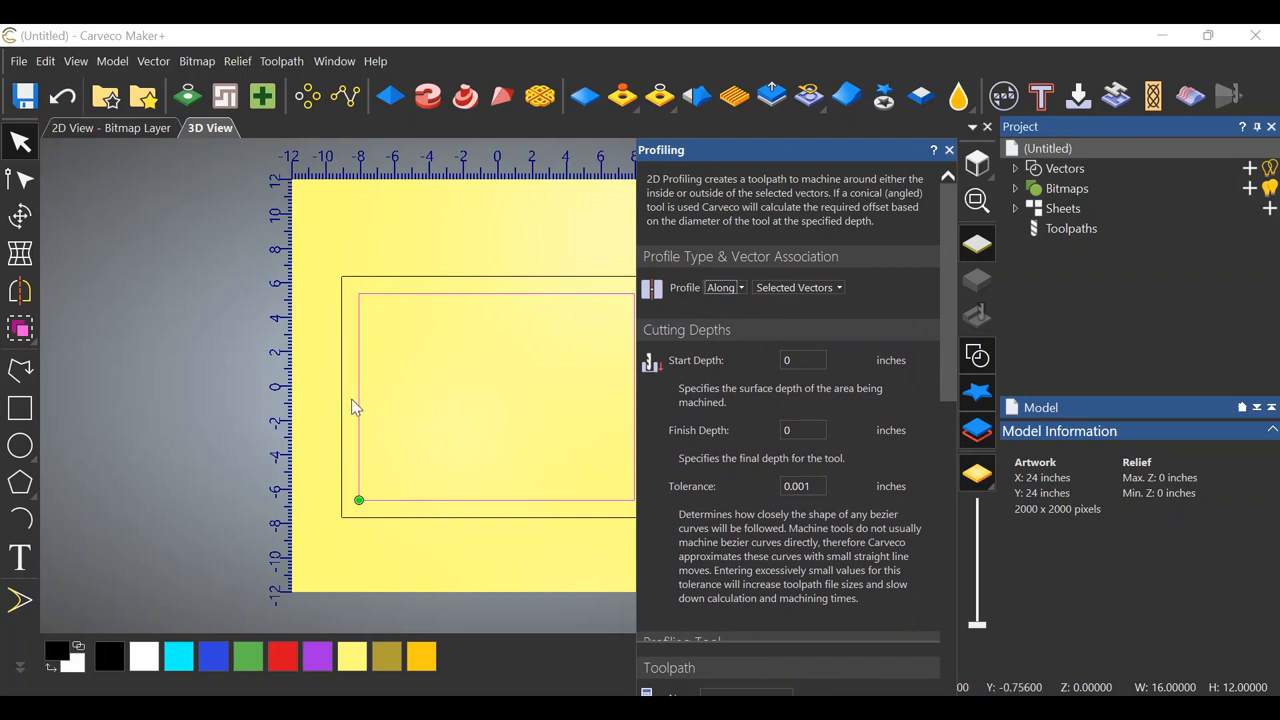
mouse_move(358, 408)
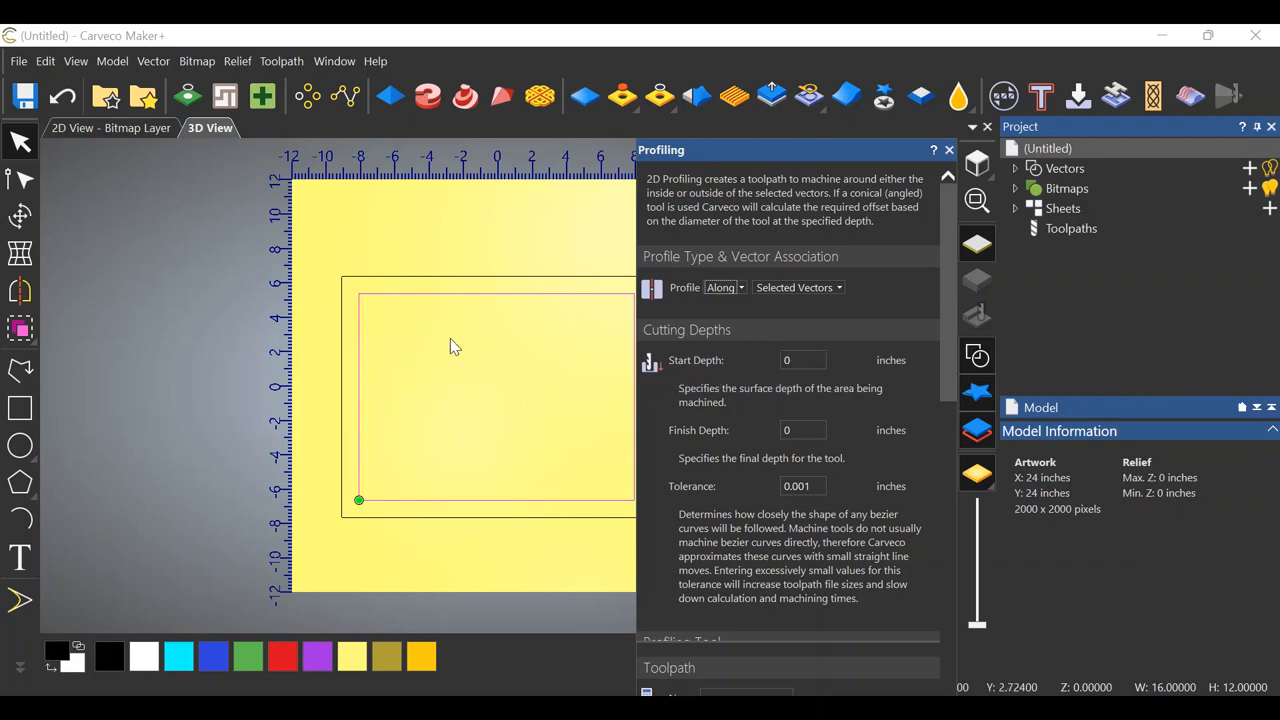
mouse_move(366, 318)
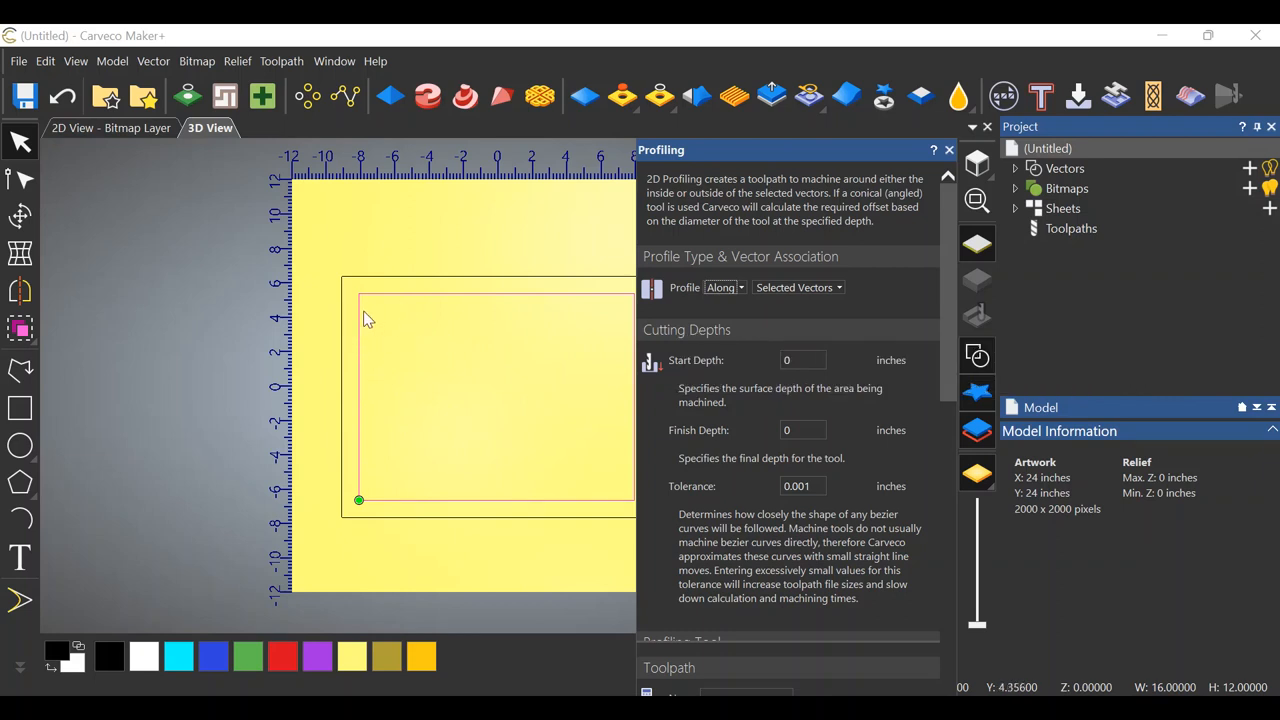
mouse_move(675, 357)
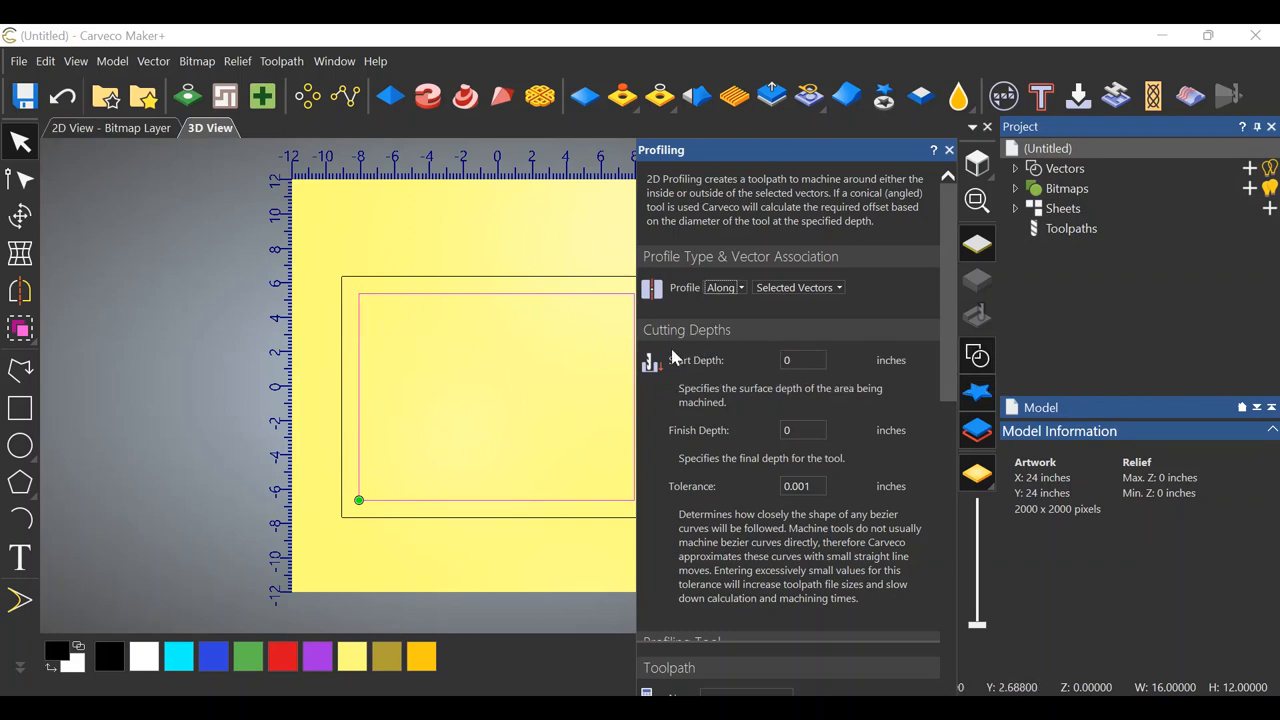
mouse_move(700, 378)
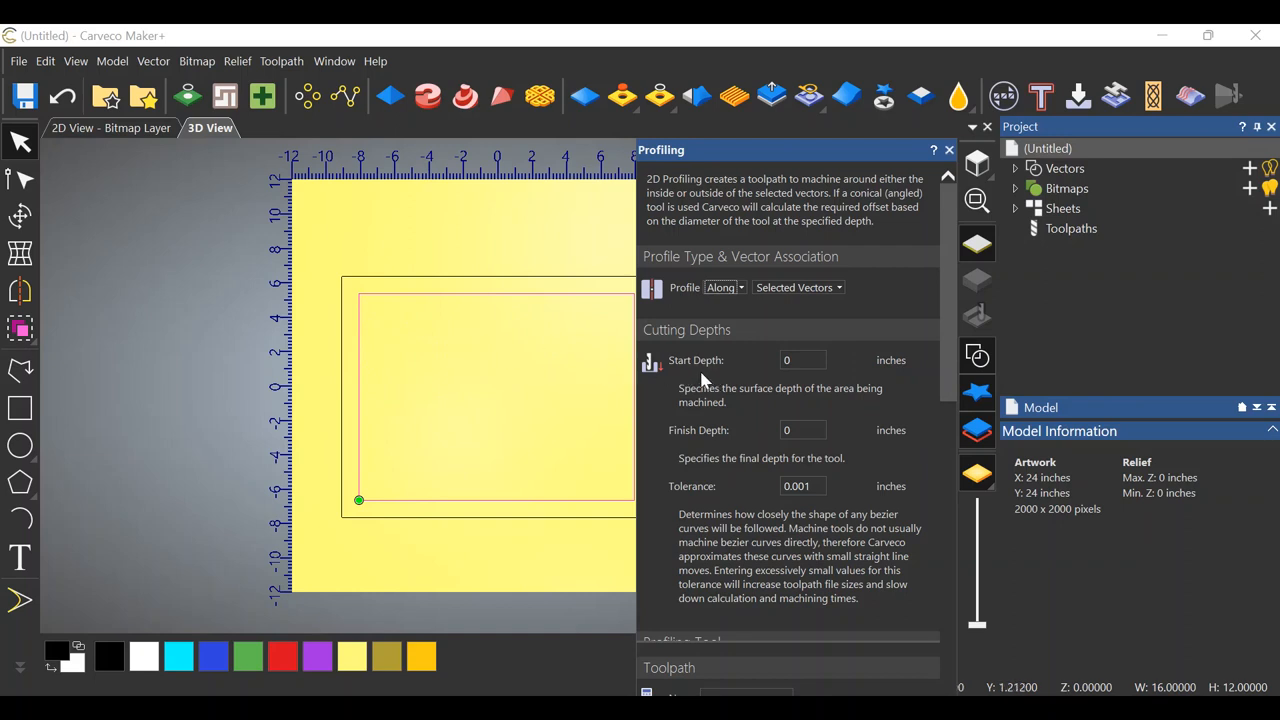
Set the profiling Finish Depth to 0.2 inches, leaving Start Depth at 0
scroll(down, 3)
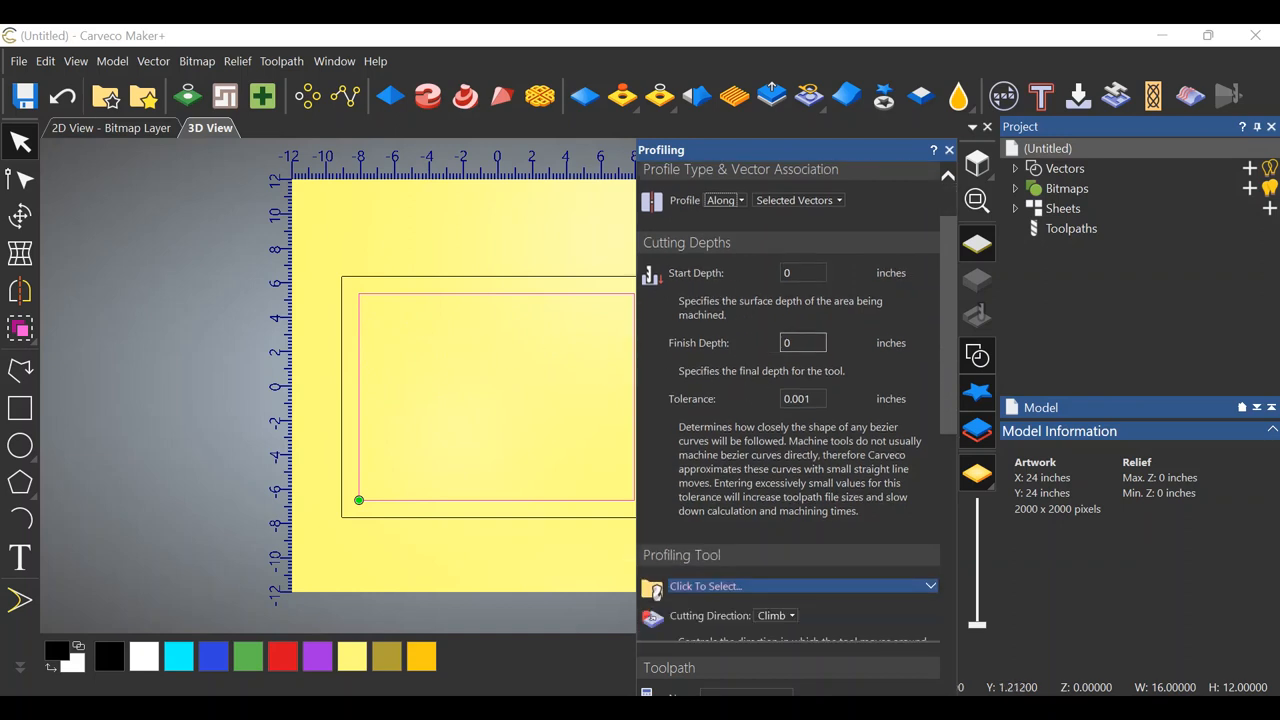
click(802, 342)
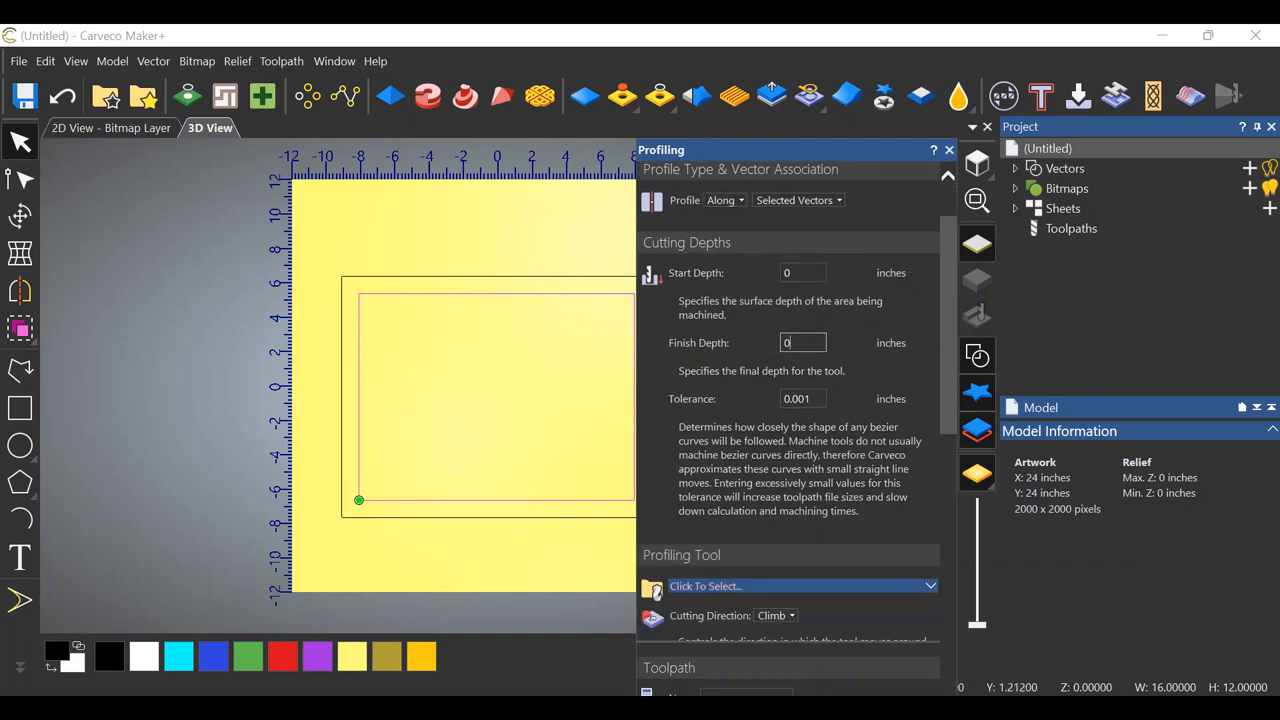
text(0.2)
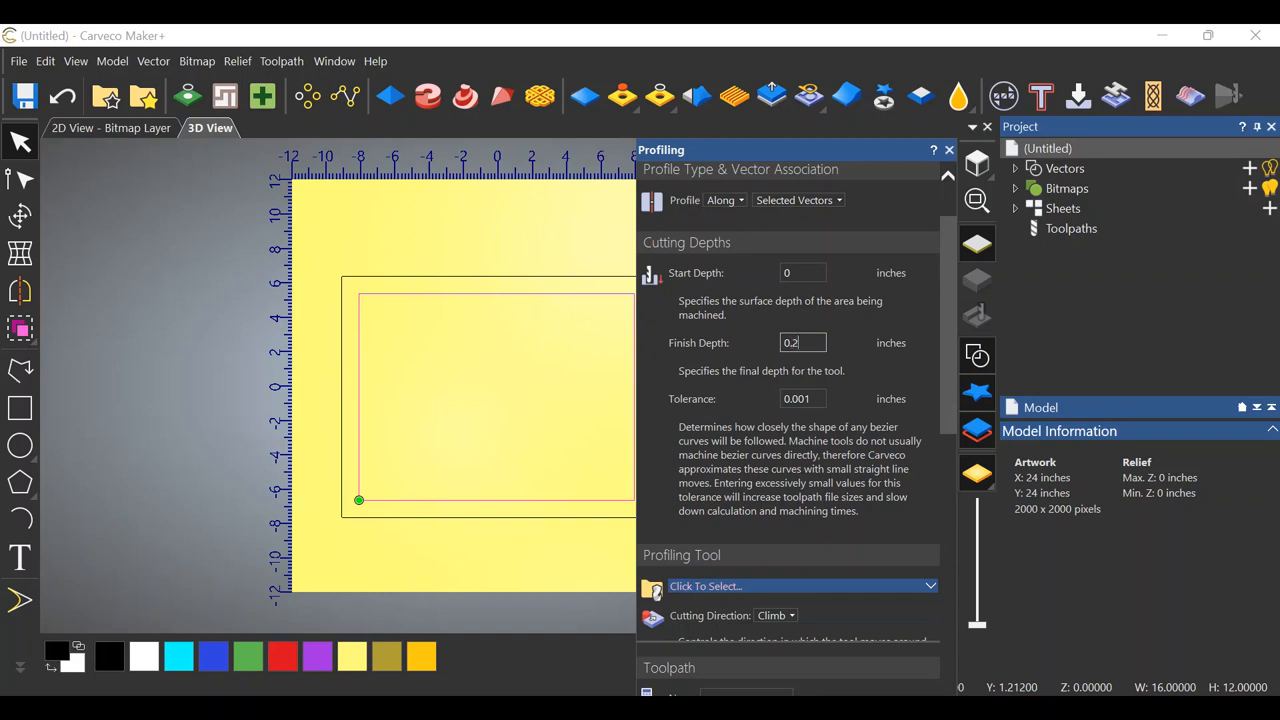
scroll(down, 3)
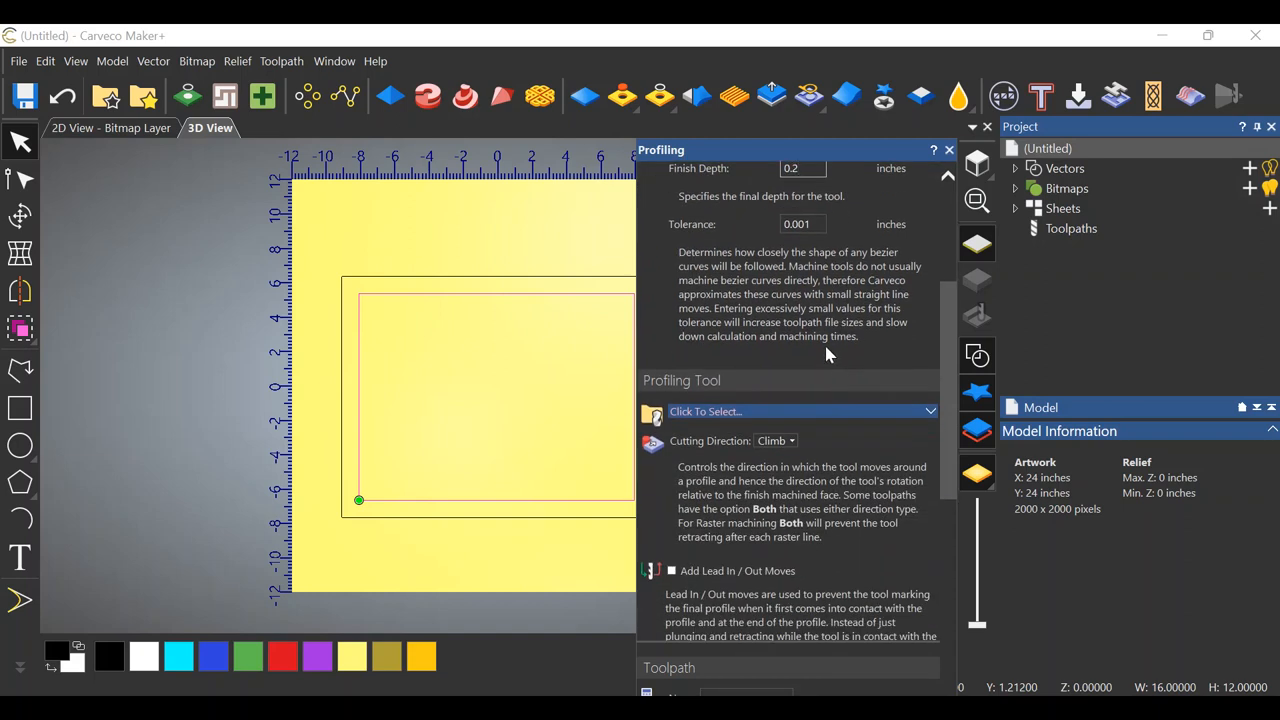
scroll(down, 3)
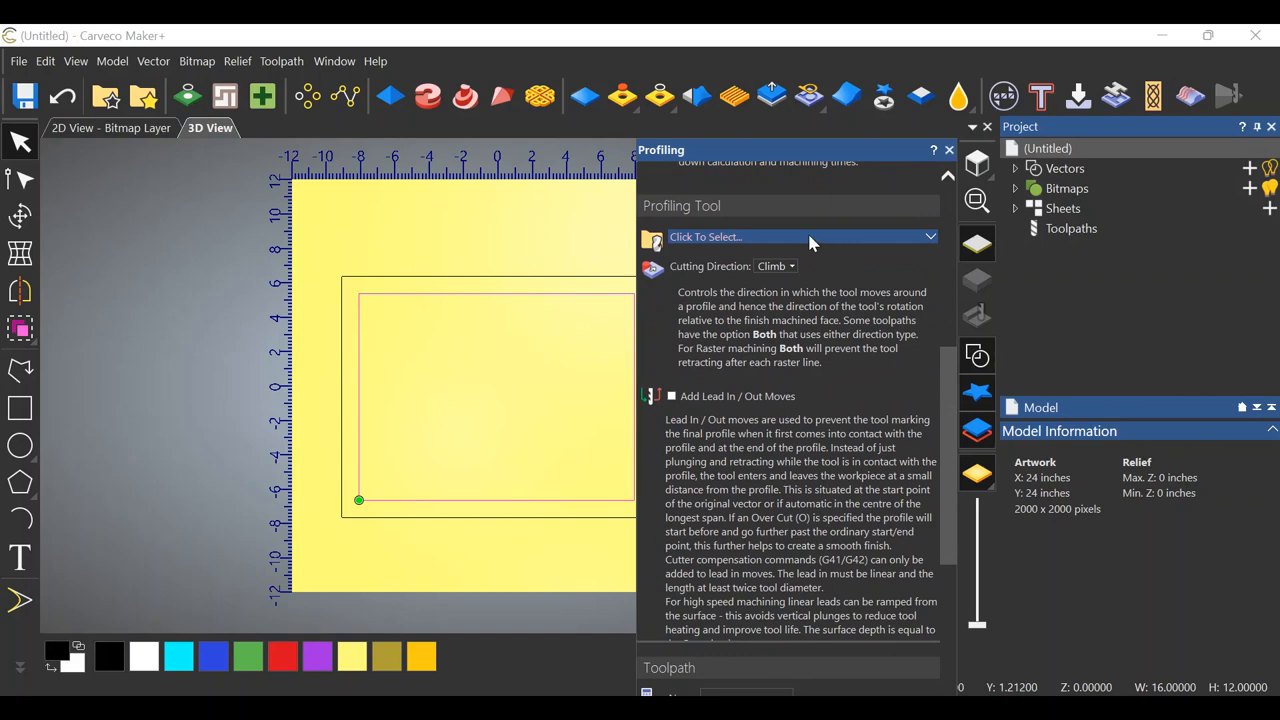
Select the Ball Nose 1/2 Inch cutter from the Tool Database for the toolpath
click(800, 237)
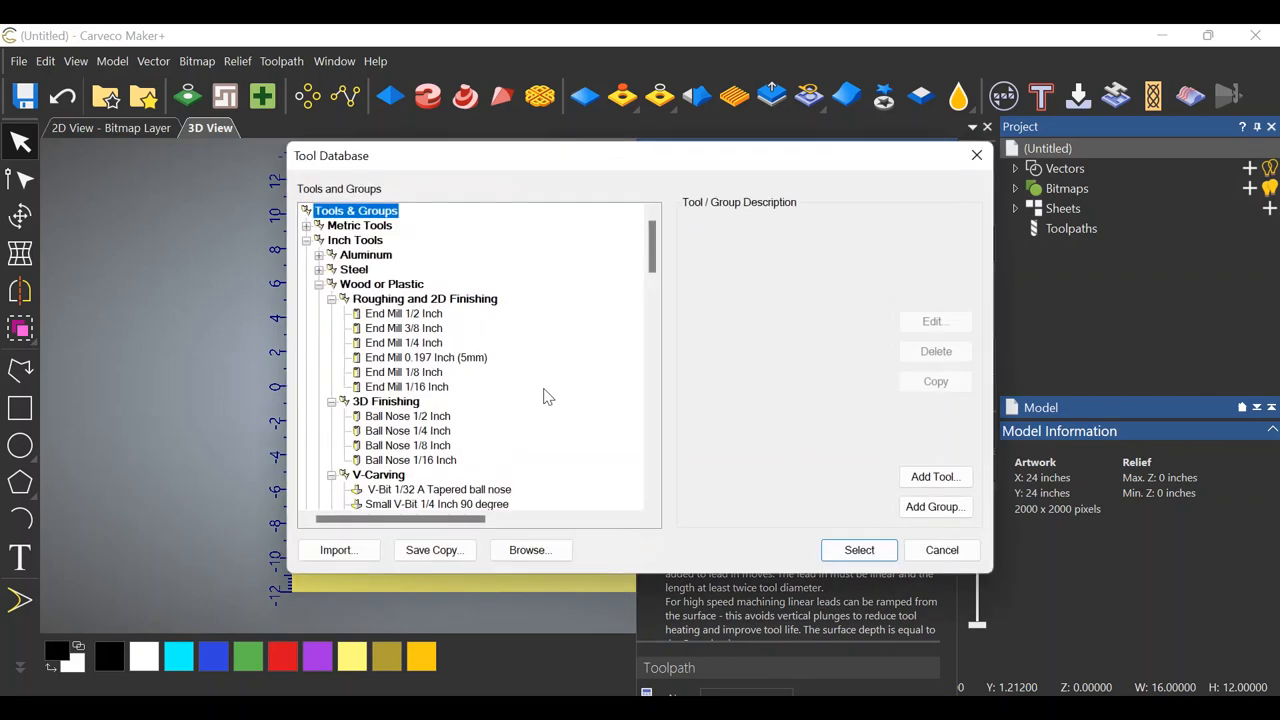
mouse_move(390, 420)
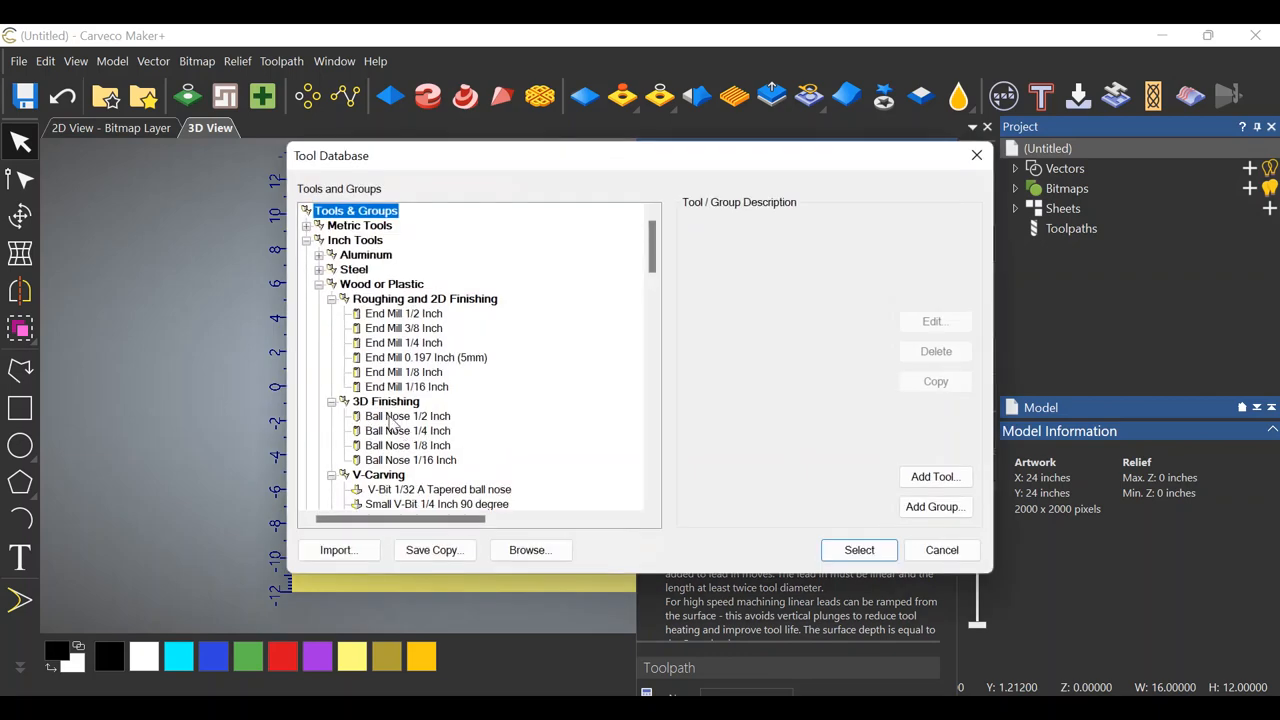
click(407, 416)
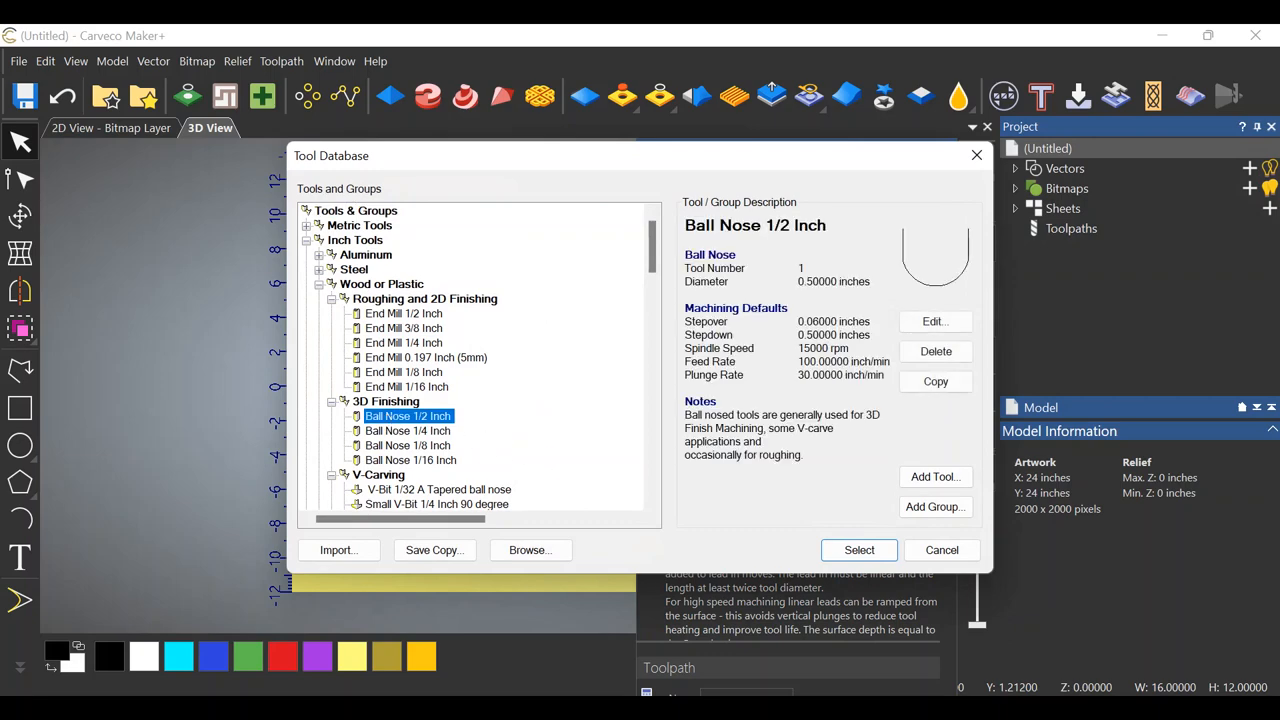
click(858, 549)
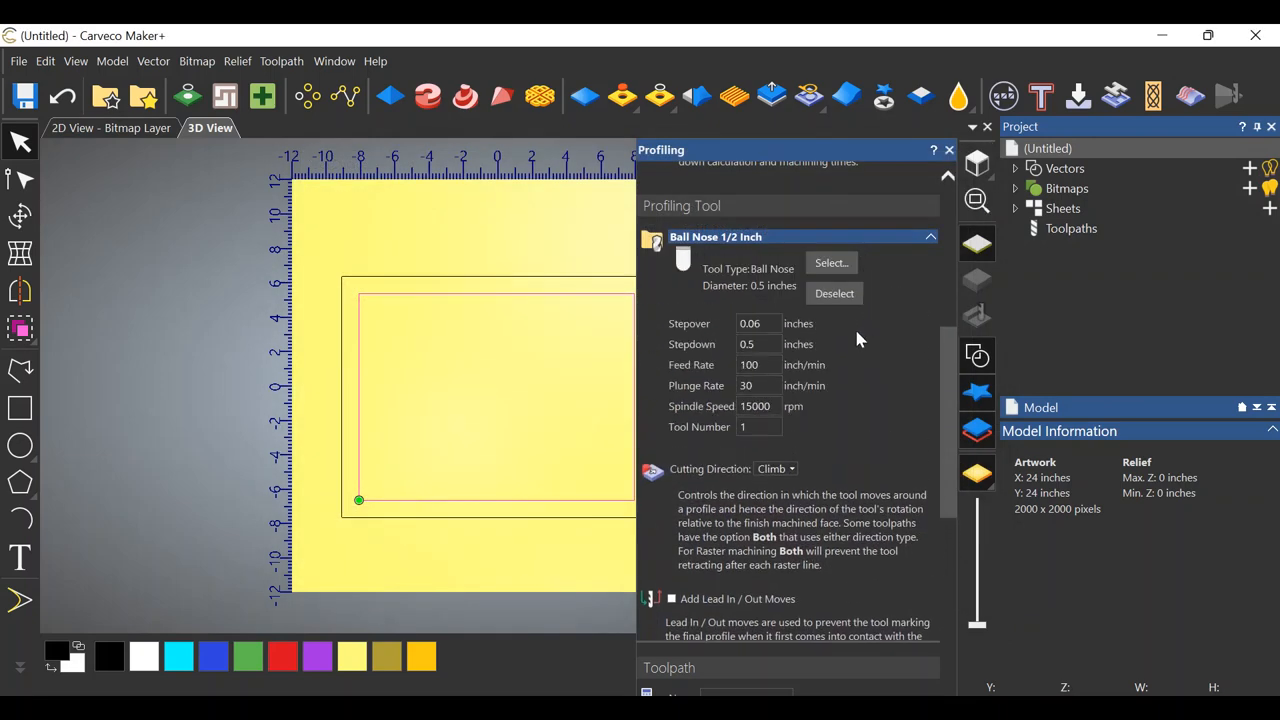
Change the ball nose tool's Stepdown to 0.1 inch and Feed Rate to 50 inch/min
click(758, 323)
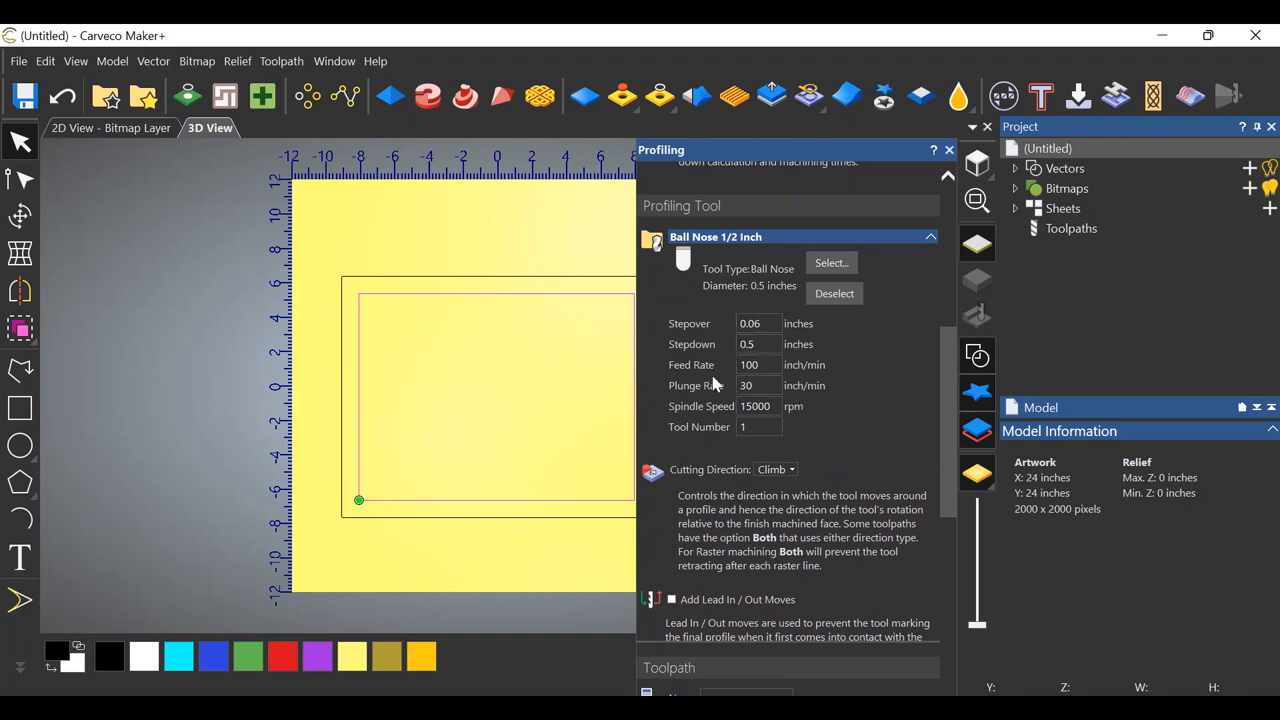
mouse_move(585, 370)
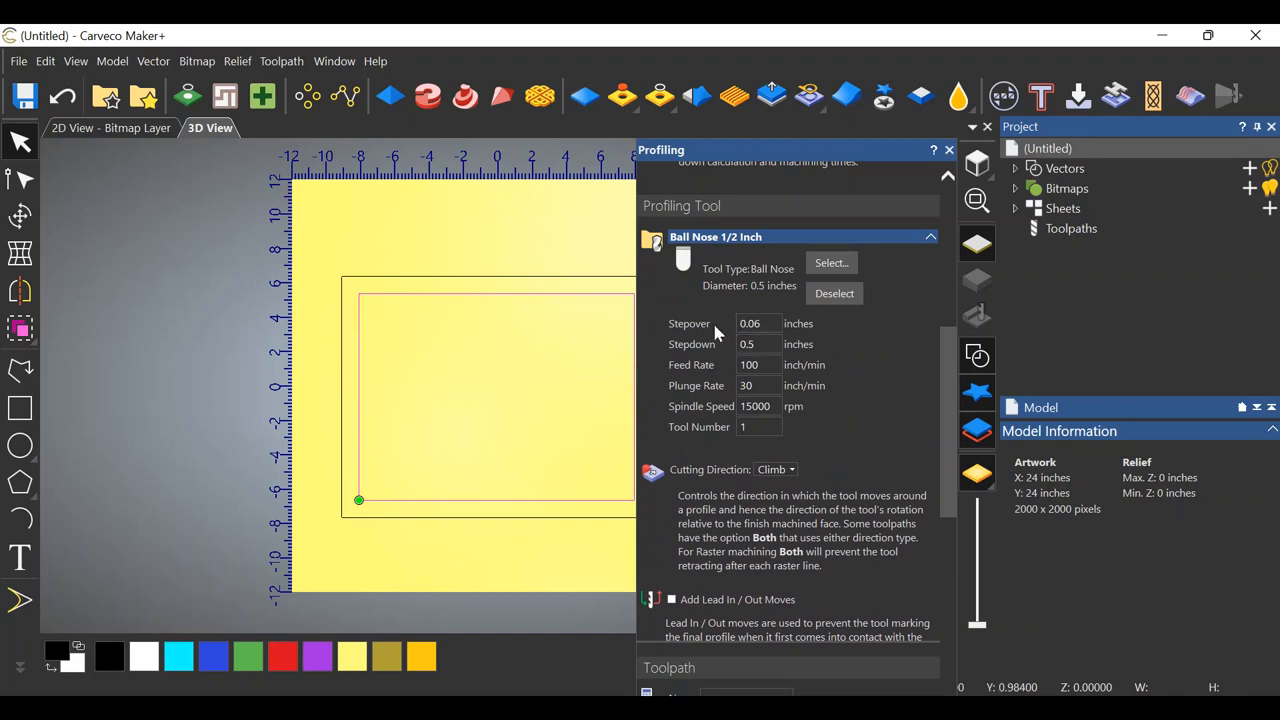
click(758, 344)
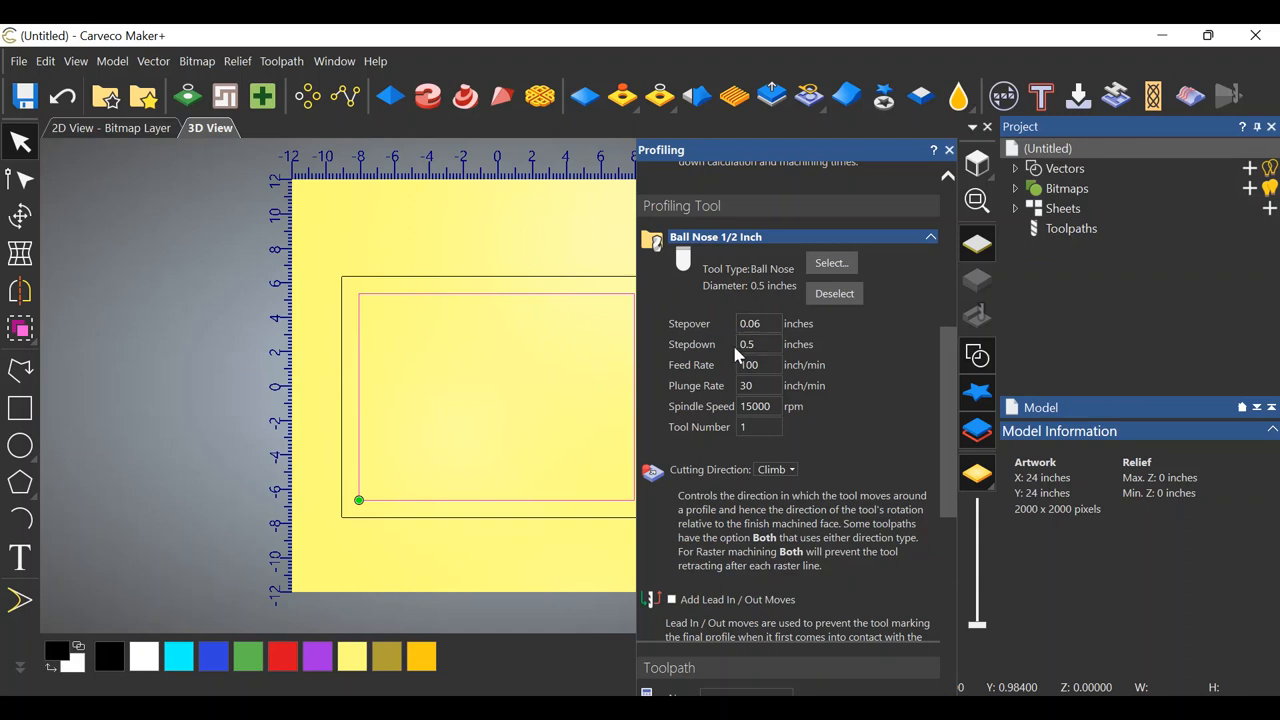
mouse_move(420, 382)
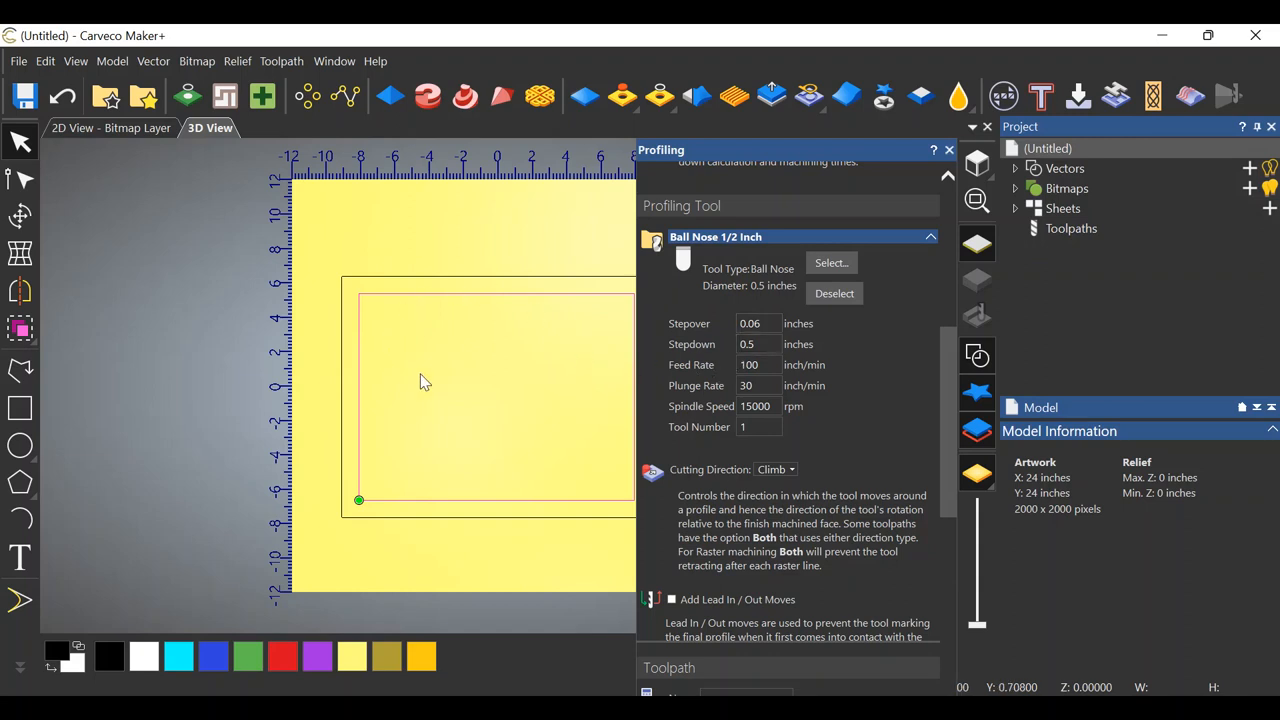
mouse_move(490, 388)
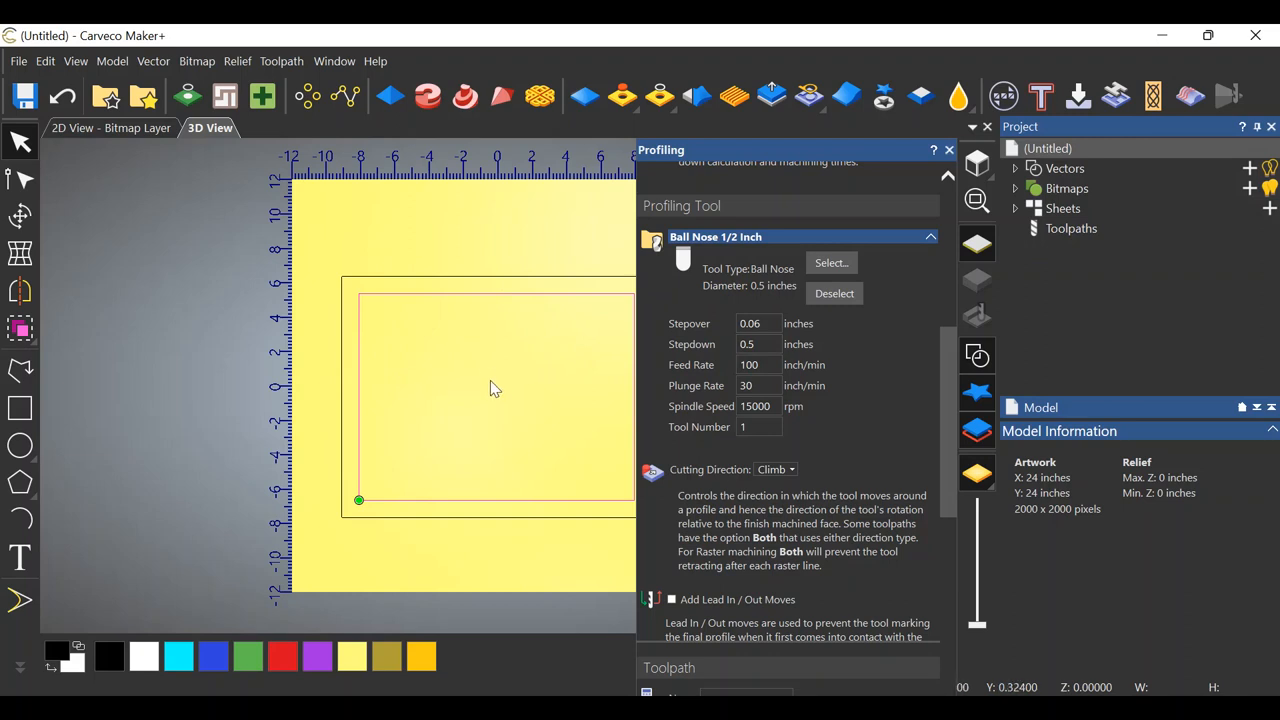
mouse_move(543, 377)
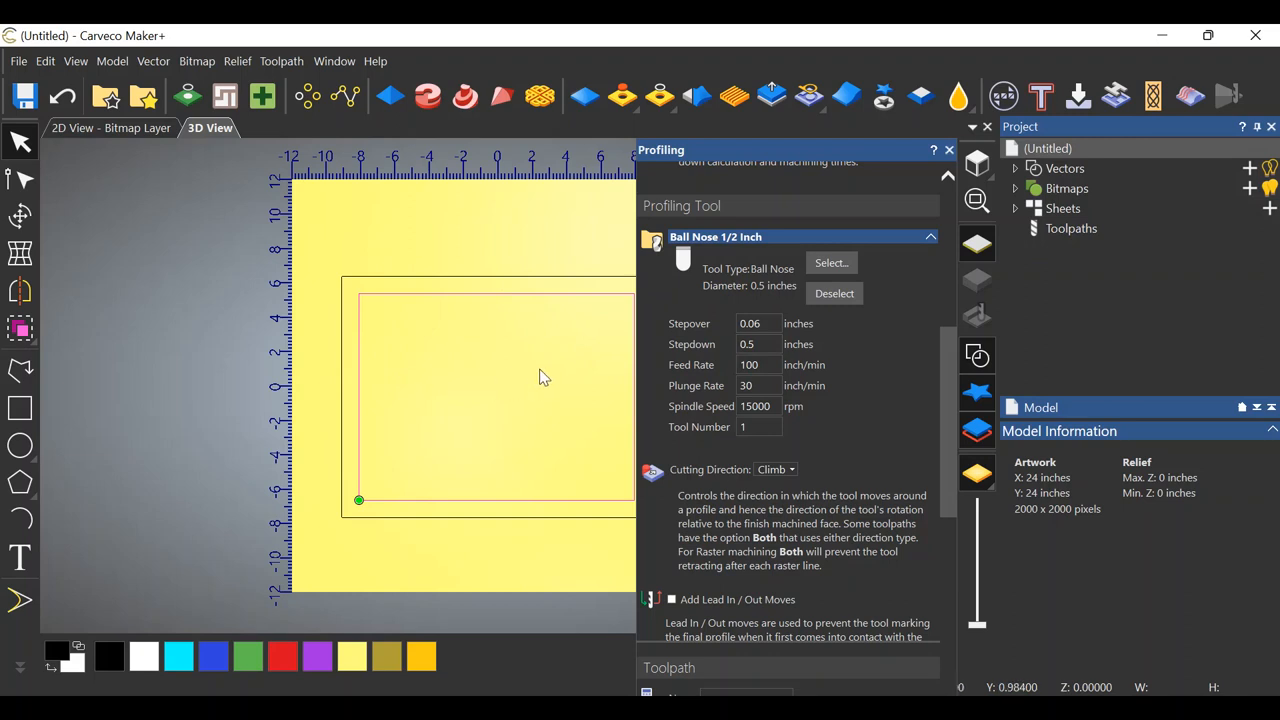
mouse_move(678, 352)
text(50)
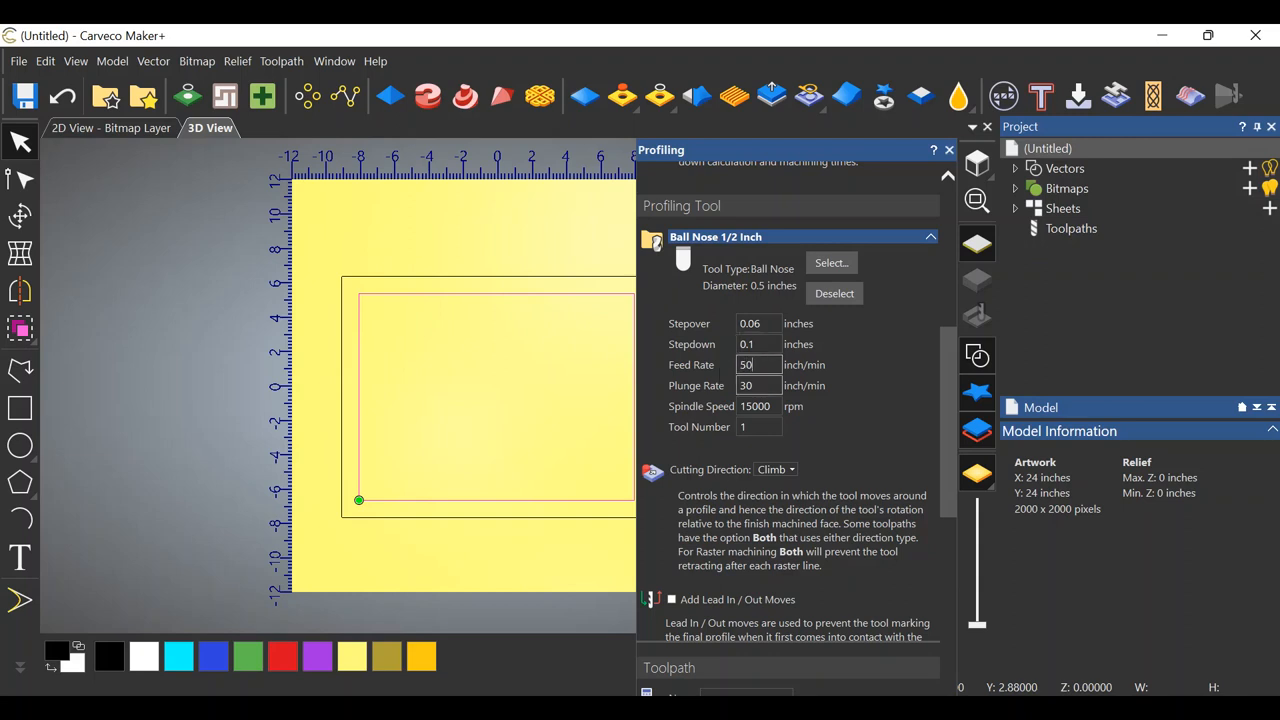
scroll(up, 3)
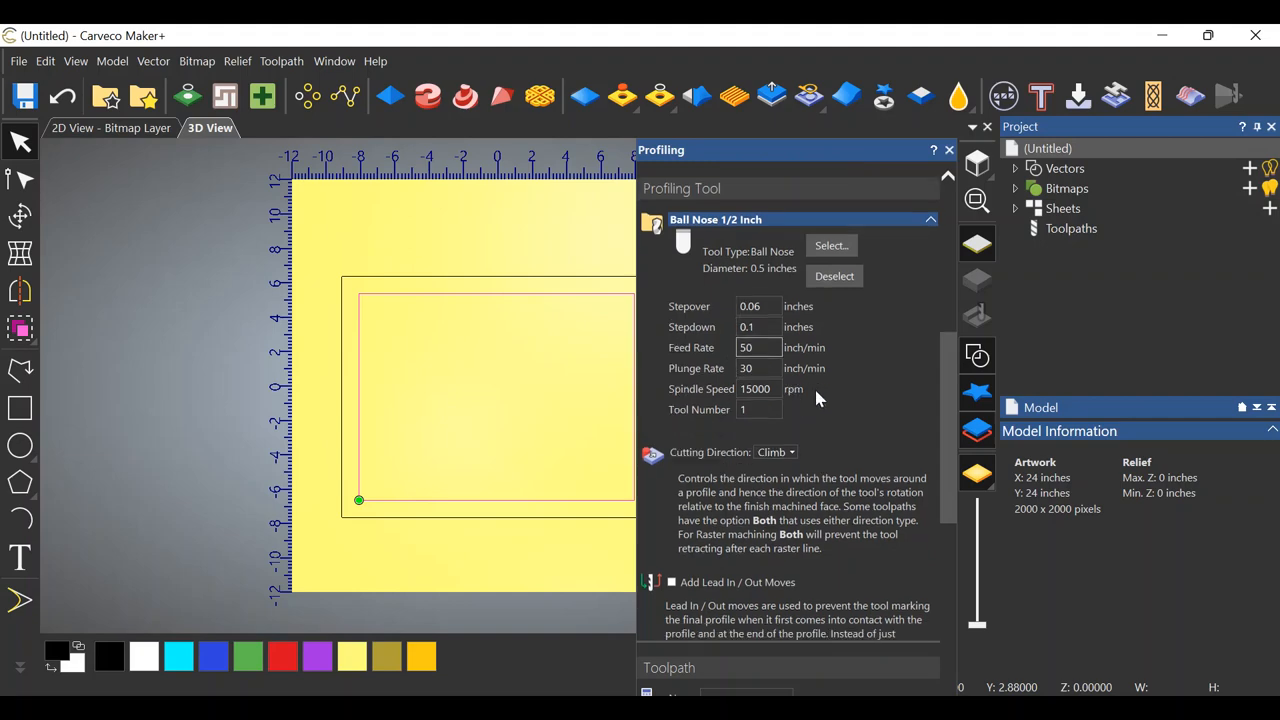
Define the material thickness as 1 inch with Z zero at the material top
scroll(down, 3)
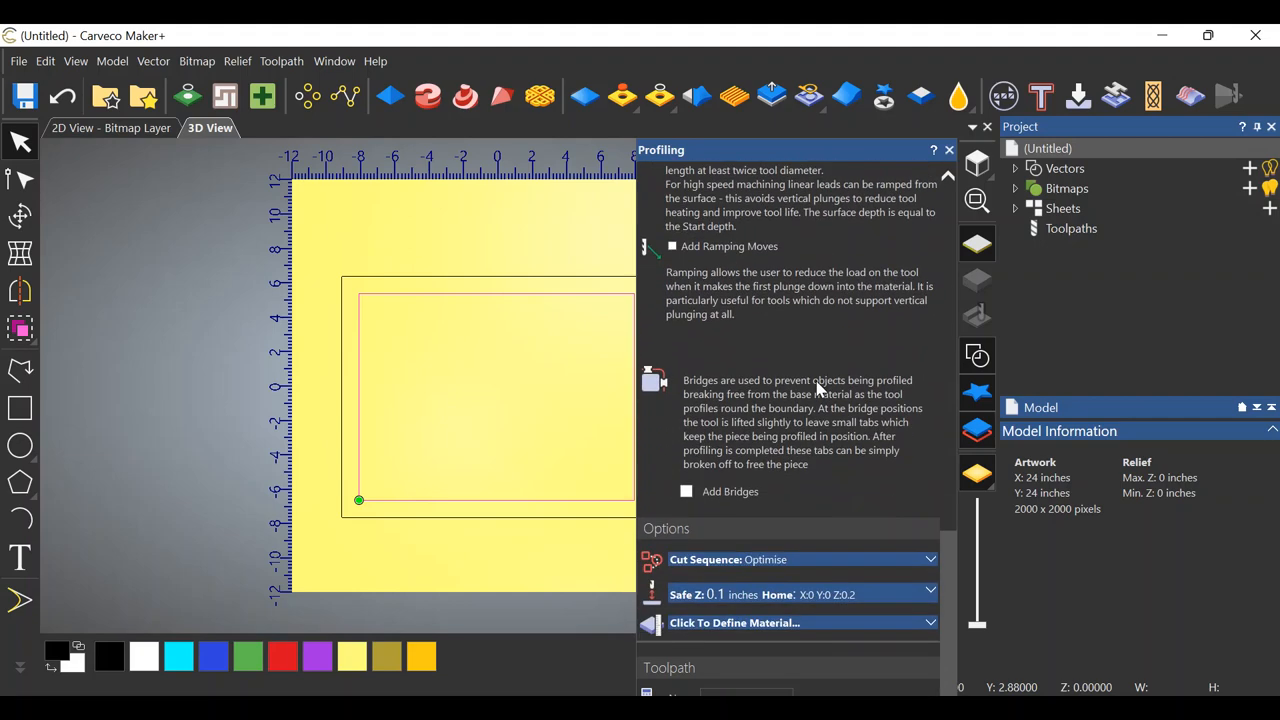
mouse_move(713, 601)
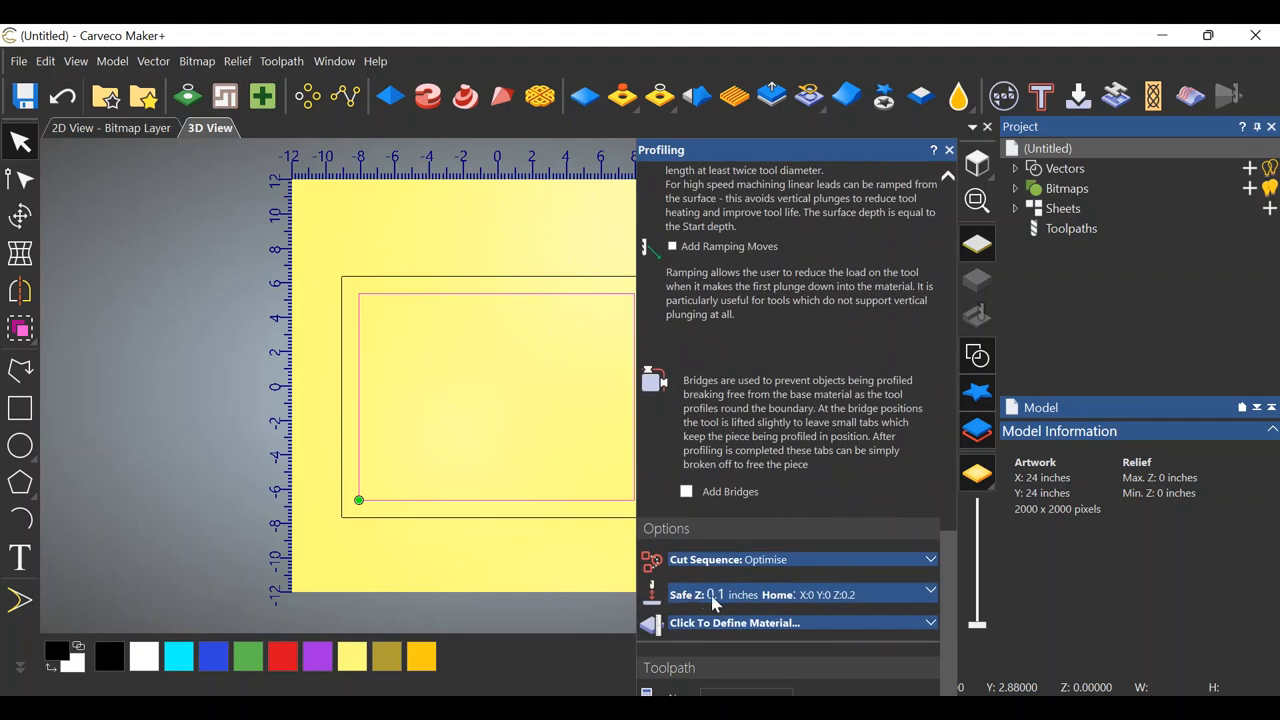
mouse_move(790, 610)
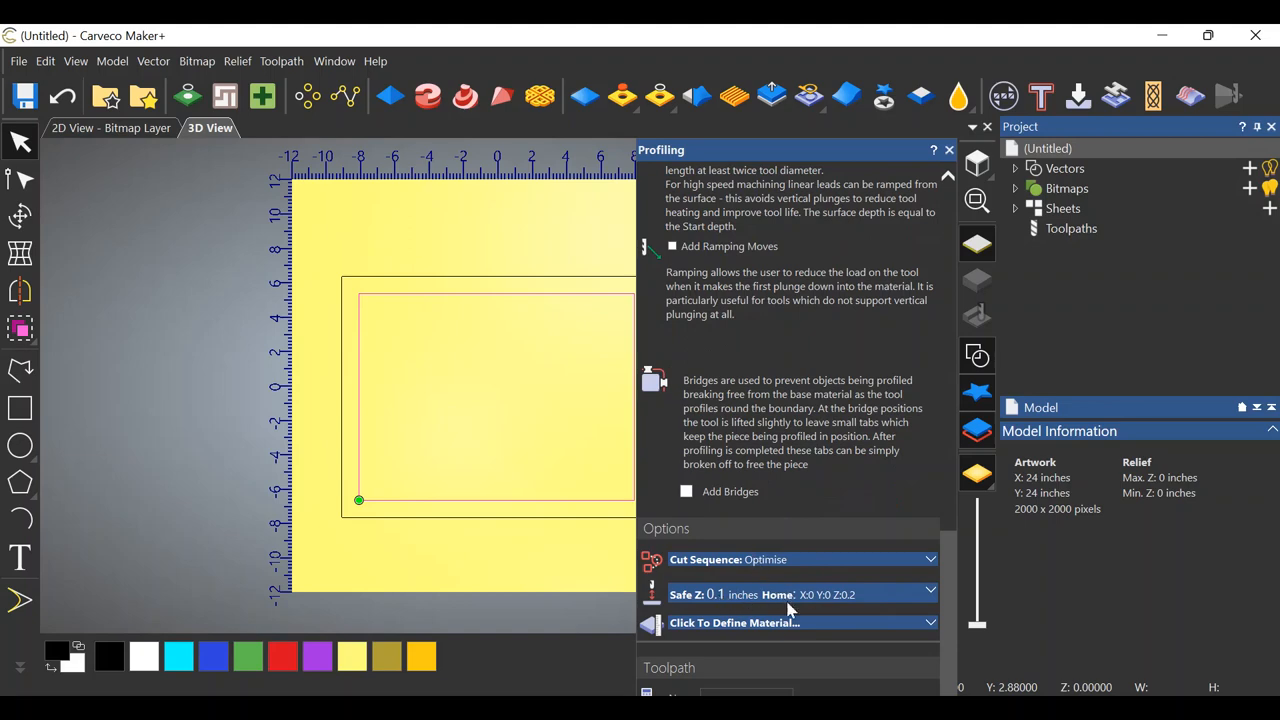
click(735, 622)
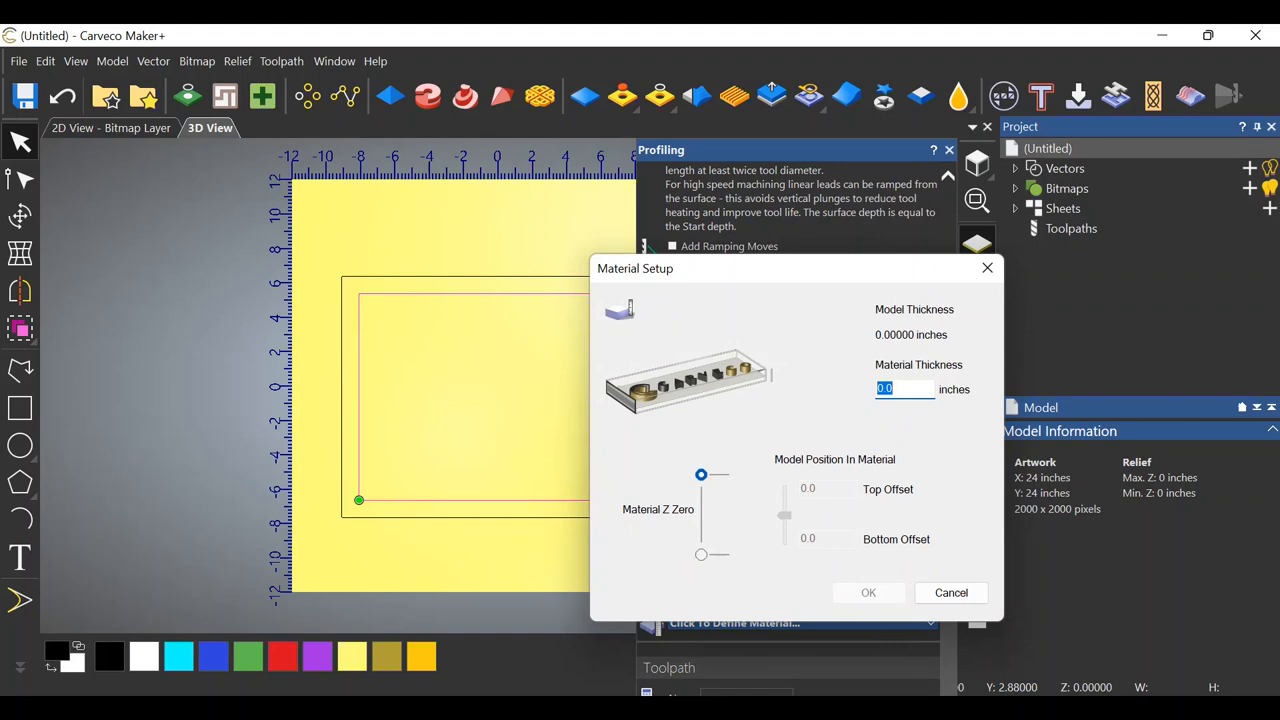
text(1)
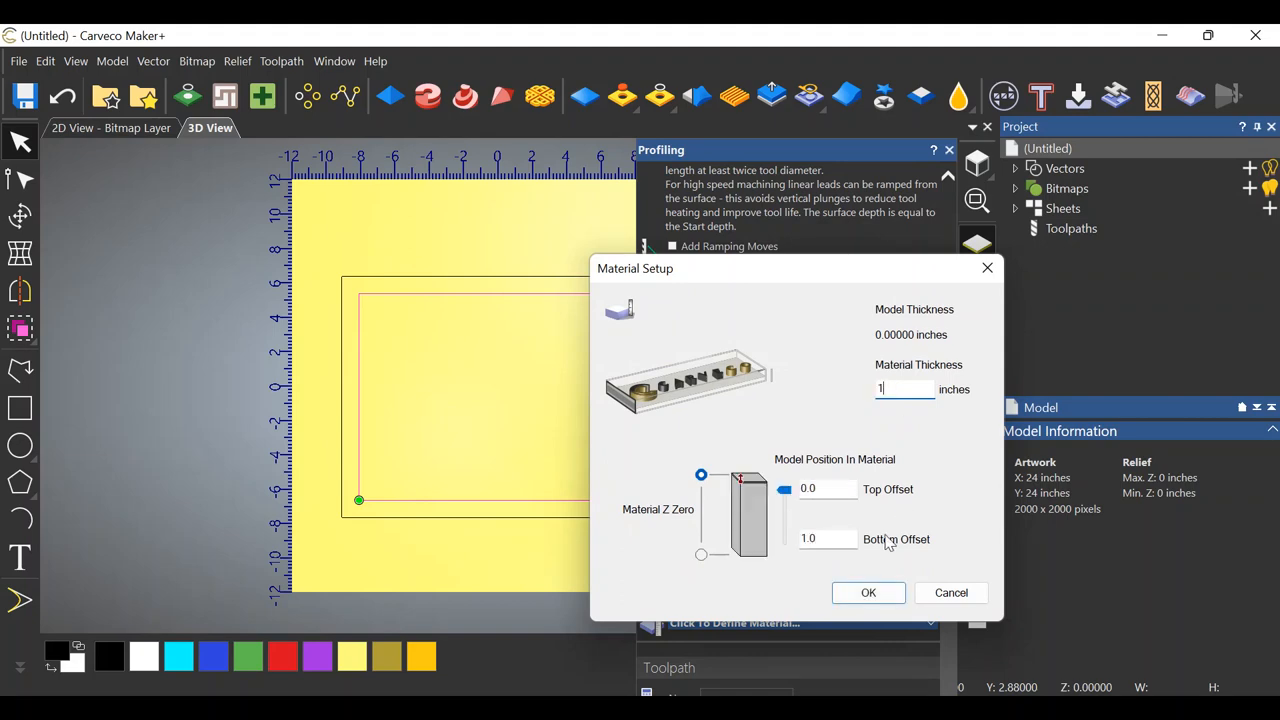
click(868, 592)
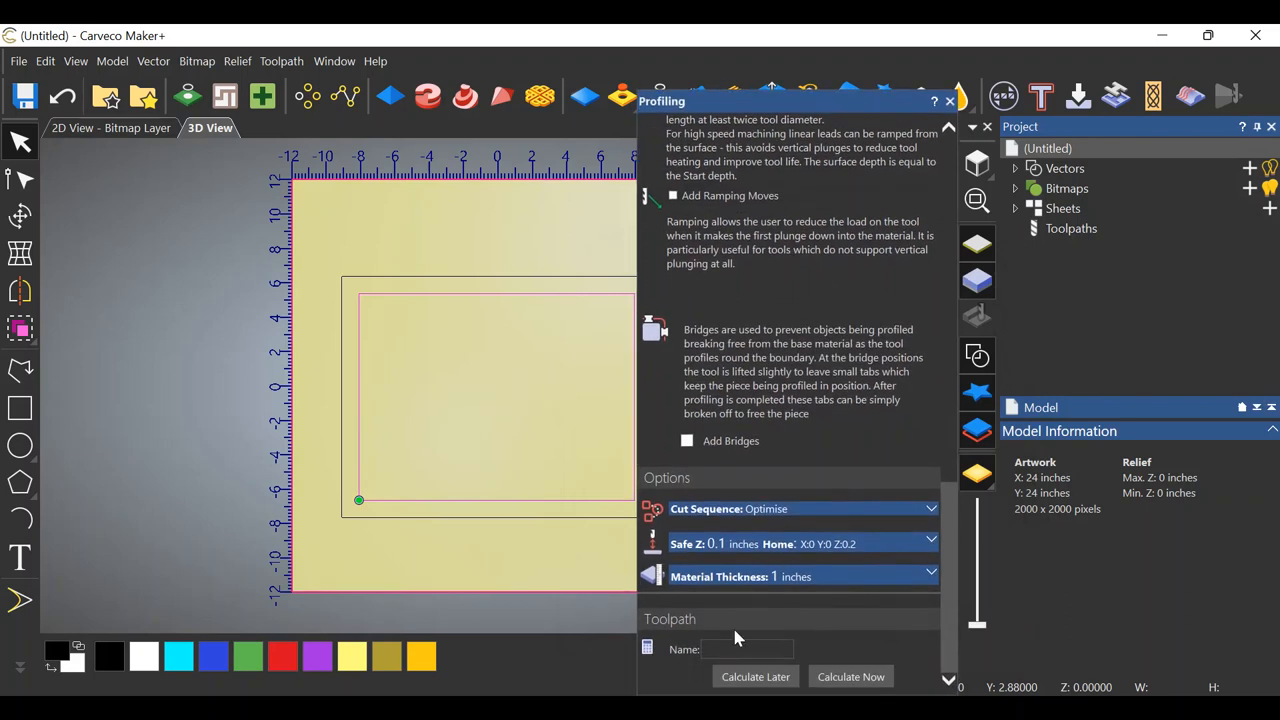
Name the toolpath 'groove' and calculate it so its path shows on the board
click(745, 649)
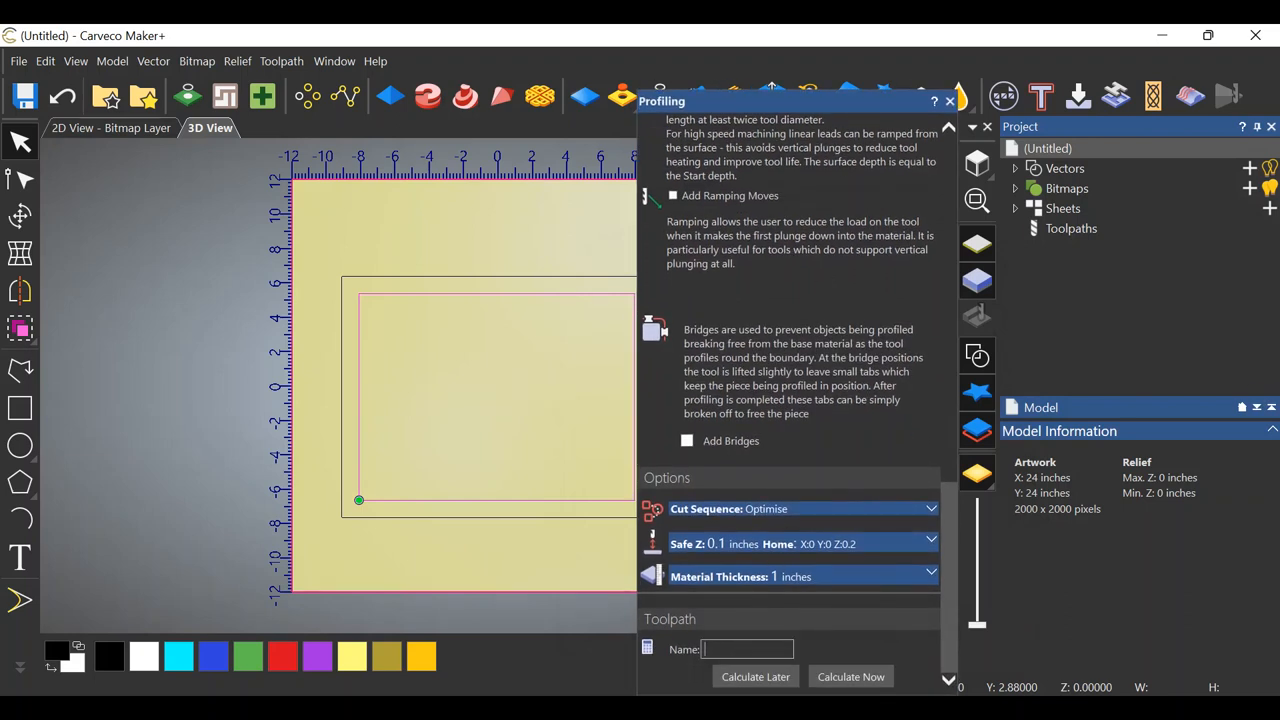
text(groov)
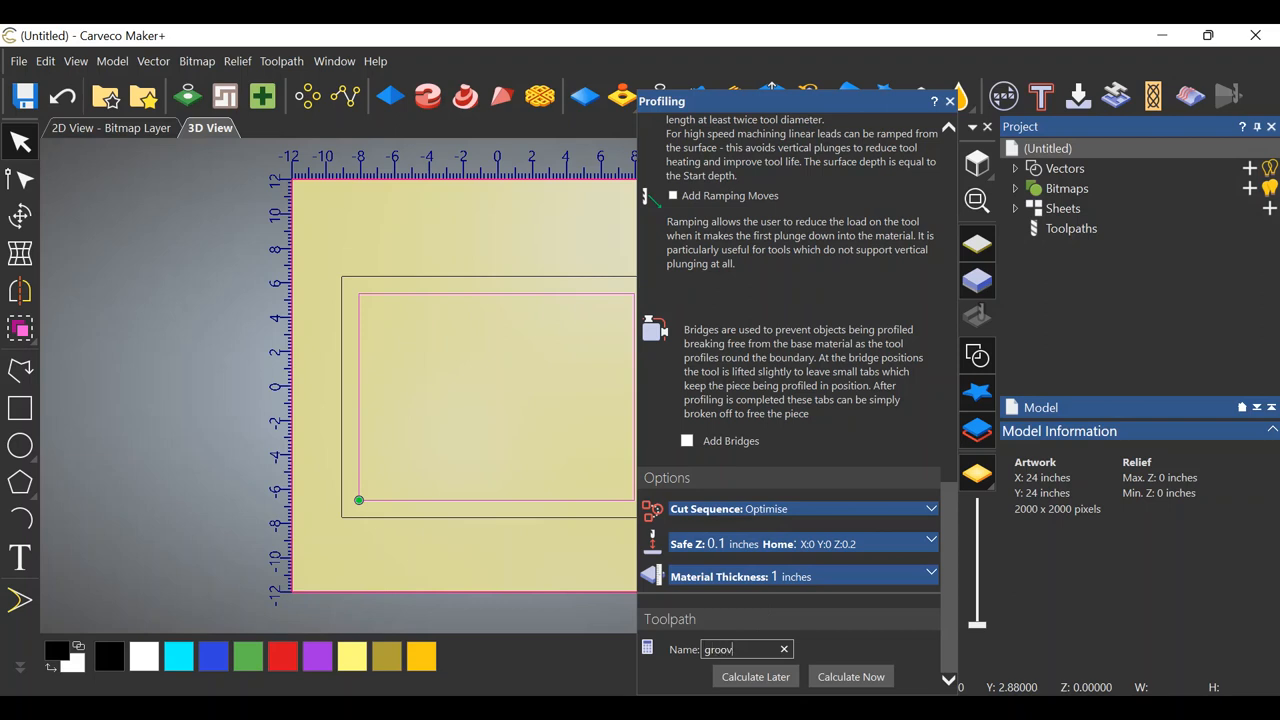
text(e)
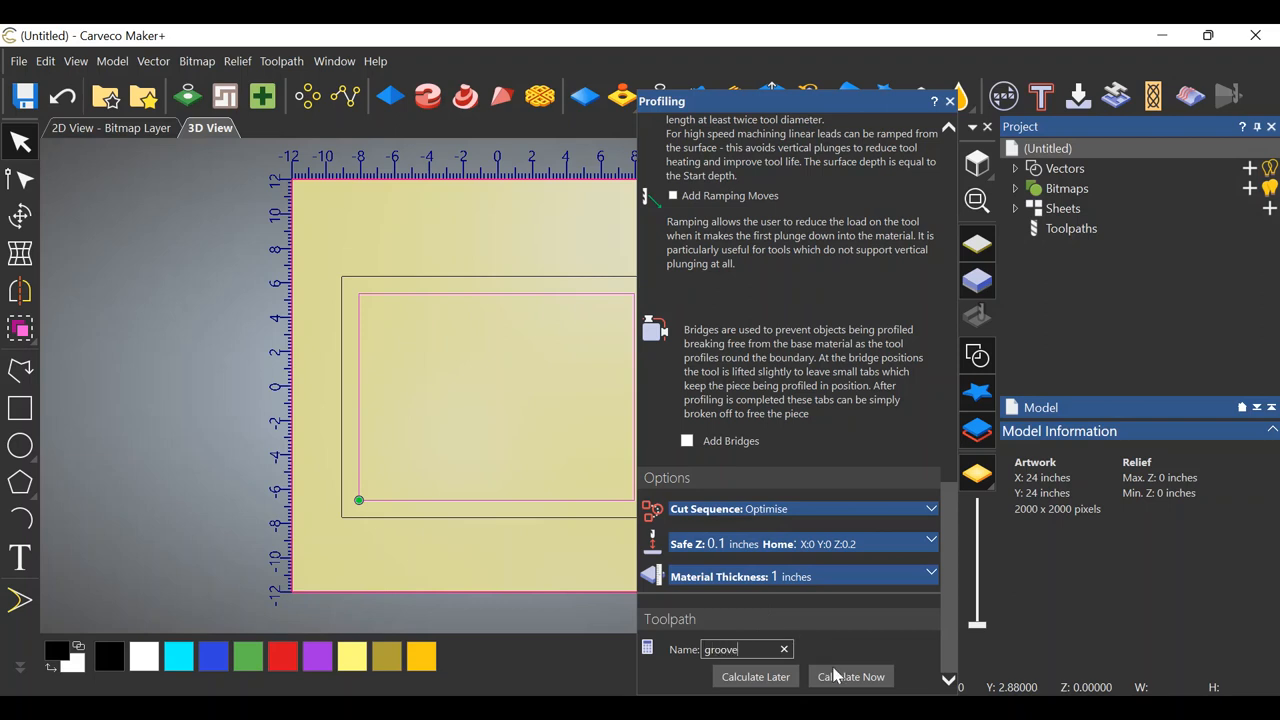
click(851, 676)
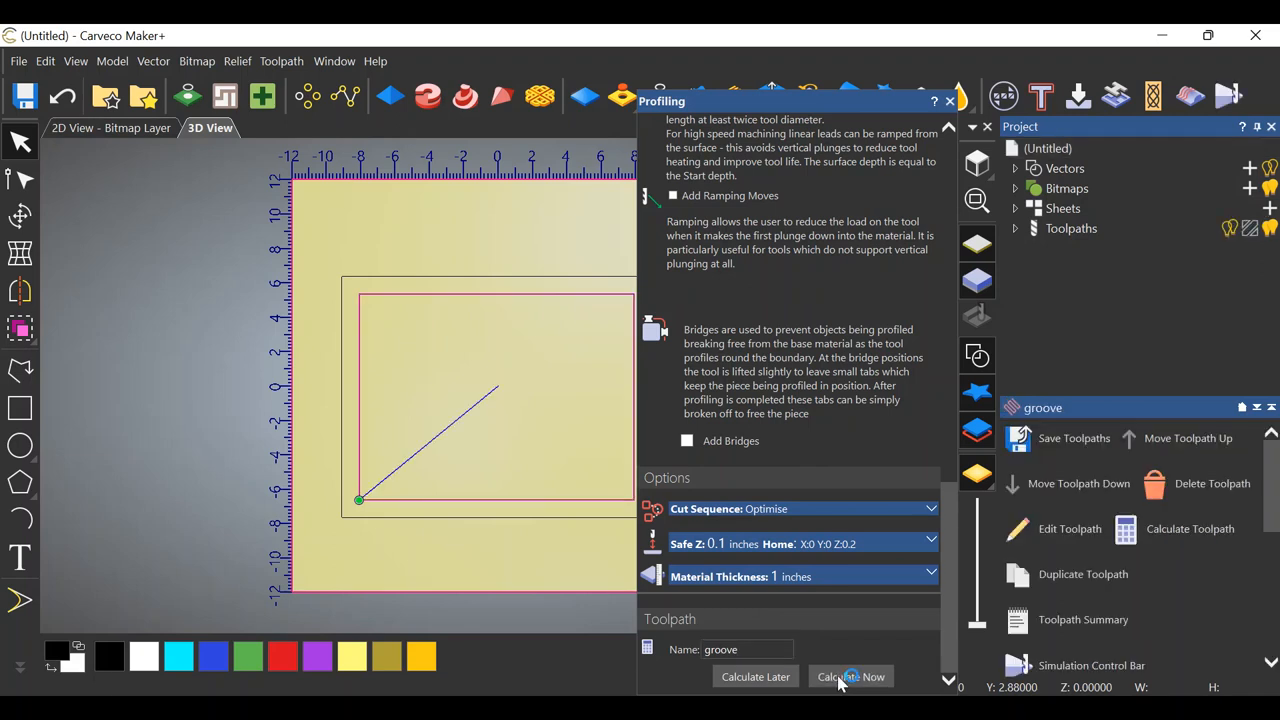
click(851, 677)
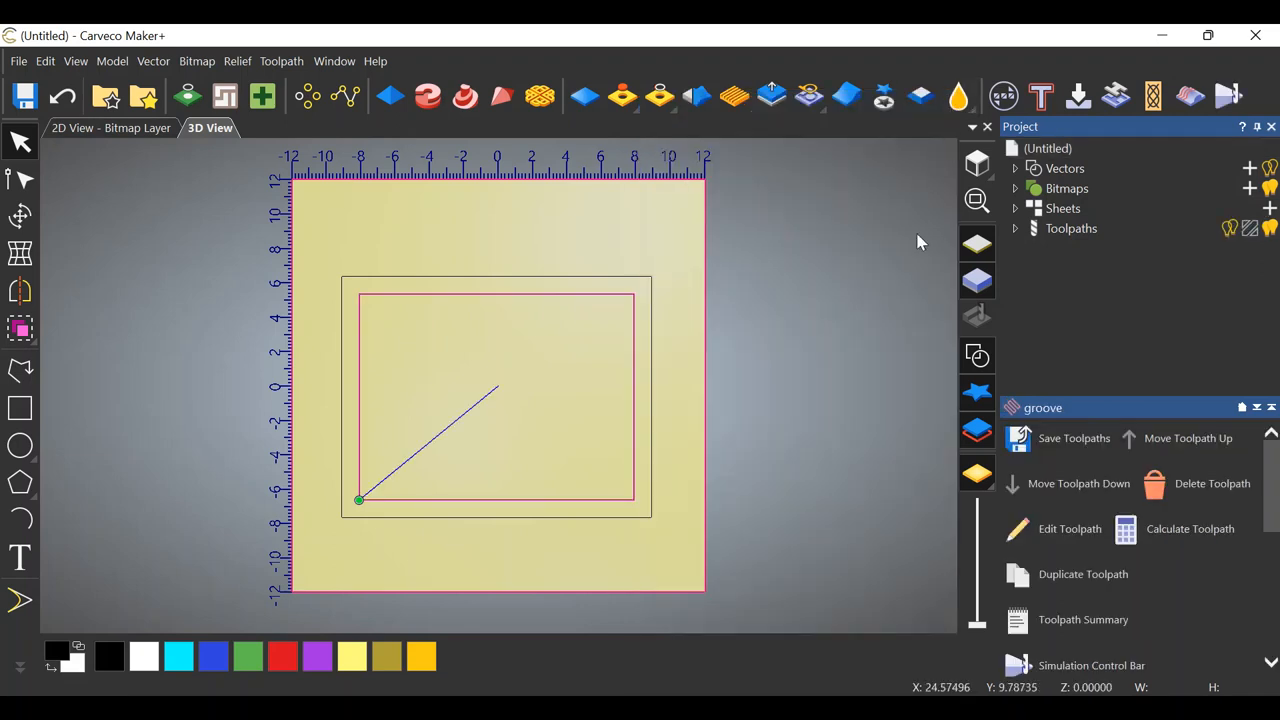
Run a simulation of the groove toolpath to show the carved rectangular juice groove
click(1071, 228)
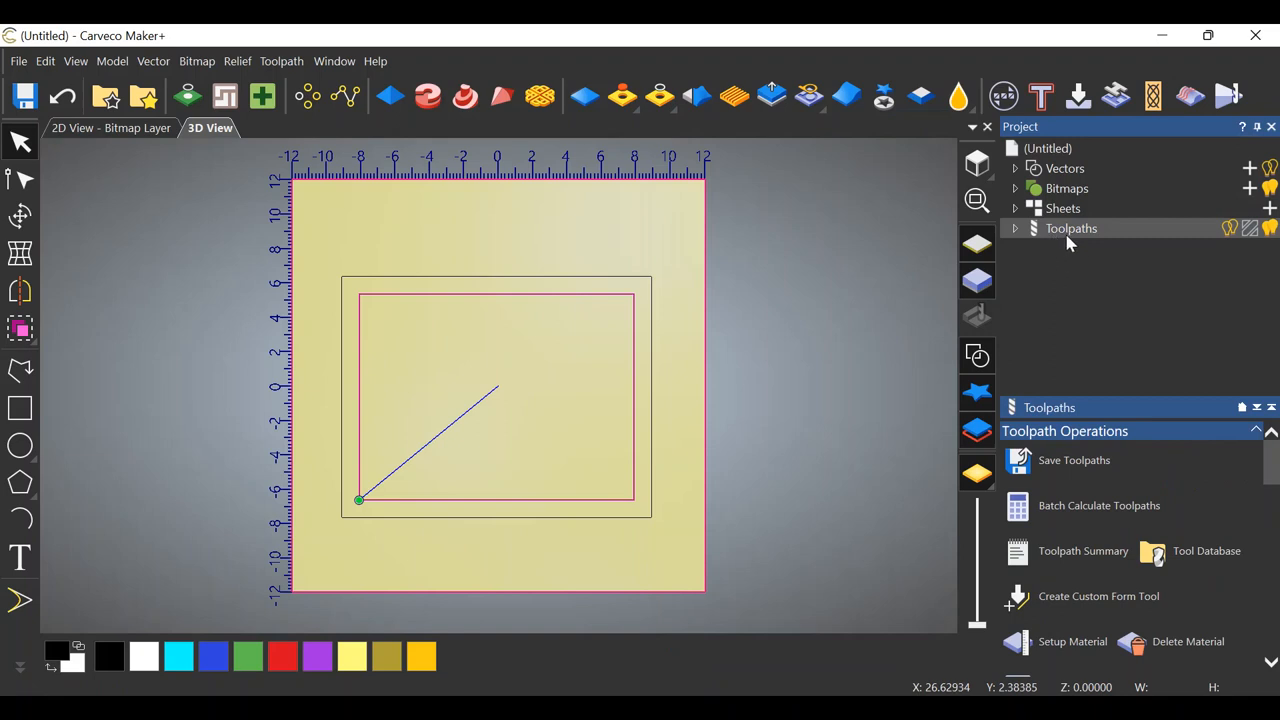
click(1014, 228)
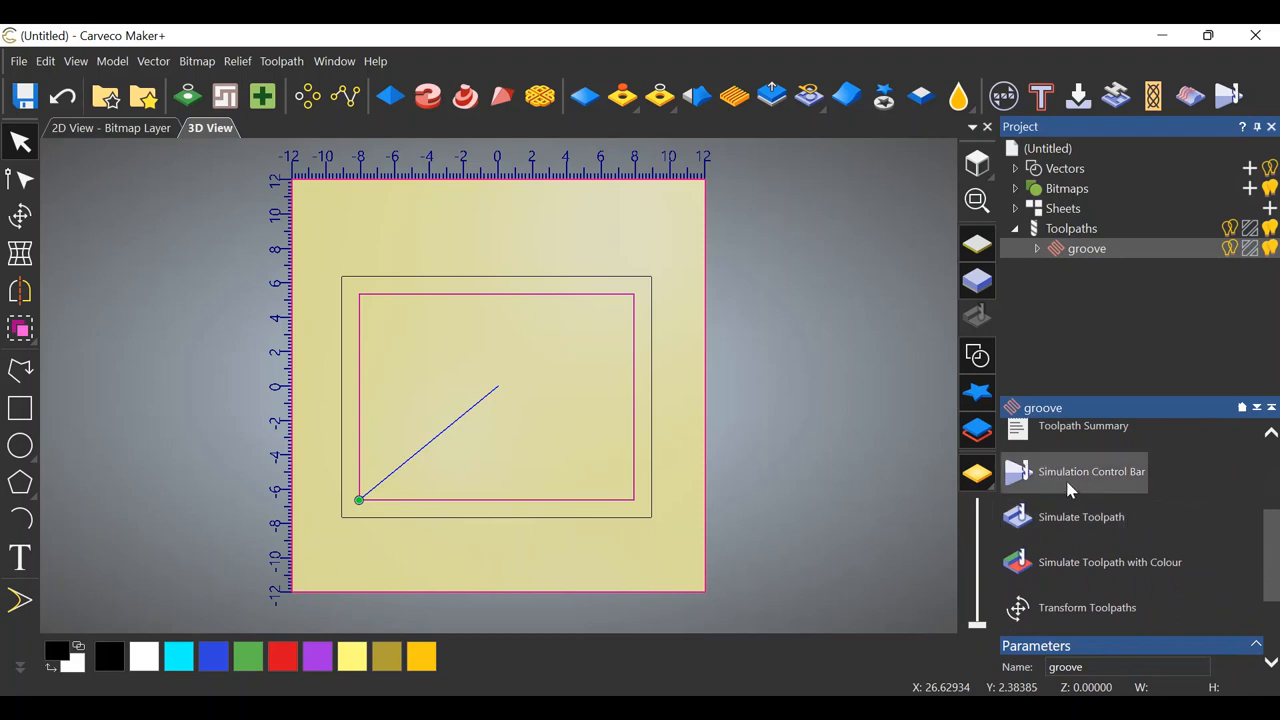
mouse_move(370, 300)
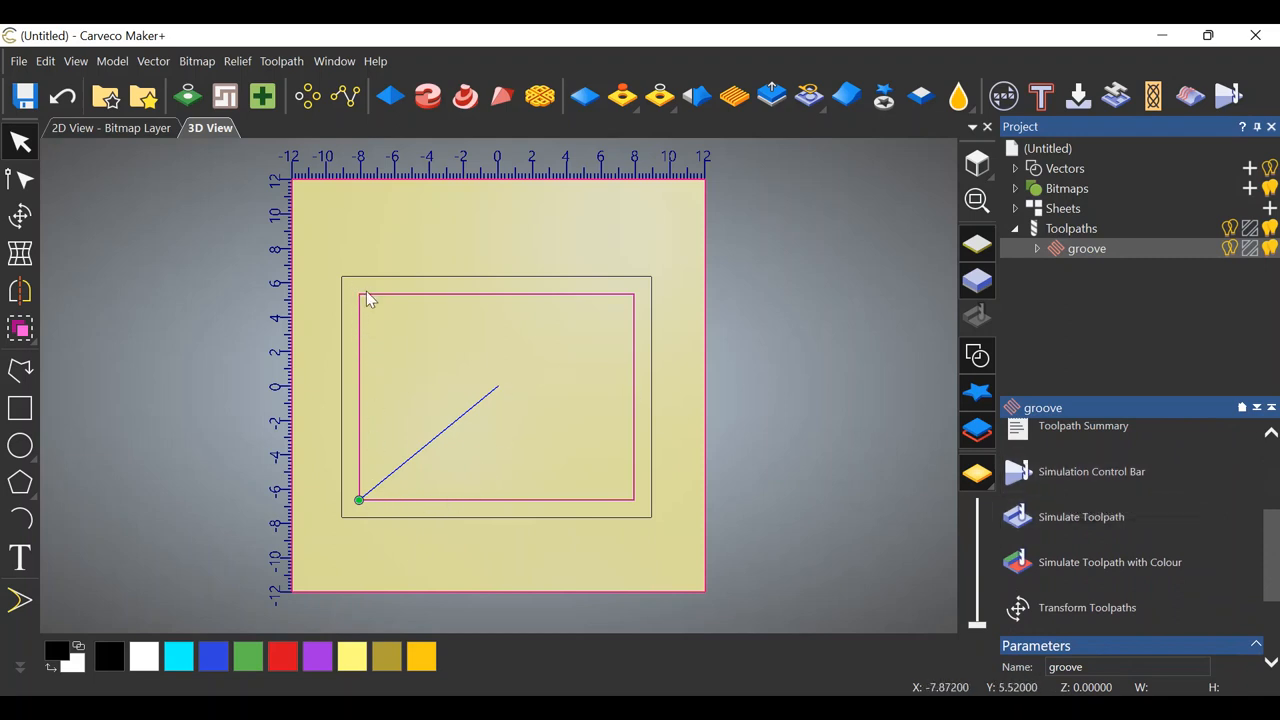
mouse_move(892, 541)
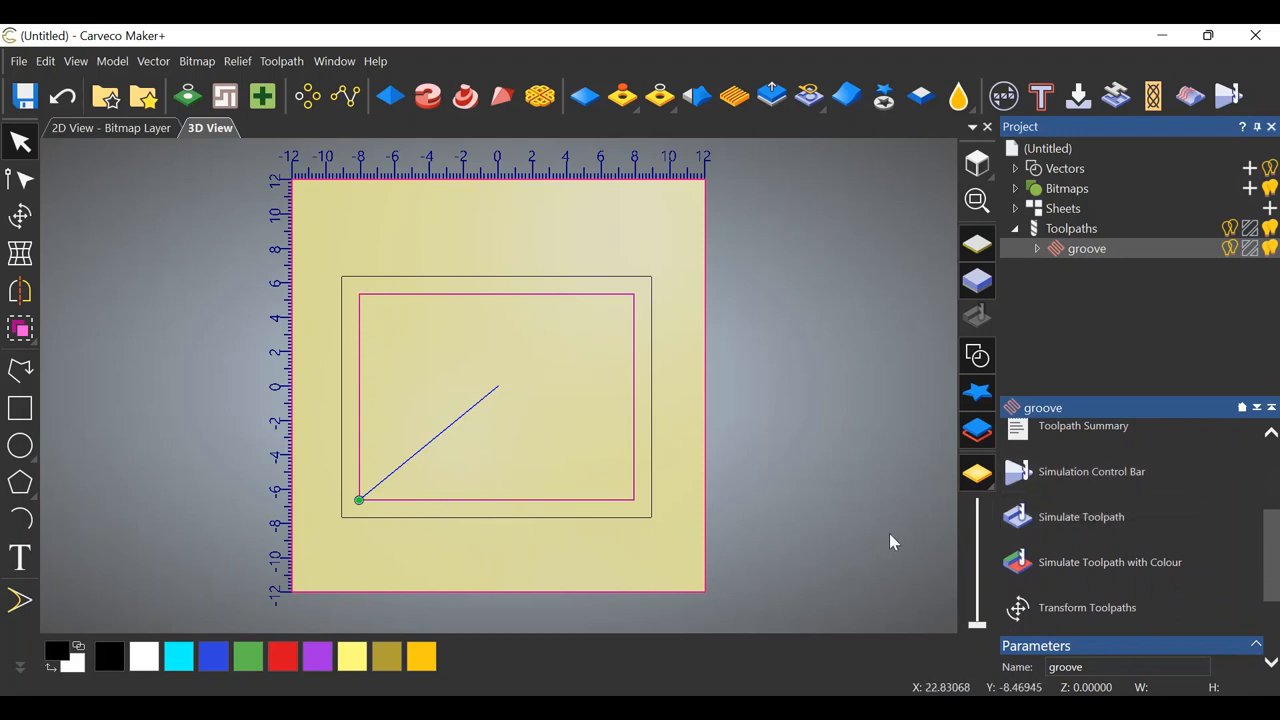
click(1081, 516)
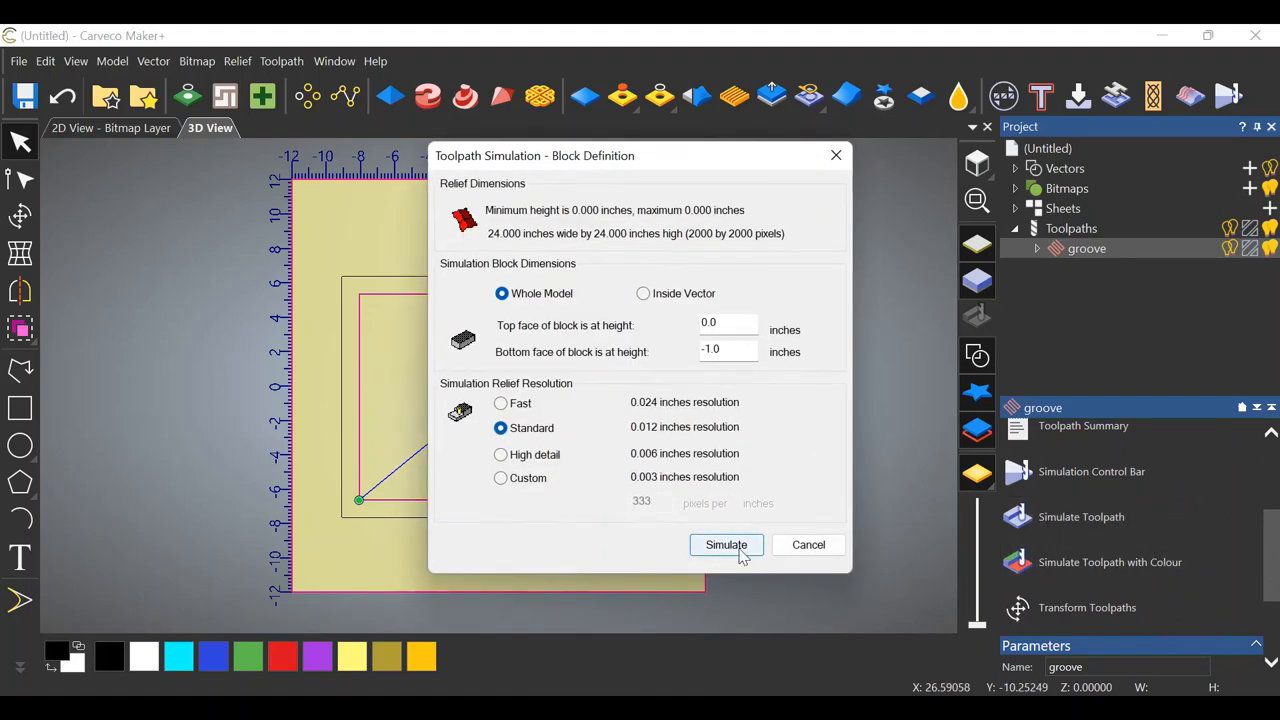
click(726, 544)
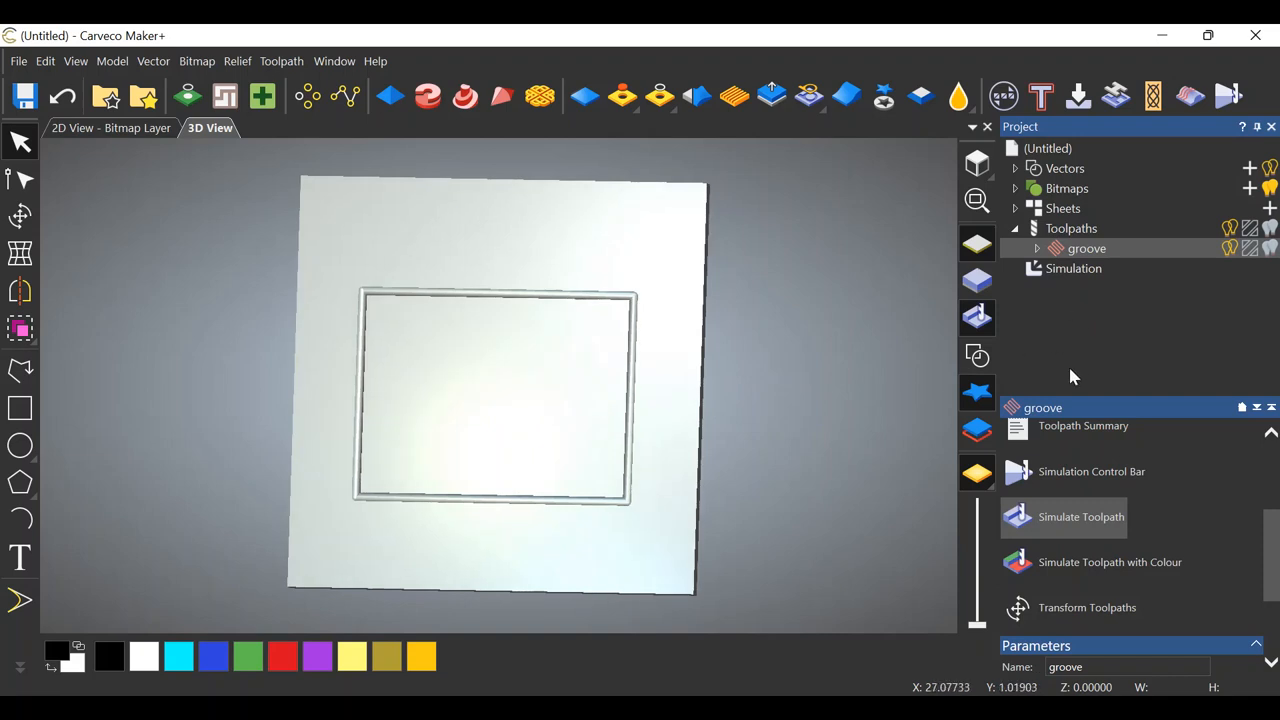
mouse_move(1085, 425)
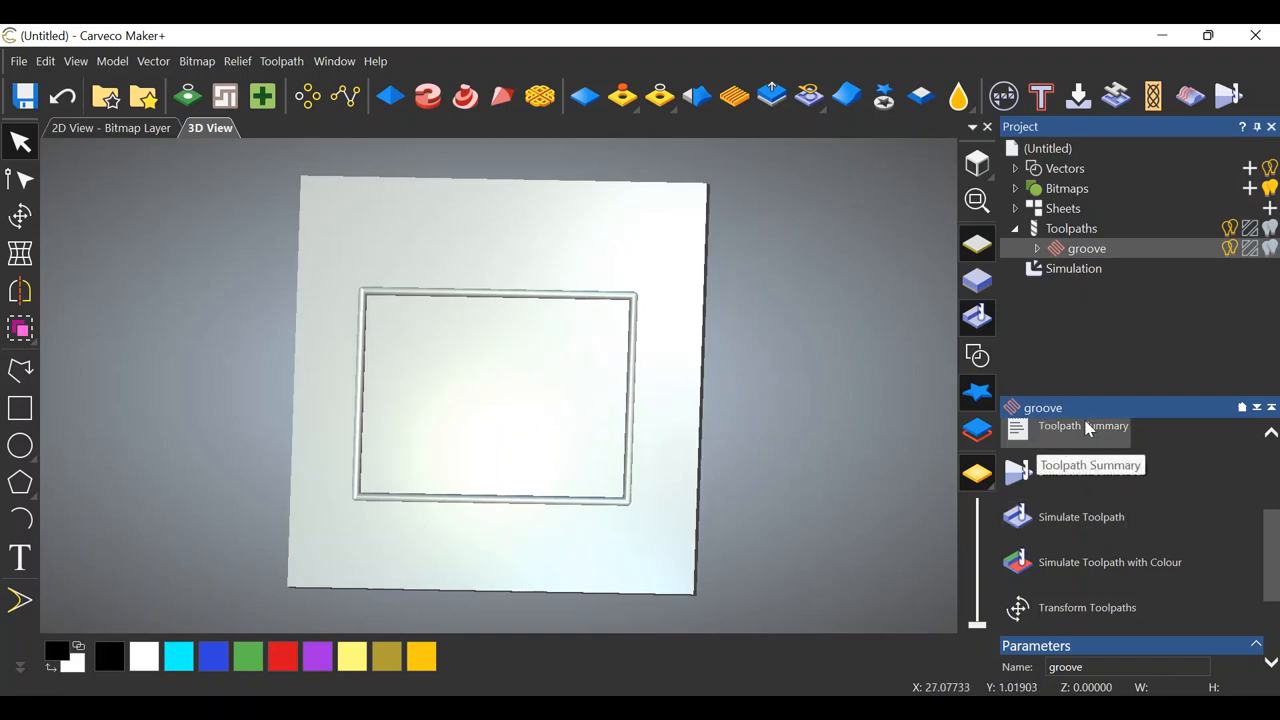
Save the toolpaths as groove.nc in ShapeOKO (*.nc) format to the desktop
click(1071, 228)
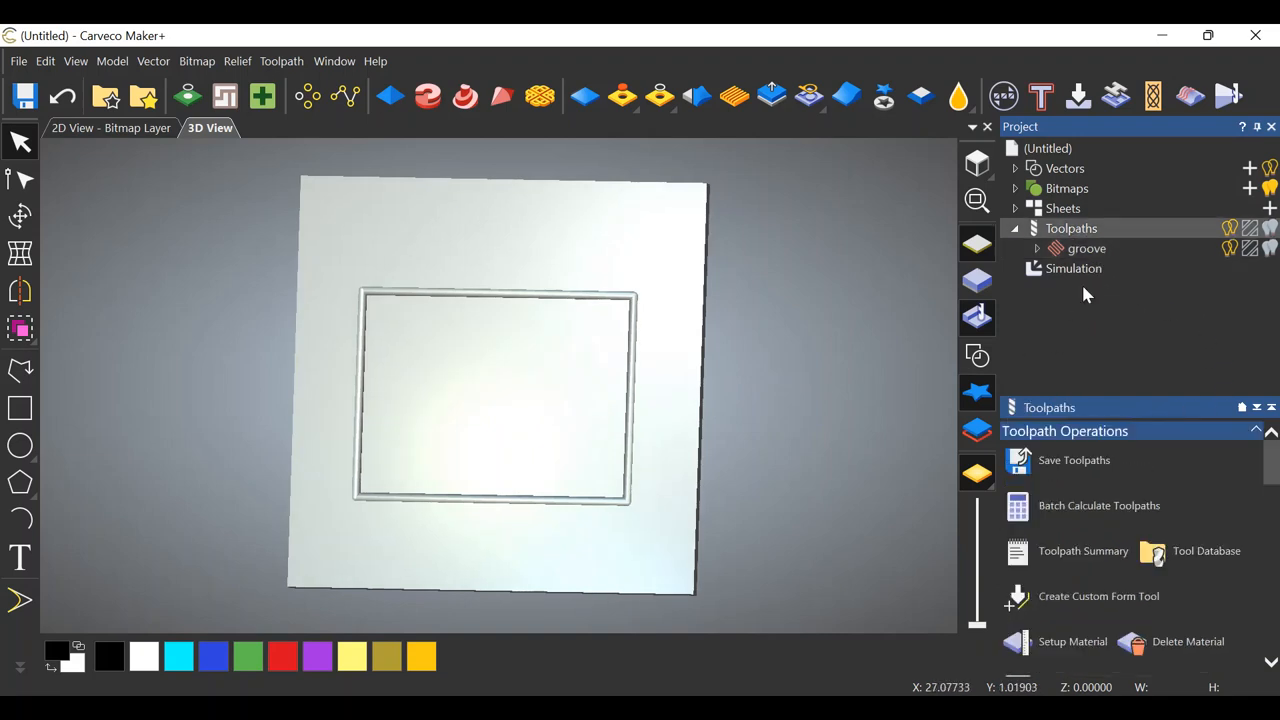
click(1074, 460)
text(g)
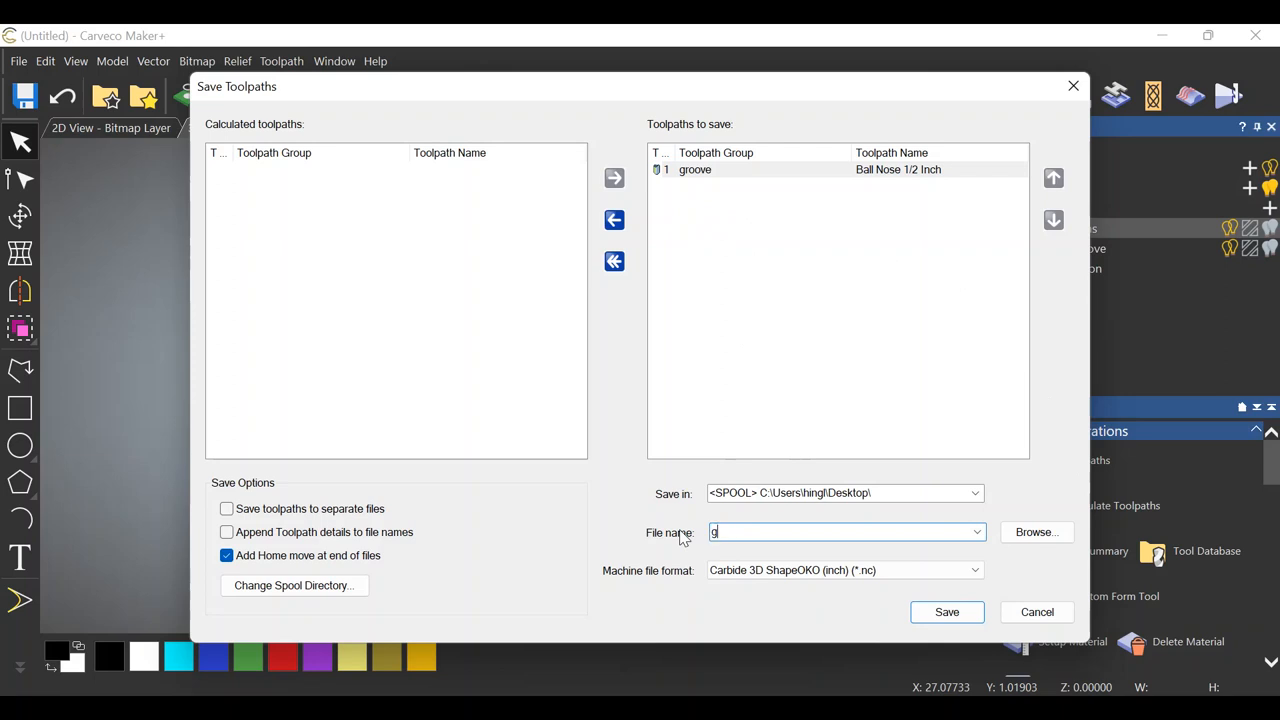
text(roov)
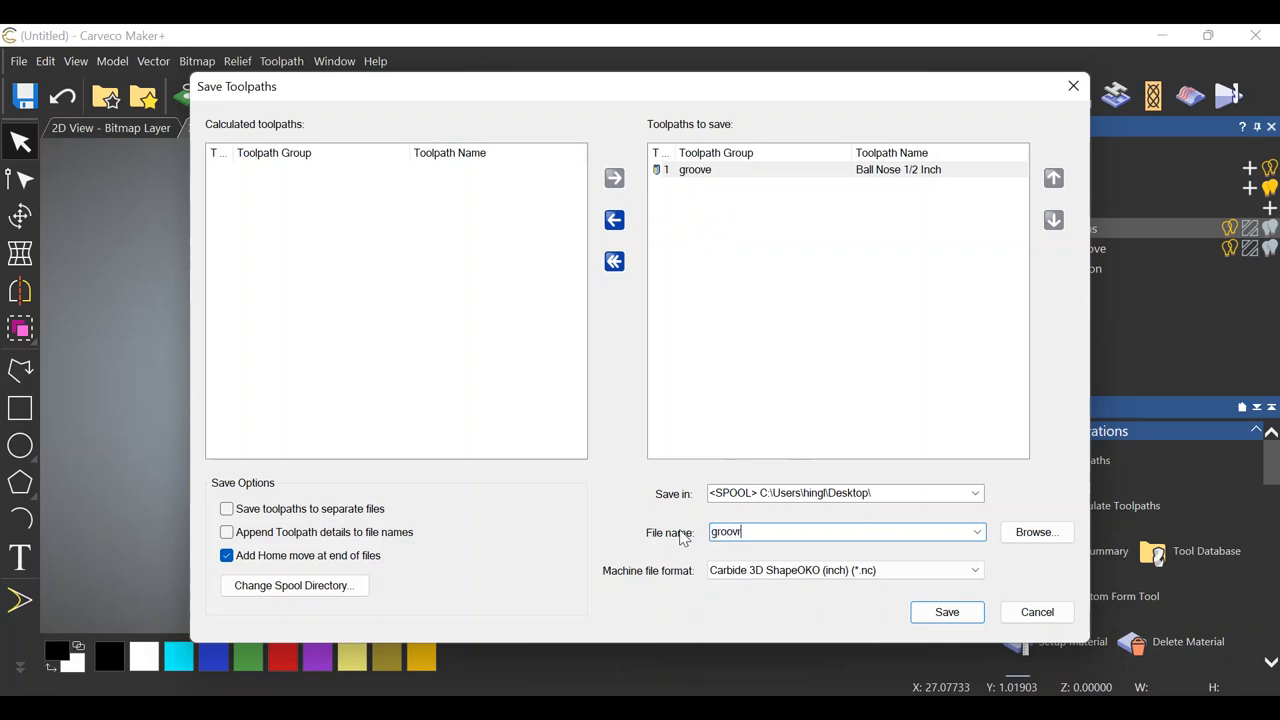
text(e)
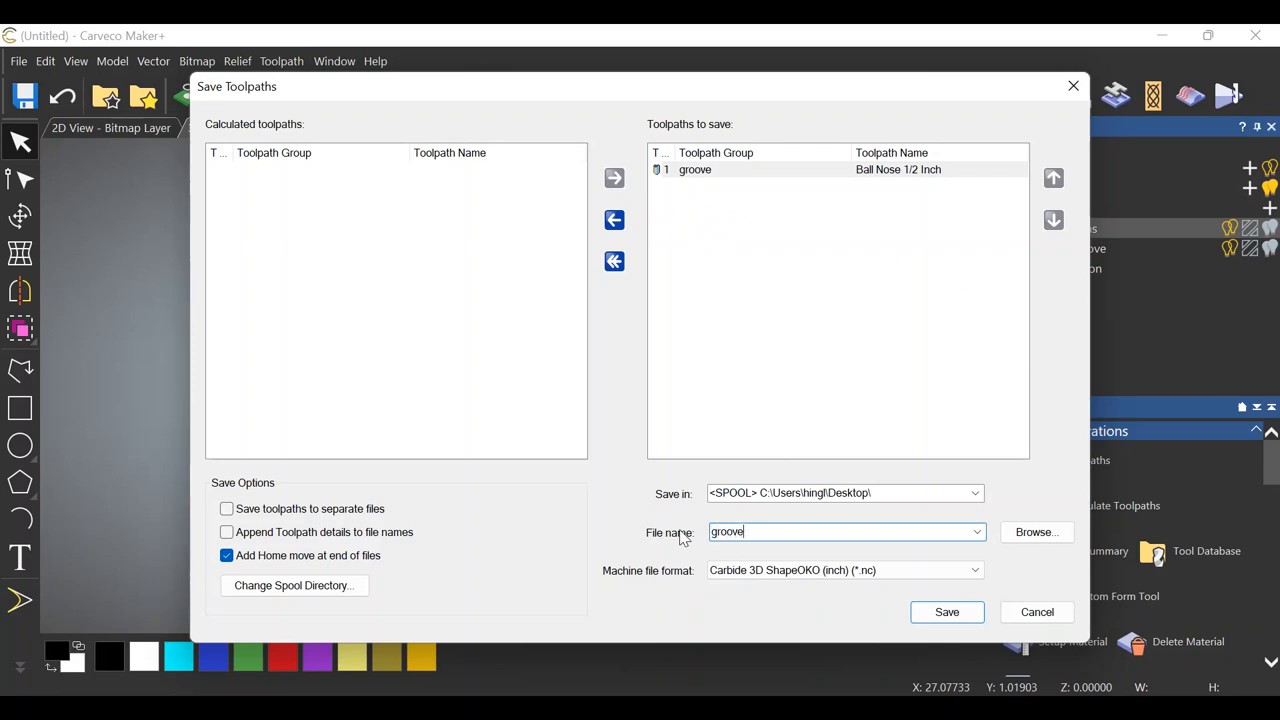
mouse_move(946, 612)
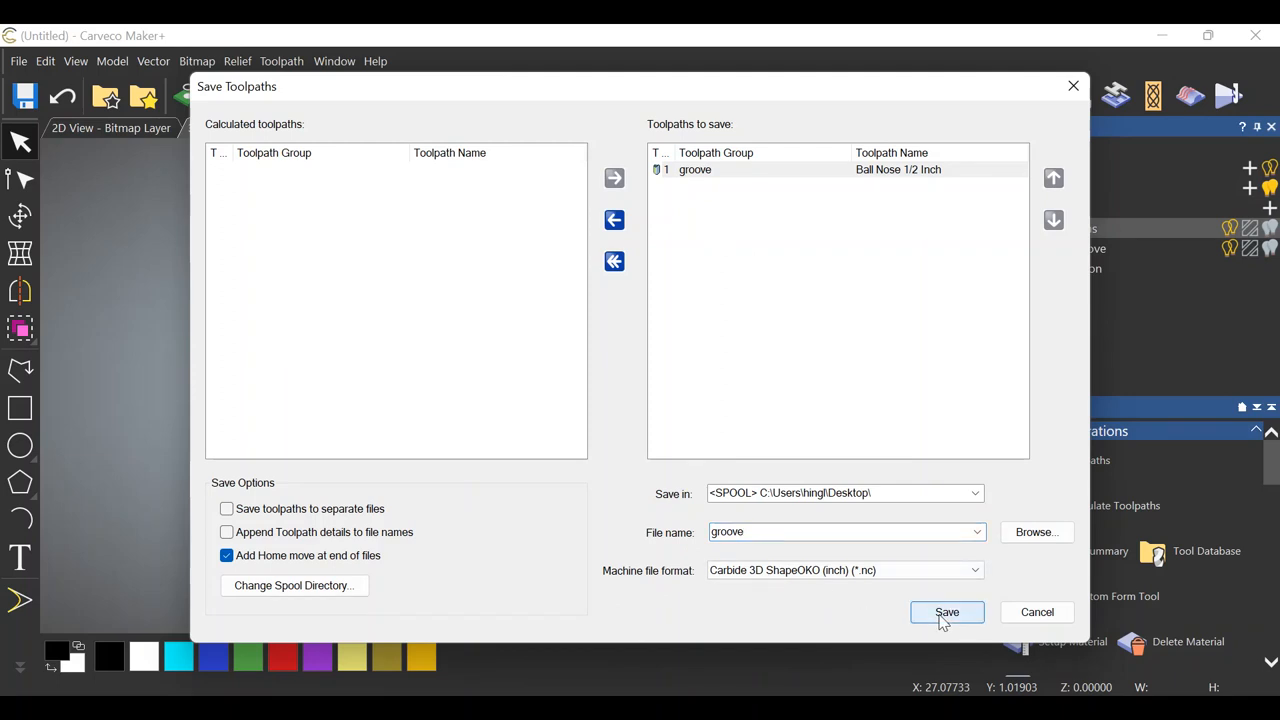
click(946, 611)
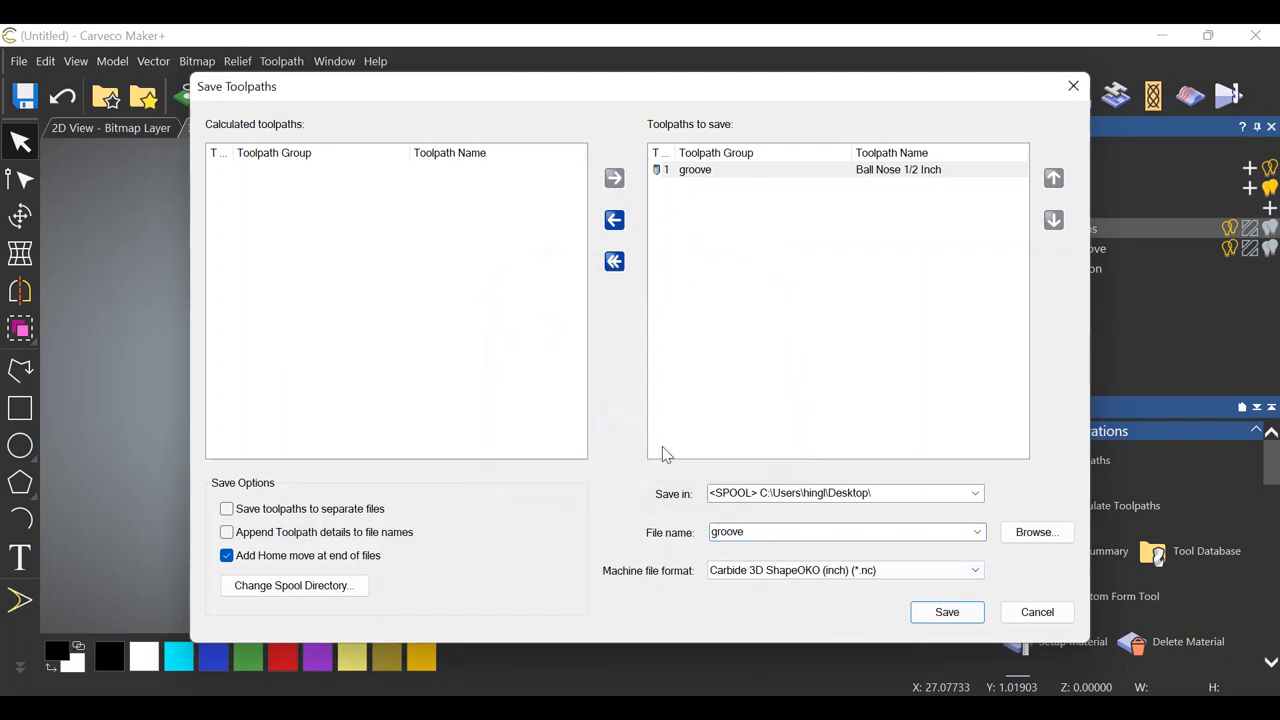
click(946, 611)
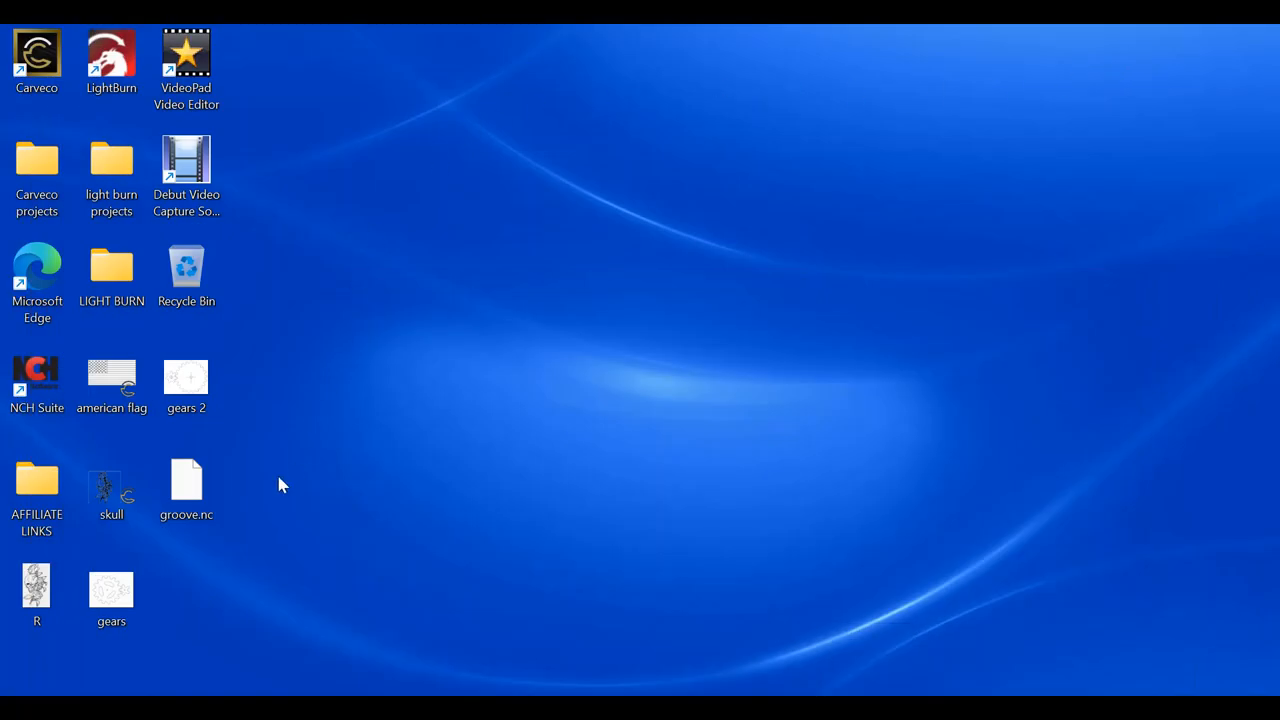
mouse_move(470, 510)
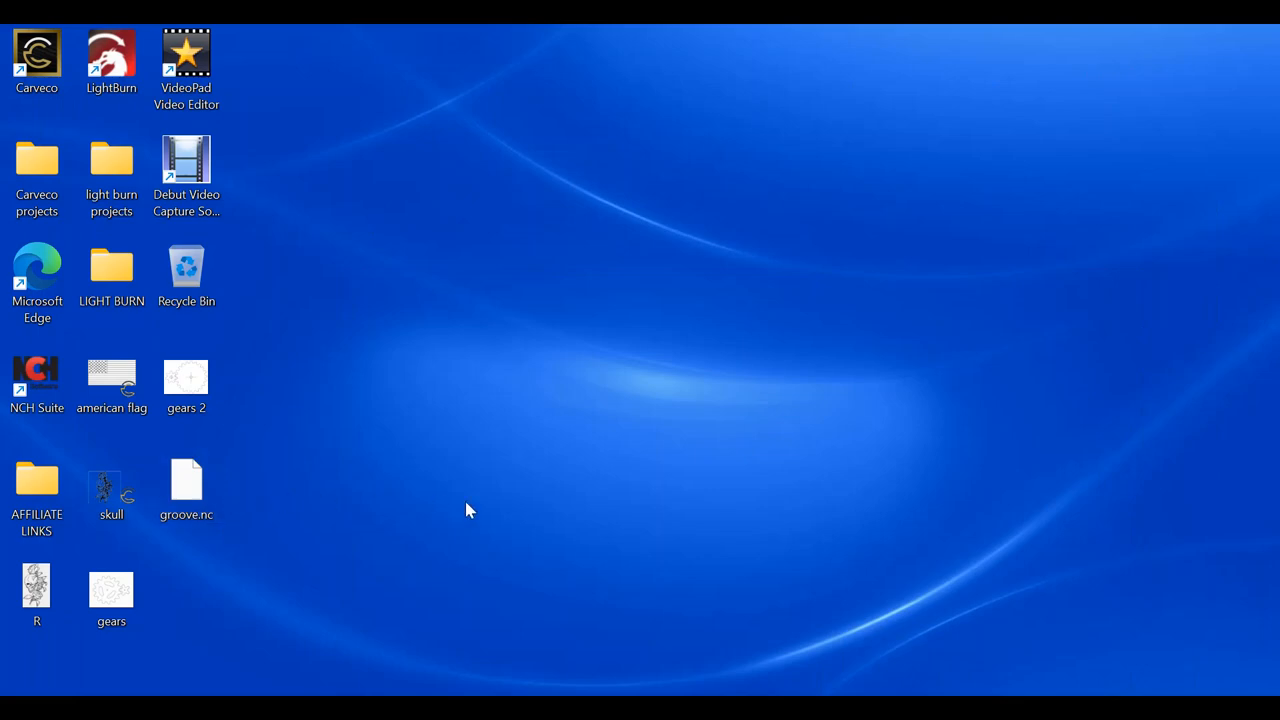
mouse_move(335, 430)
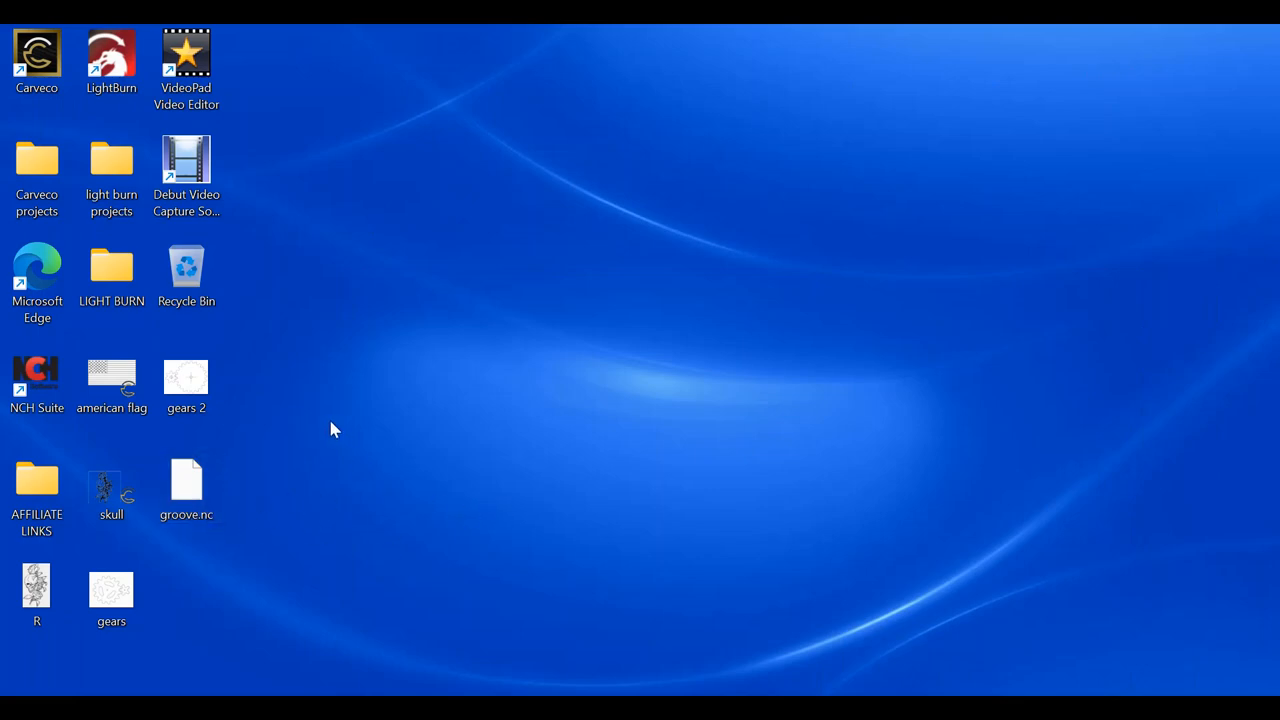